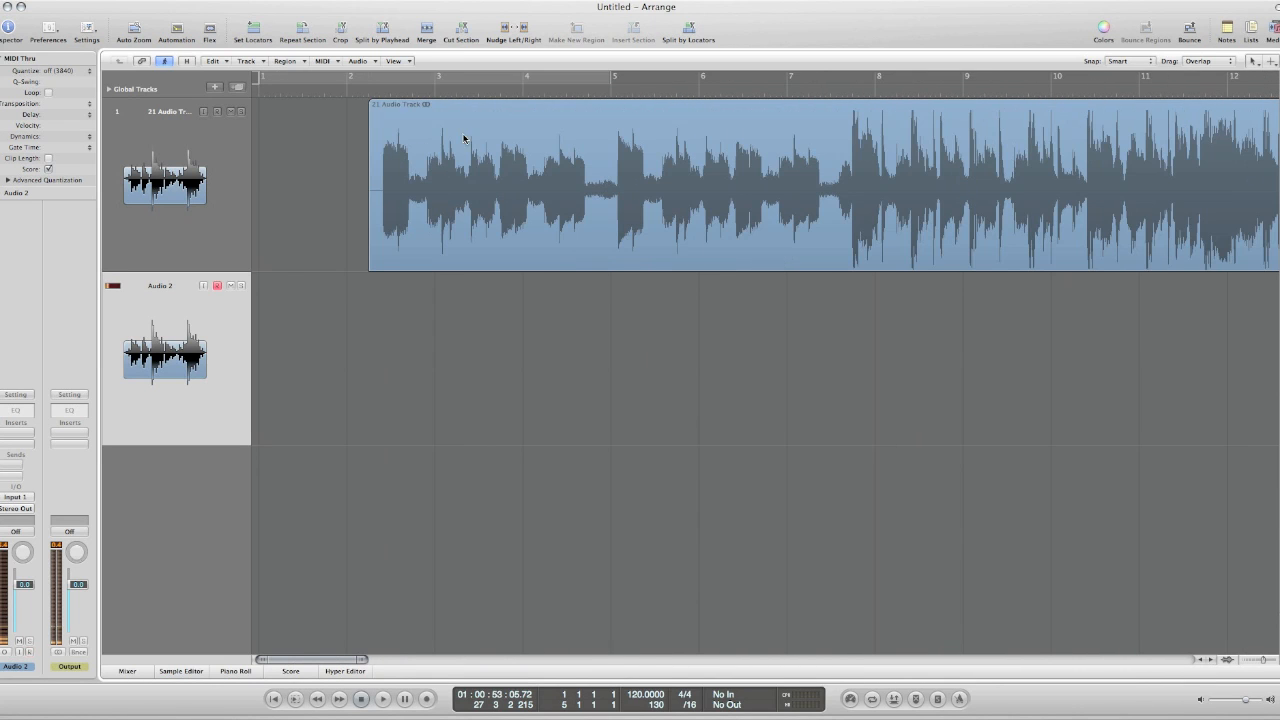
Play back the isolated drum-hit section, then bring up the Audio region functions
left_click(384, 700)
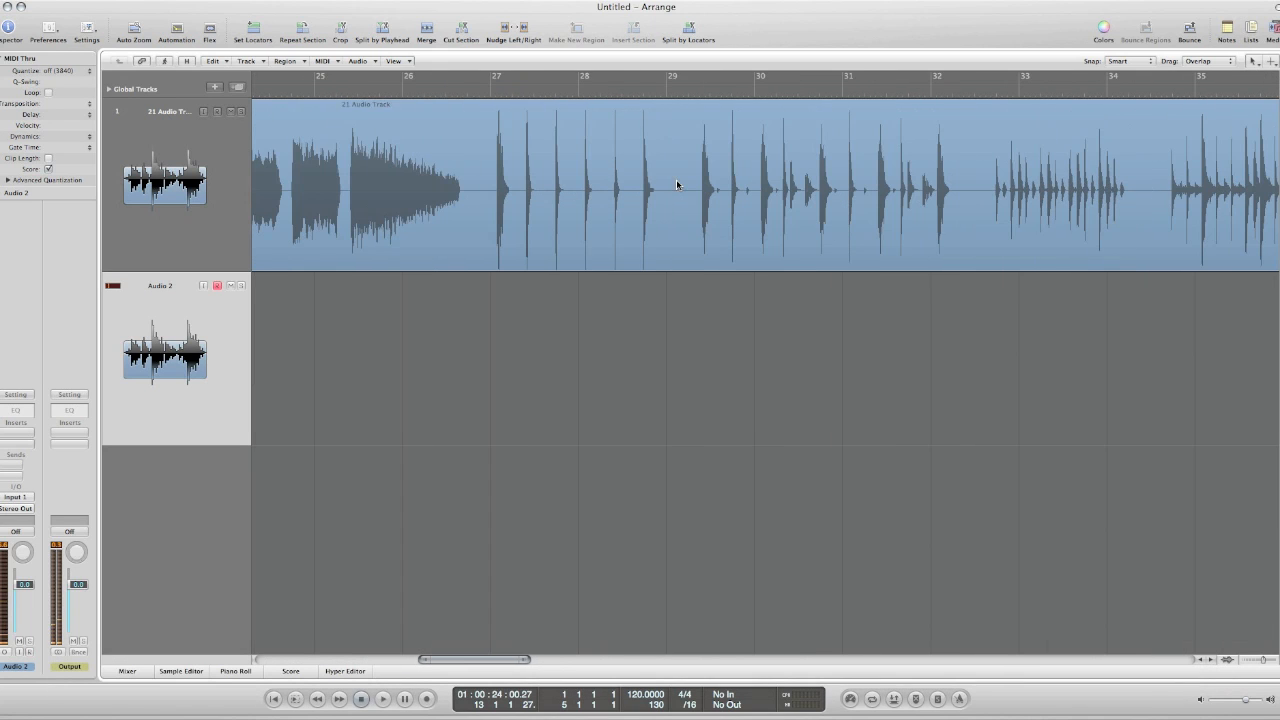
mouse_move(484, 98)
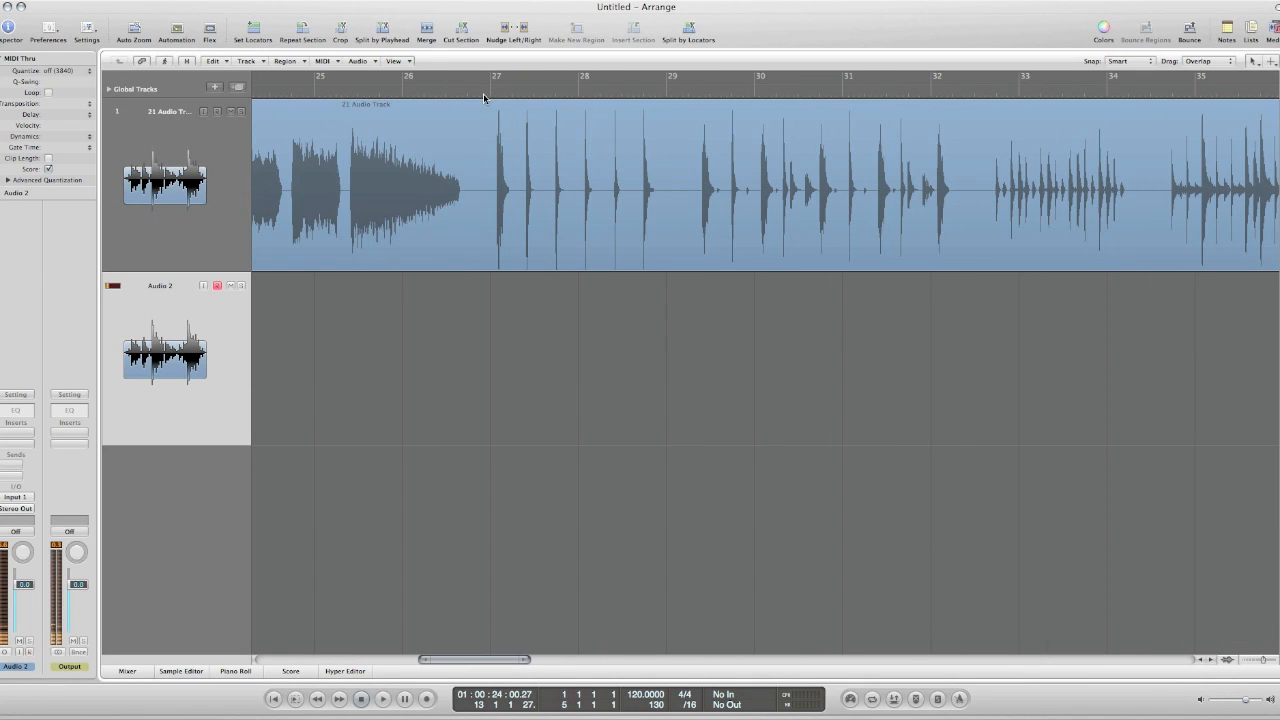
left_click(490, 90)
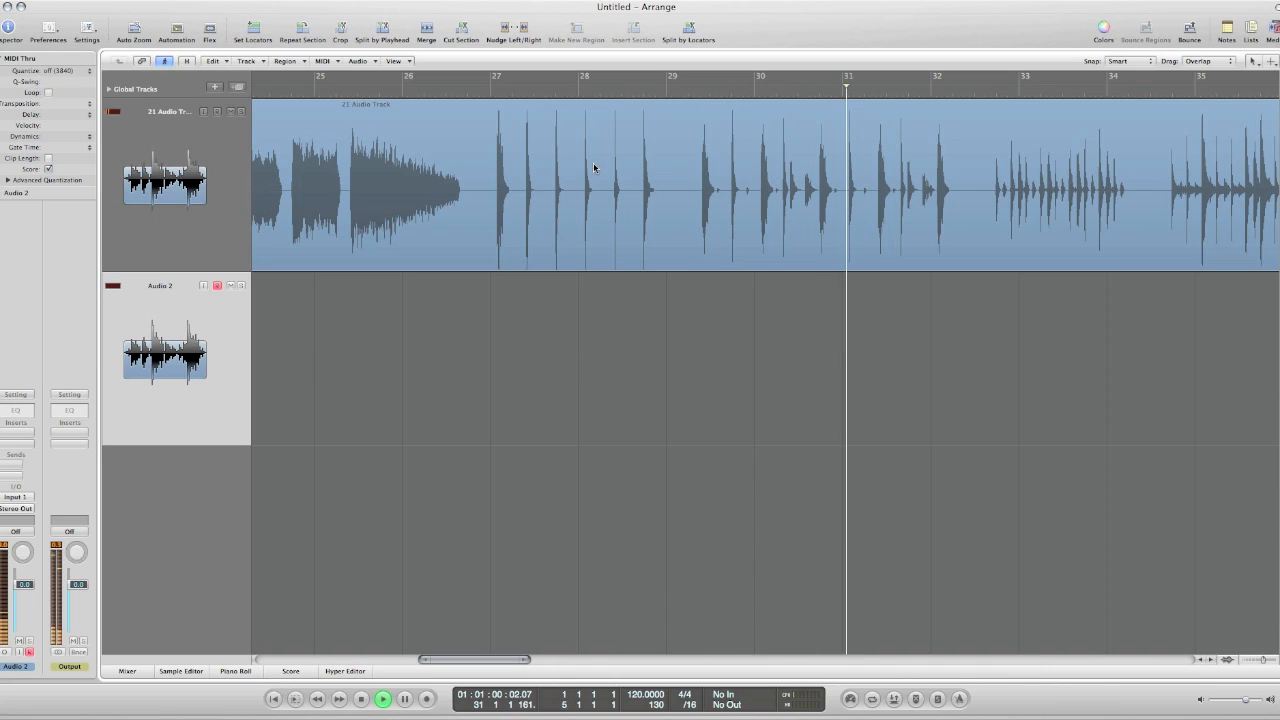
left_click(360, 700)
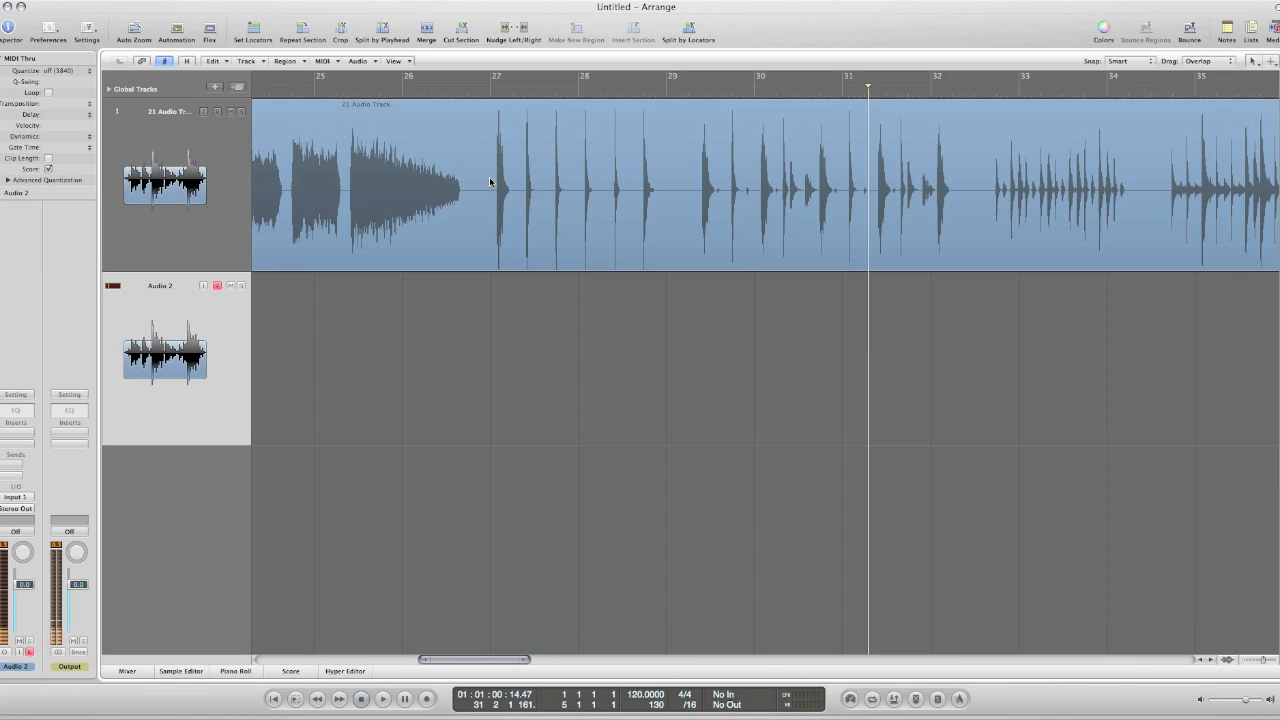
mouse_move(752, 168)
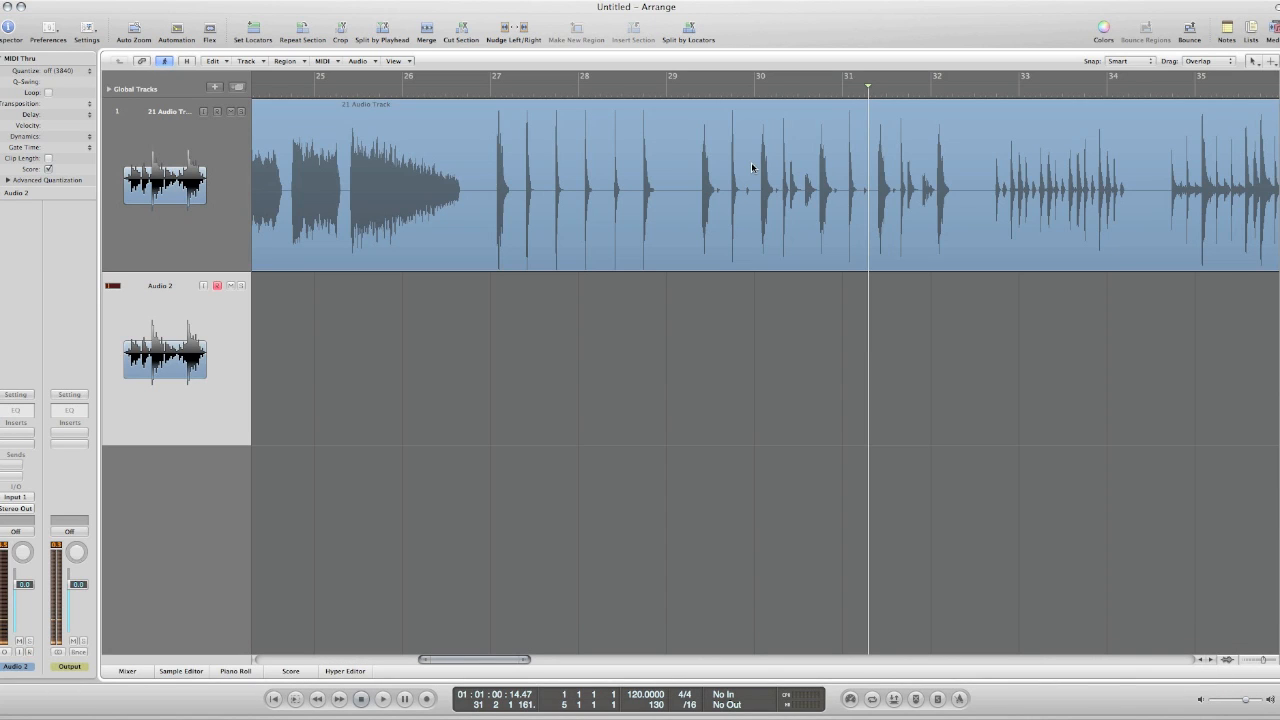
mouse_move(896, 198)
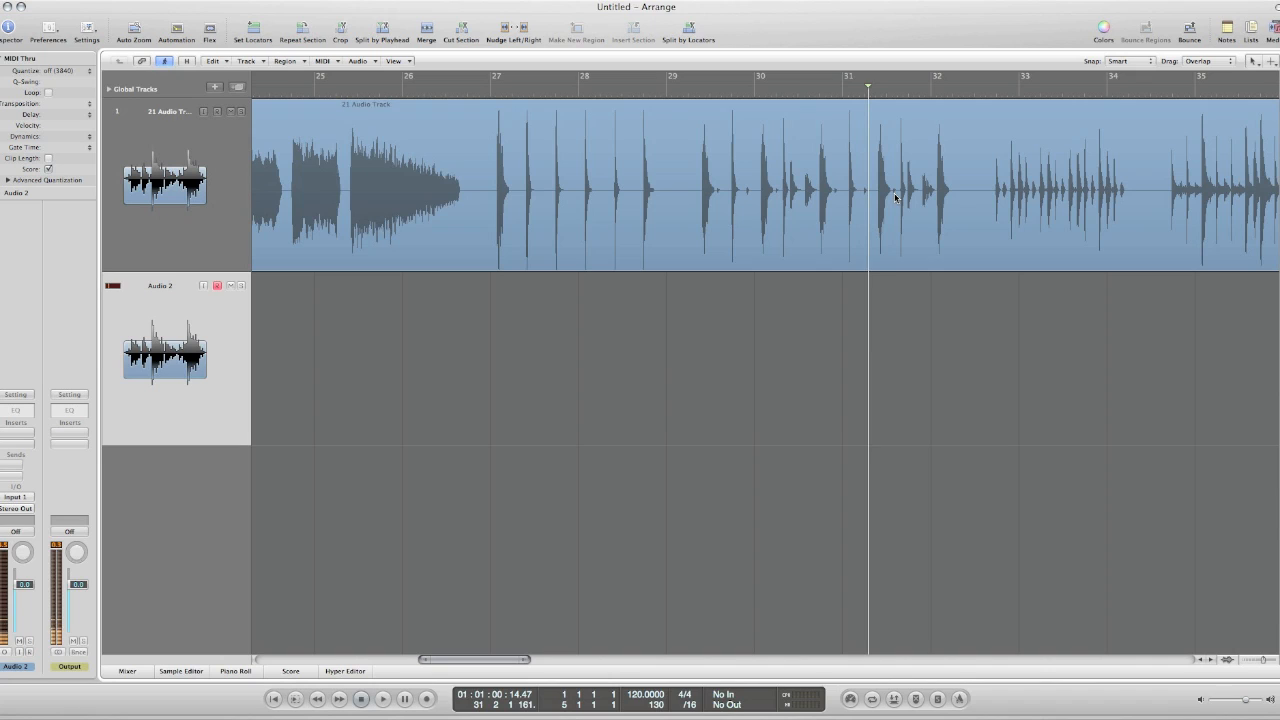
mouse_move(538, 146)
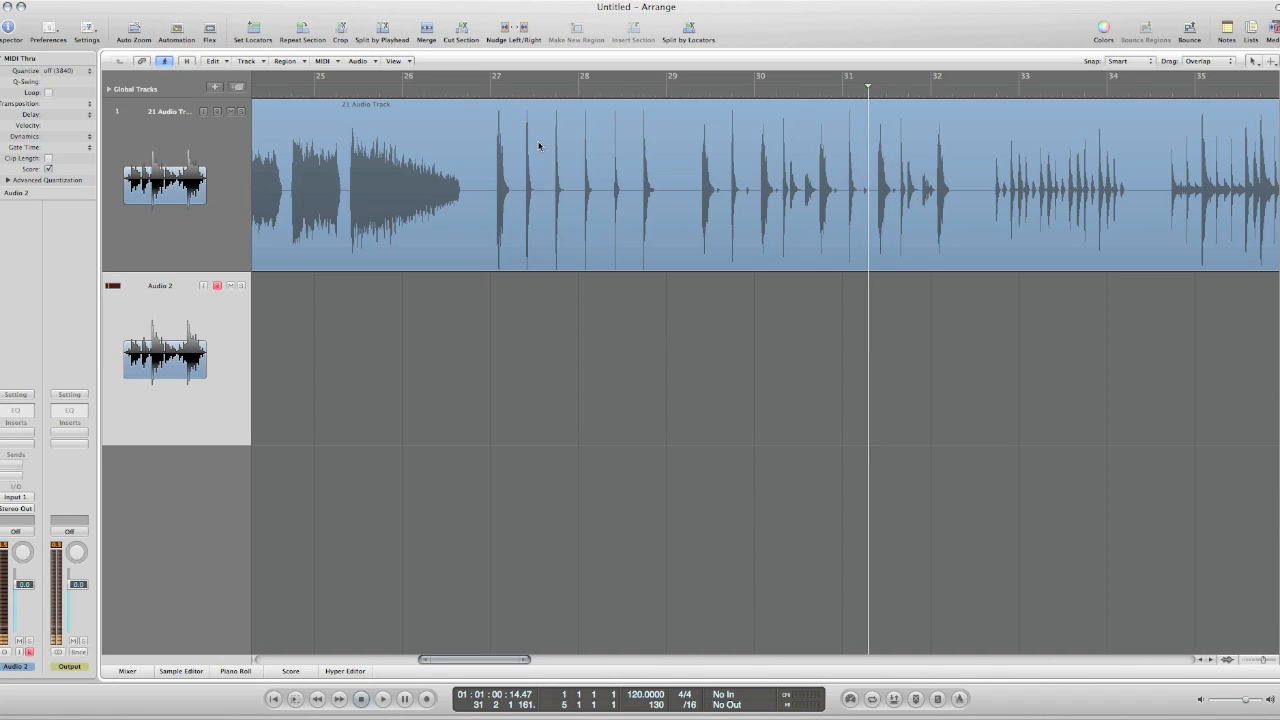
mouse_move(492, 144)
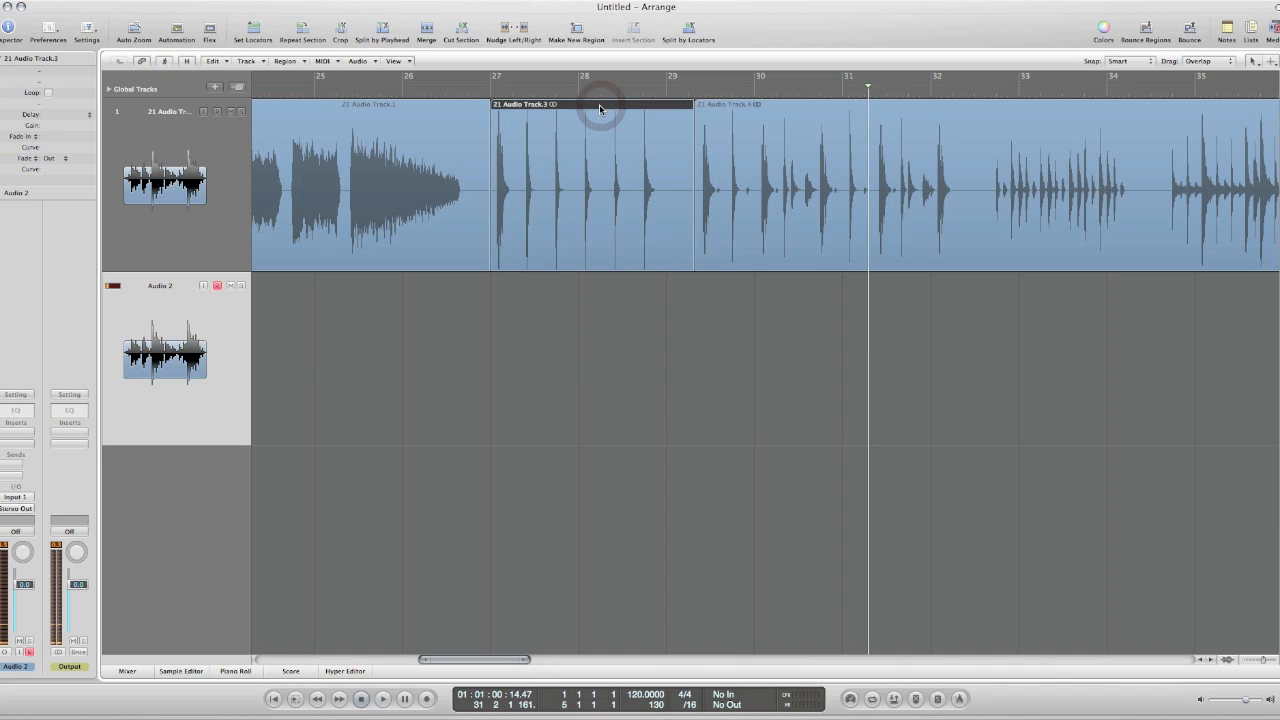
left_click(360, 60)
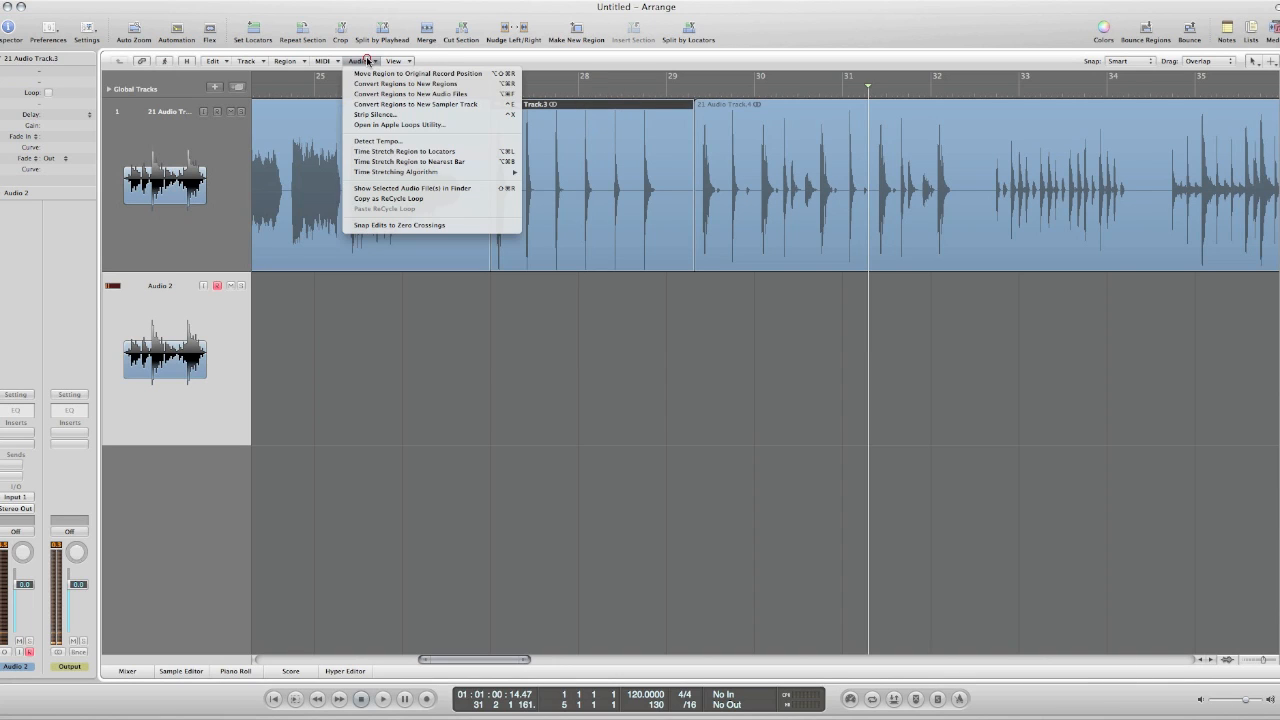
mouse_move(416, 124)
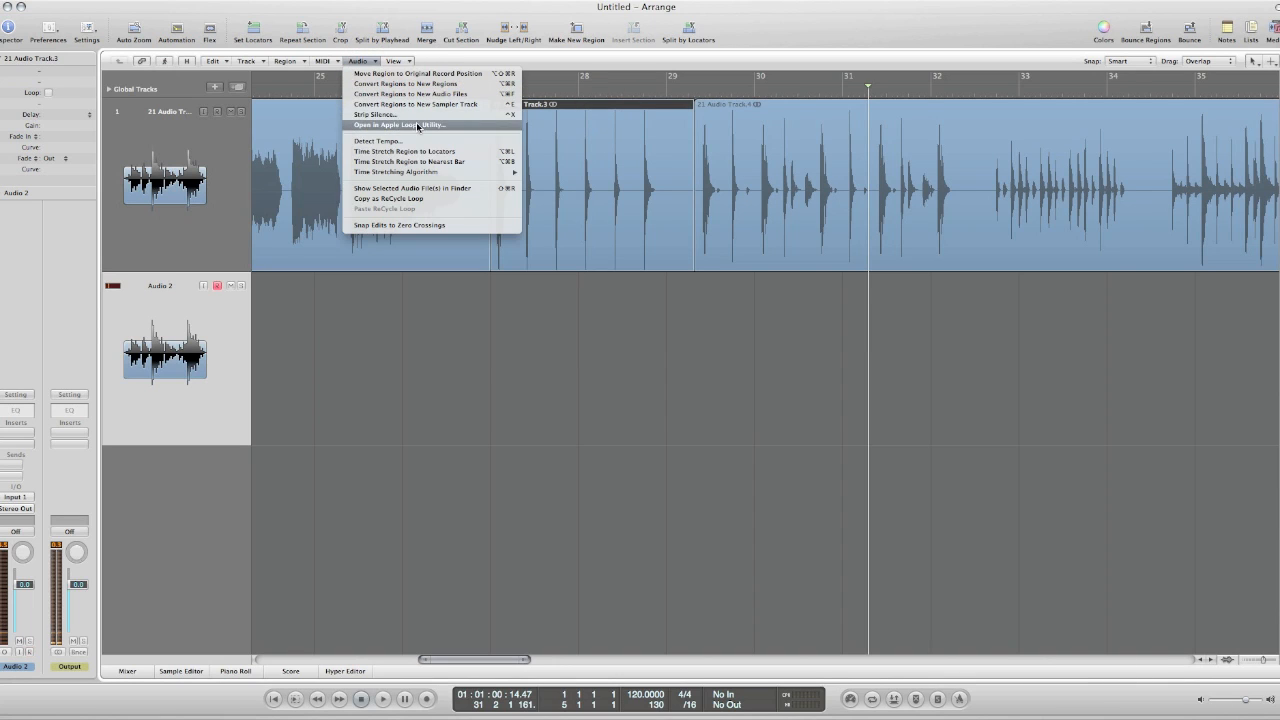
Strip Silence on the drum-hits region with minimum silence time 0.1000, yielding six hits
left_click(374, 114)
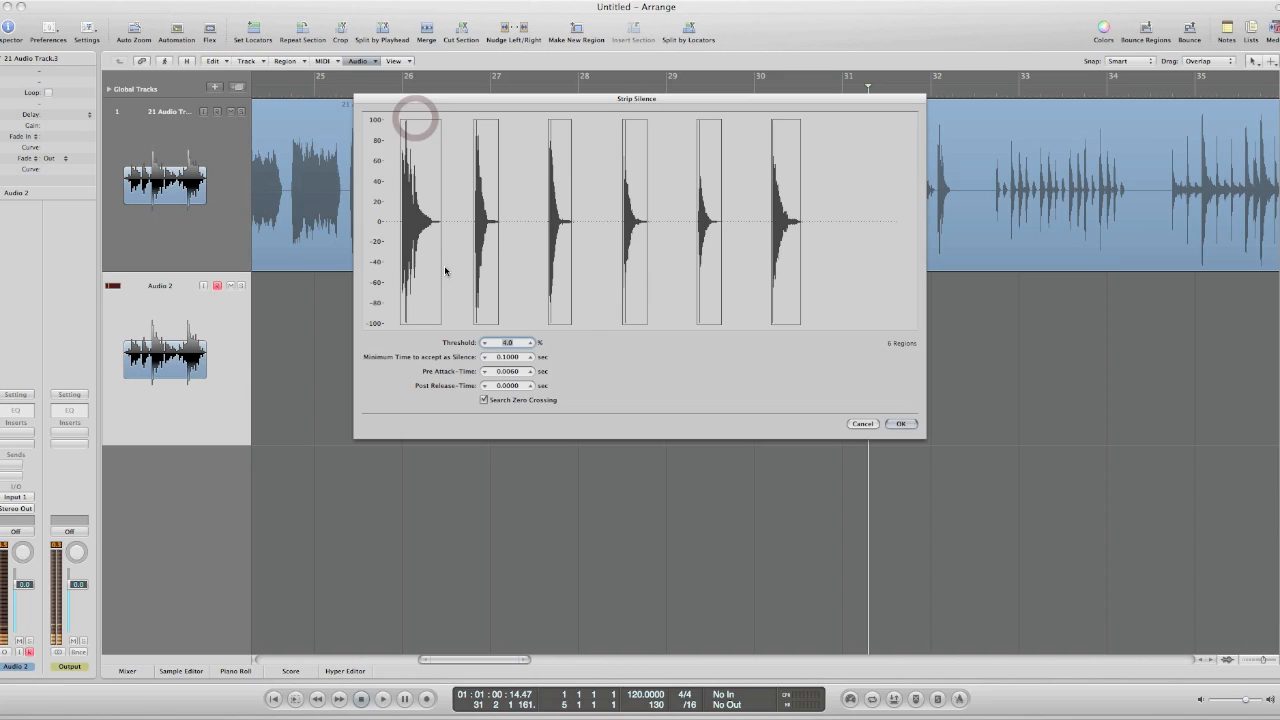
mouse_move(490, 352)
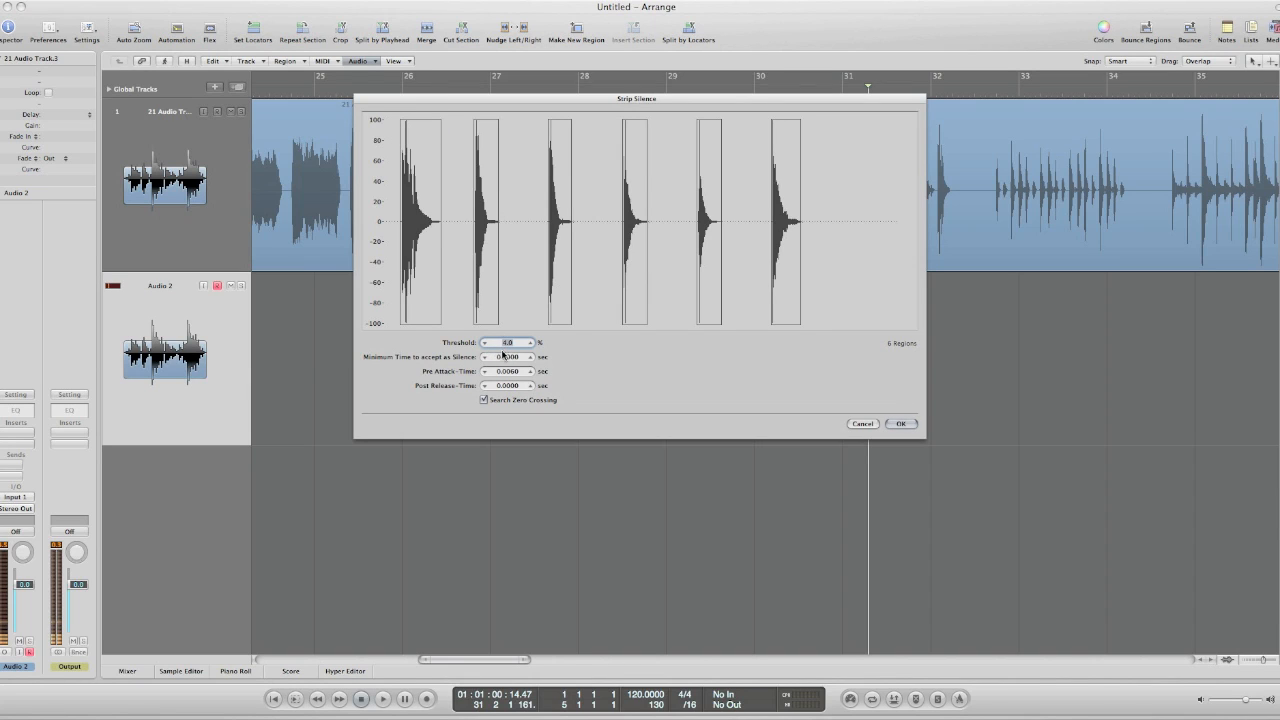
type("0.1000")
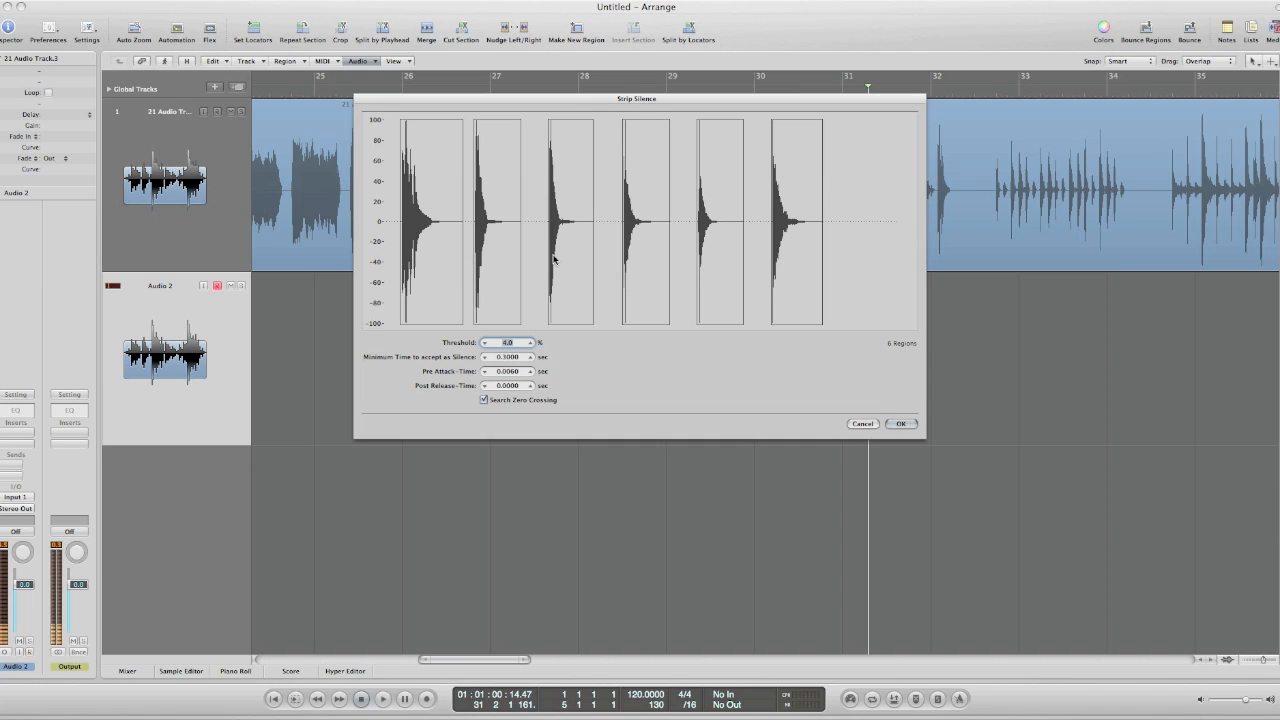
mouse_move(684, 262)
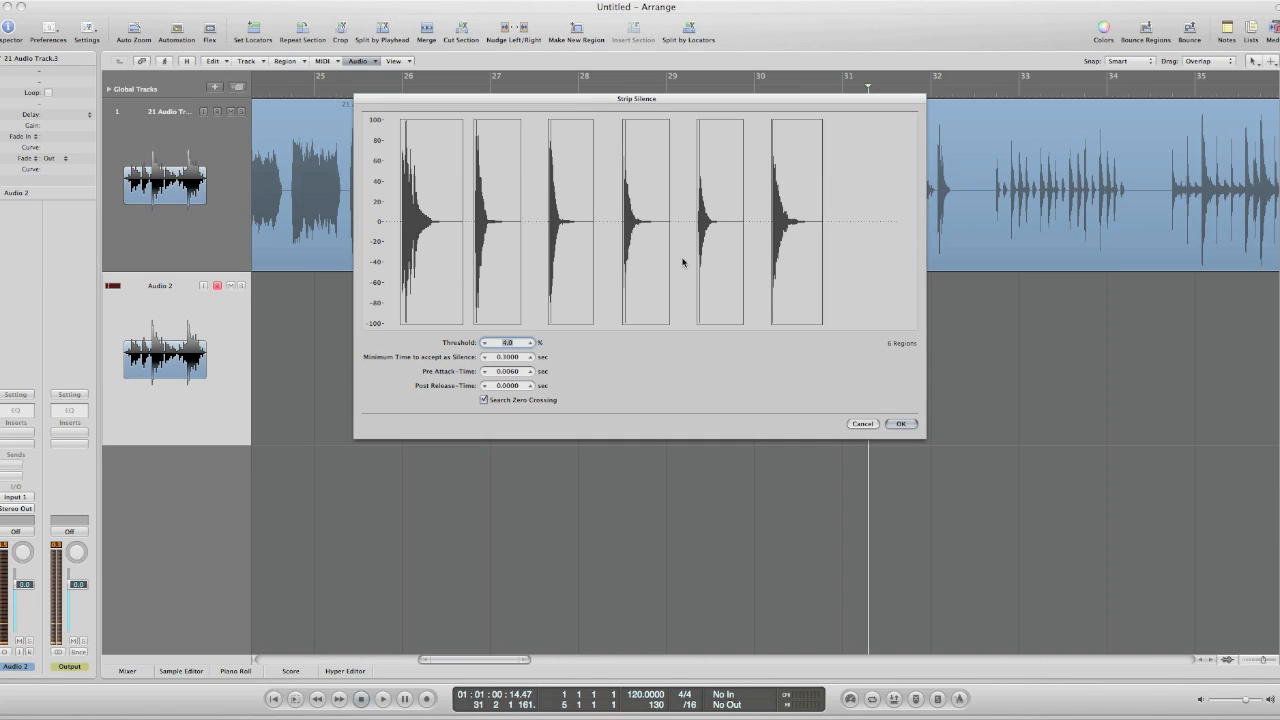
left_click(900, 424)
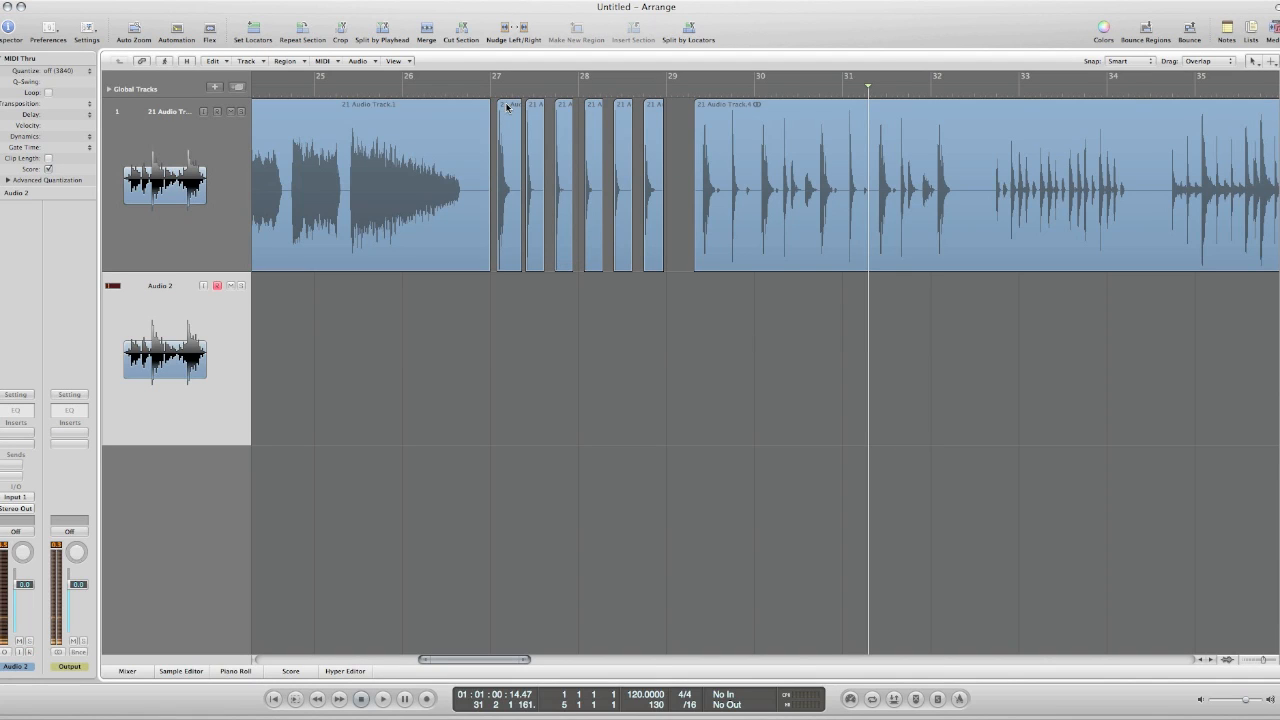
mouse_move(384, 100)
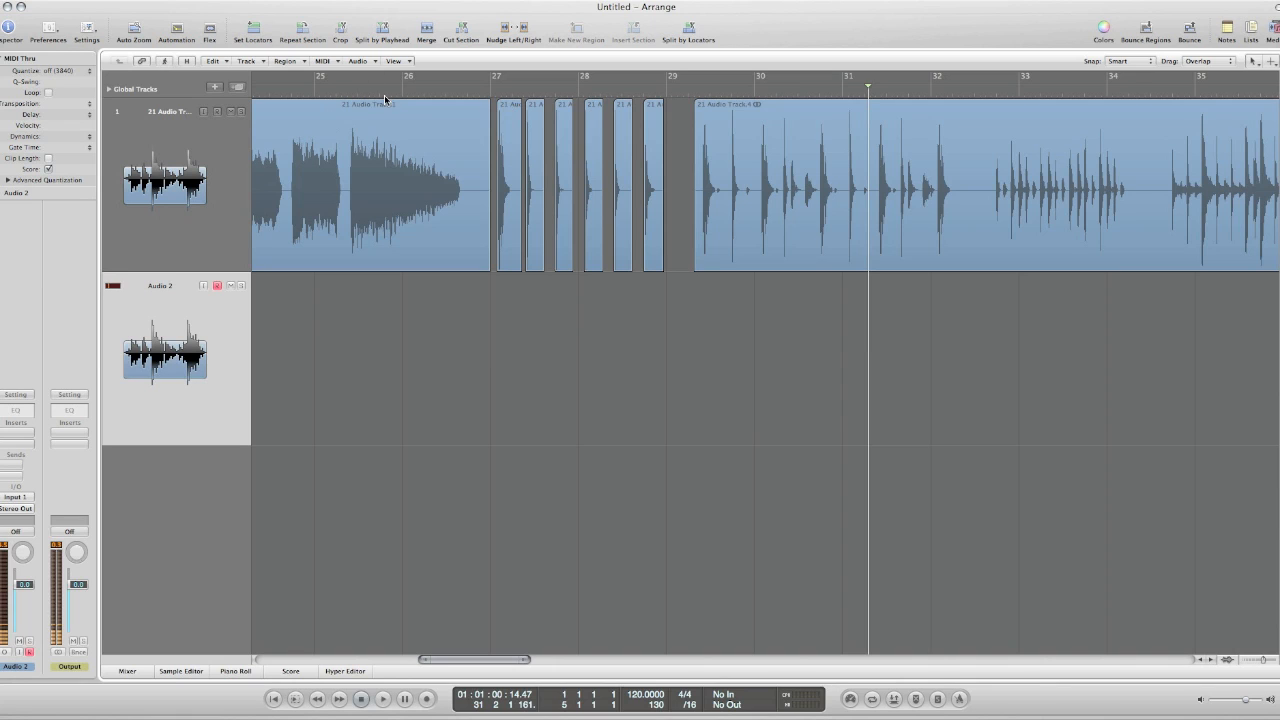
Audition the first chopped drum hit in the Sample Editor, replaying it a few times
left_click(508, 104)
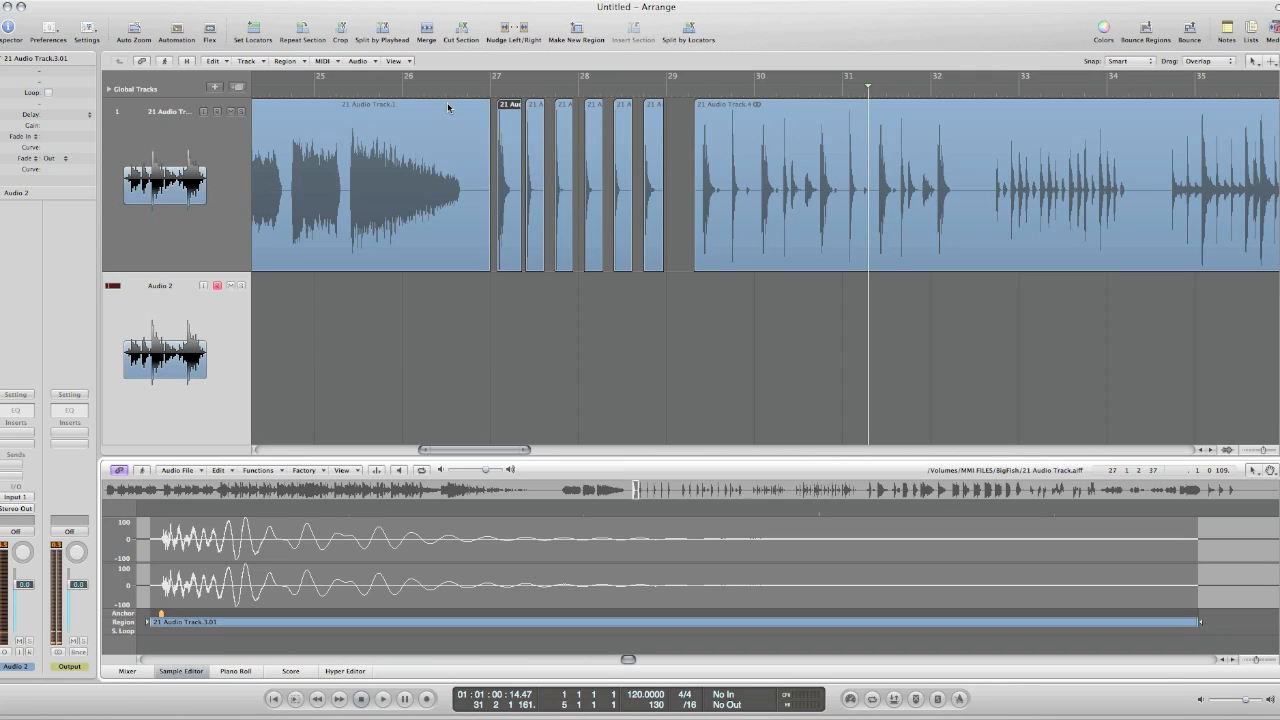
left_click(420, 470)
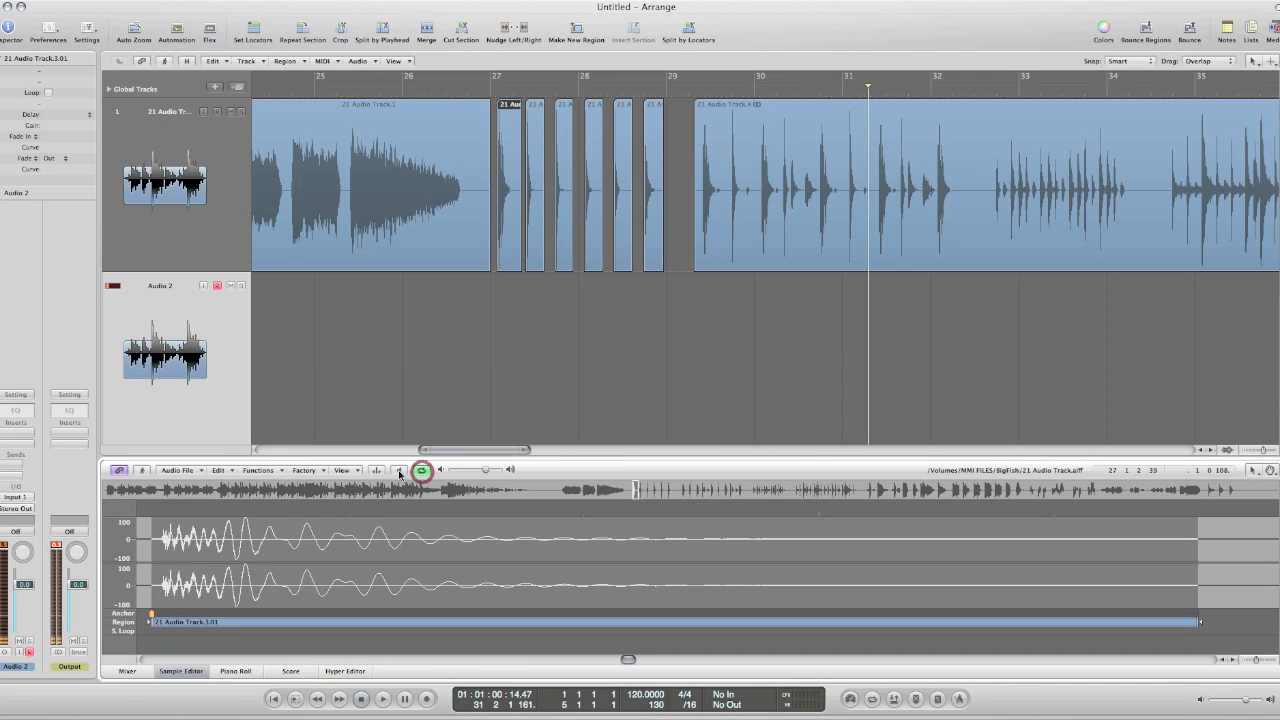
left_click(400, 470)
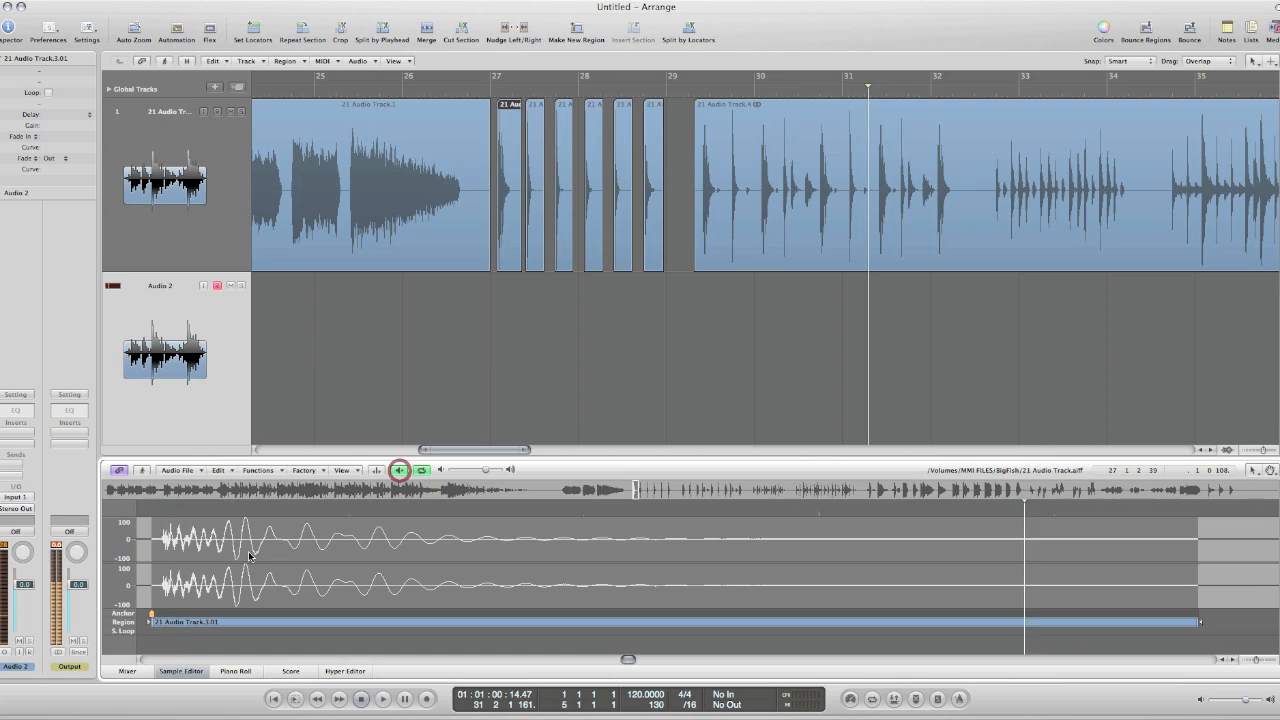
left_click(218, 470)
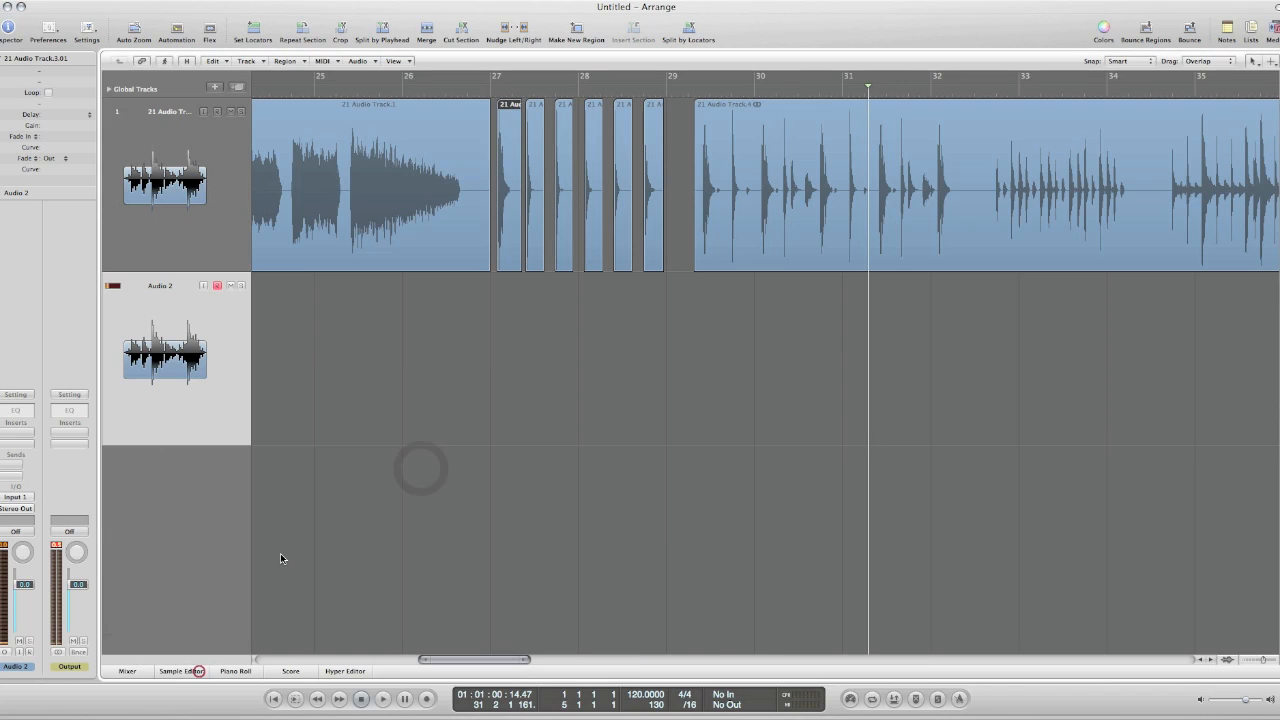
mouse_move(508, 196)
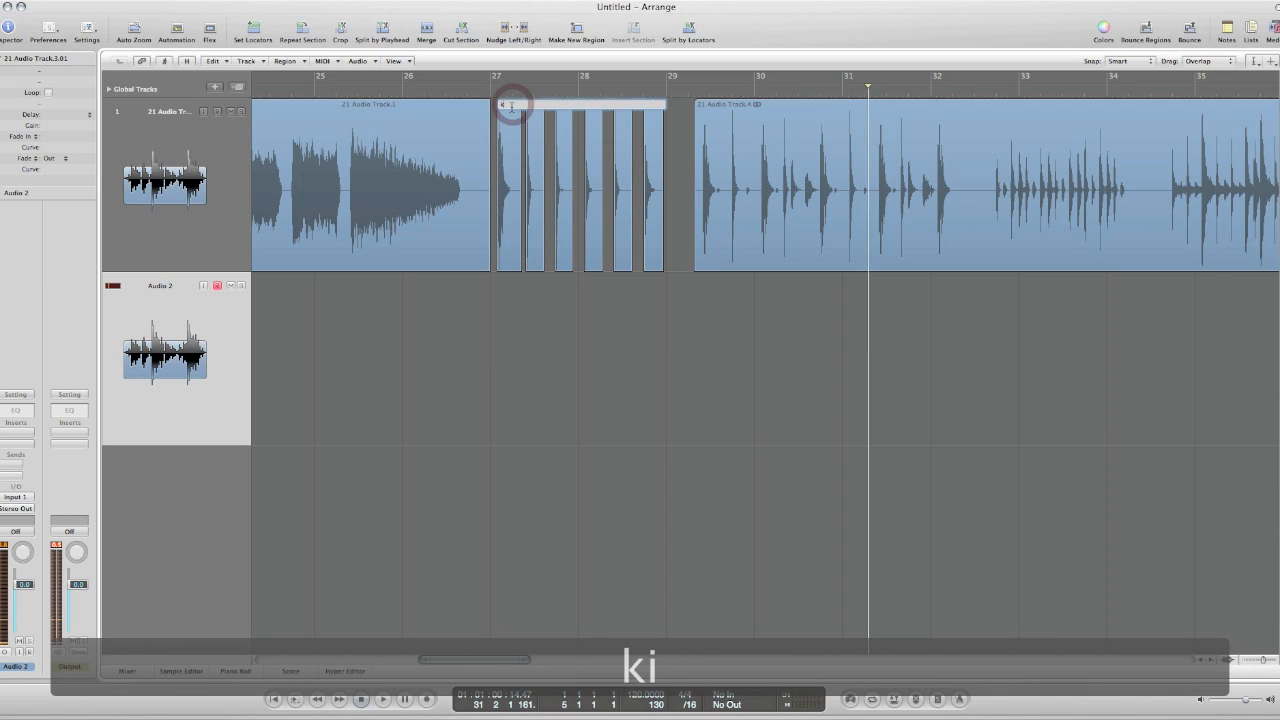
Name the first chopped region 'kick'
type("kick 0")
left_click(534, 104)
type("hat")
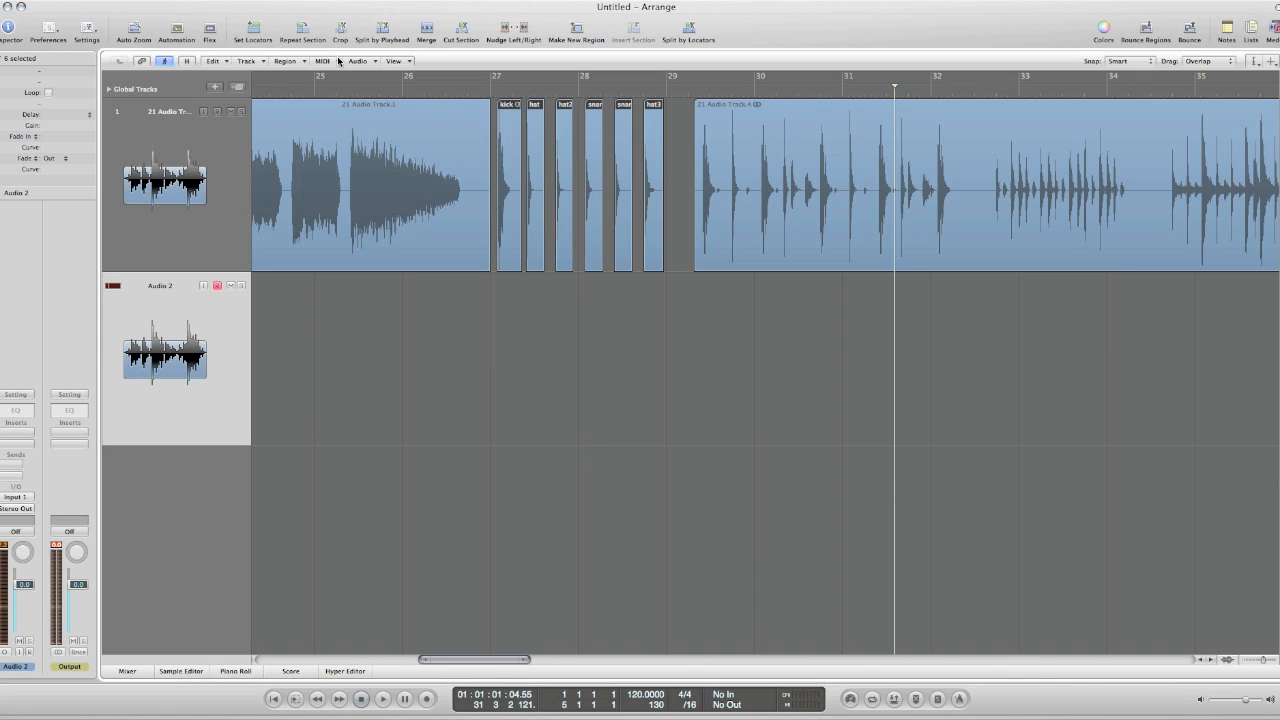
Start saving the regions as audio files, targeting a new folder on the Desktop
left_click(356, 60)
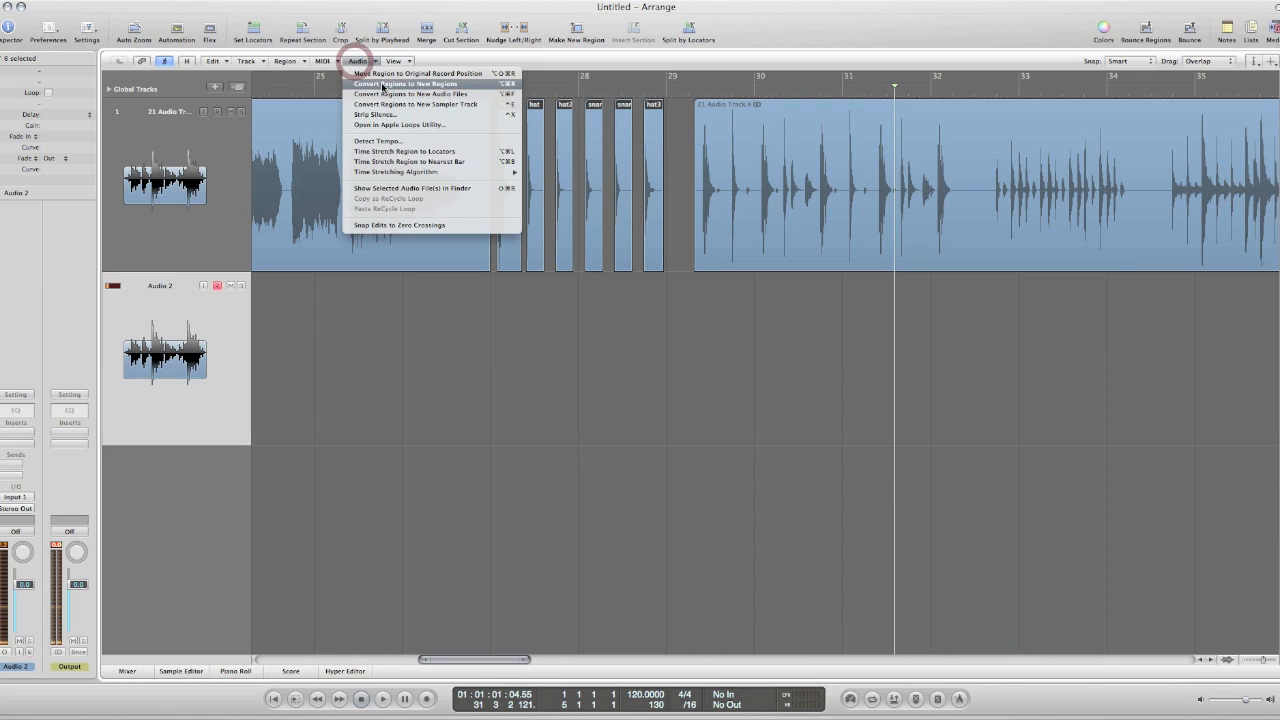
mouse_move(410, 94)
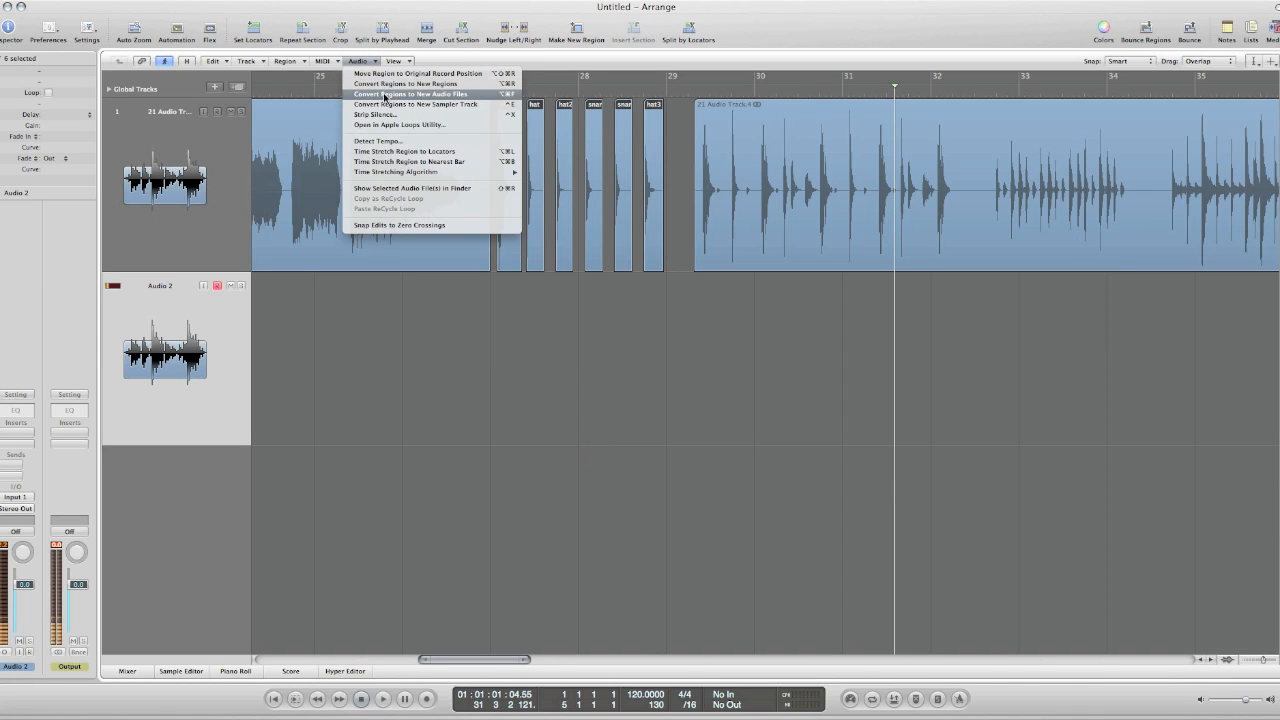
left_click(410, 94)
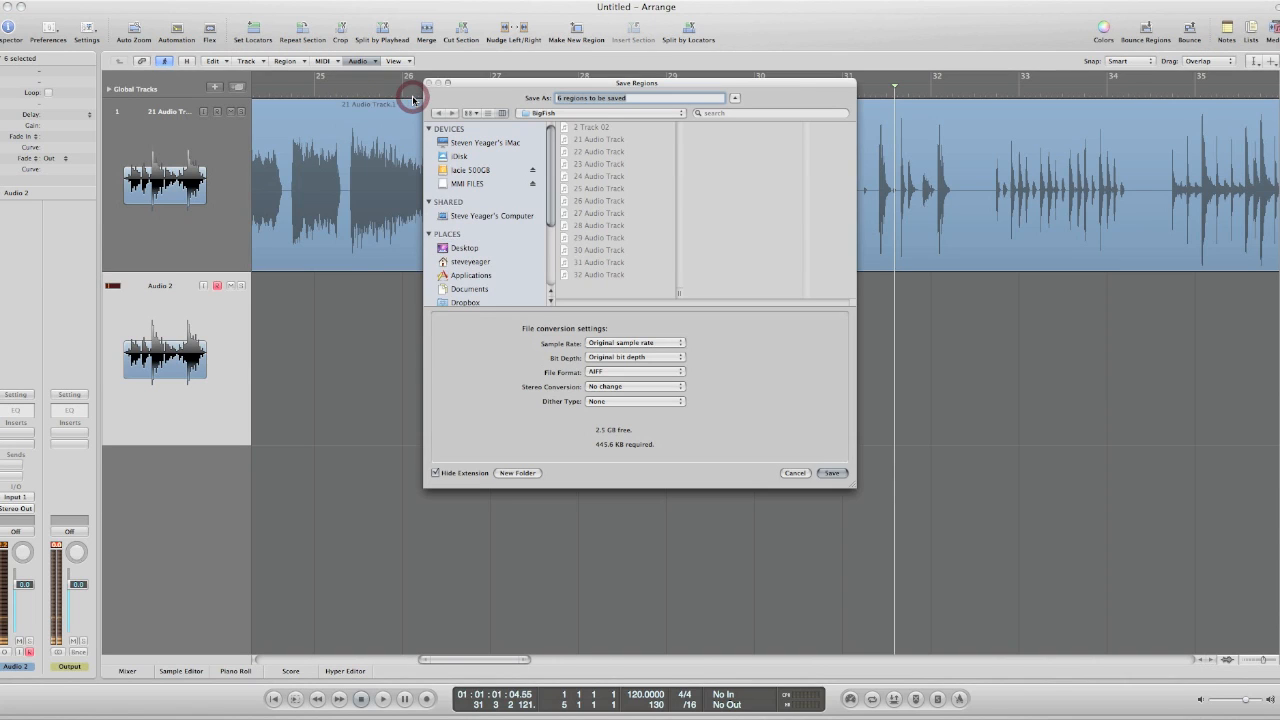
mouse_move(488, 252)
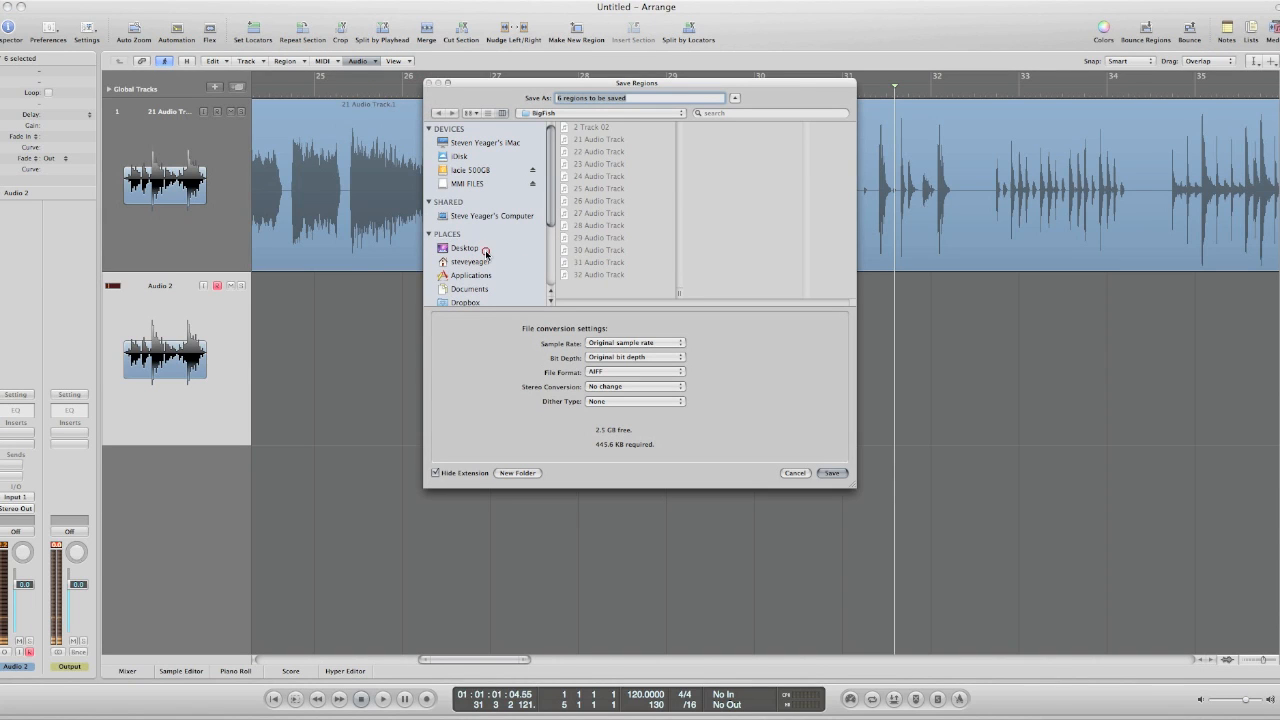
left_click(464, 248)
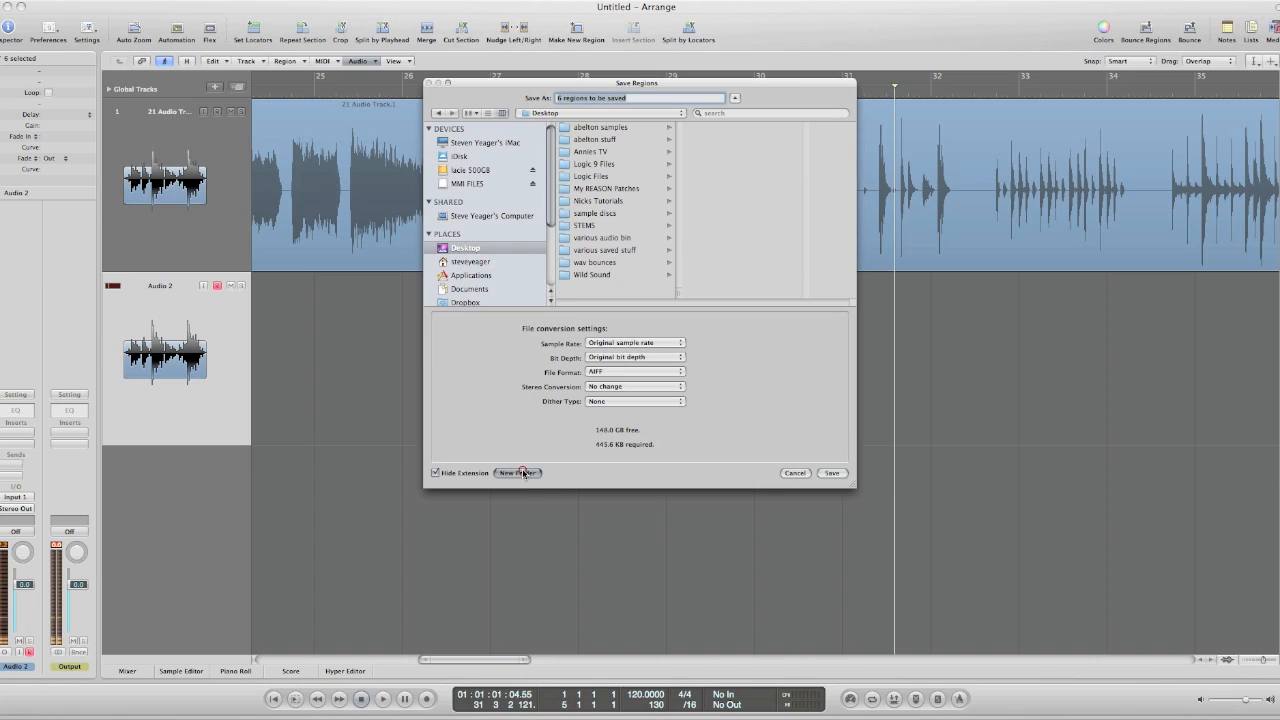
left_click(516, 472)
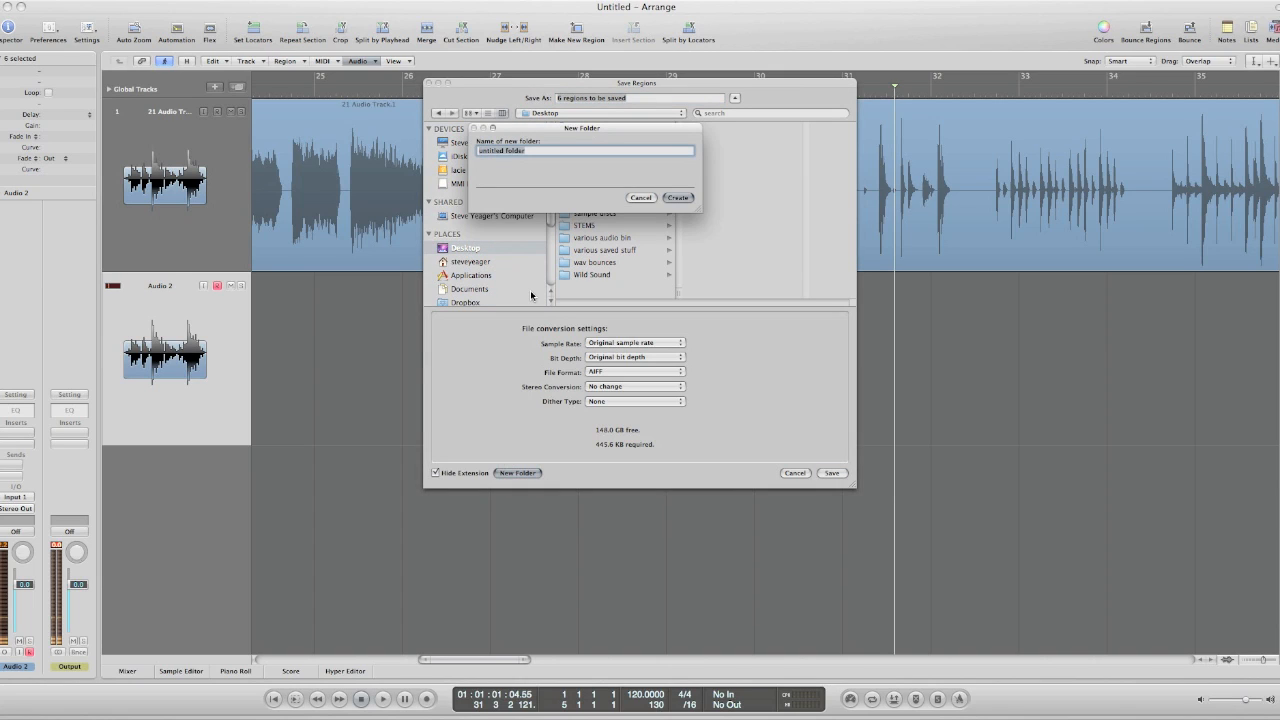
Create the 'bigfishloops' folder and save the six drum-hit files into it
type("big")
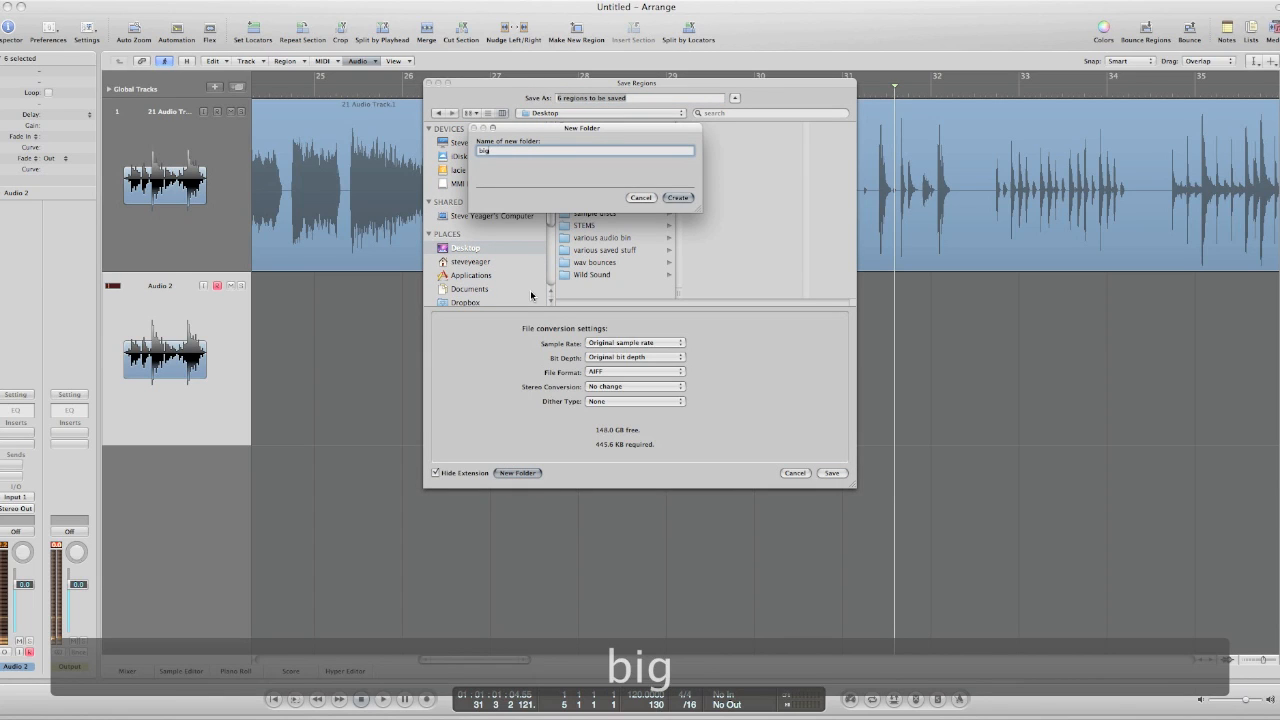
type("fishl")
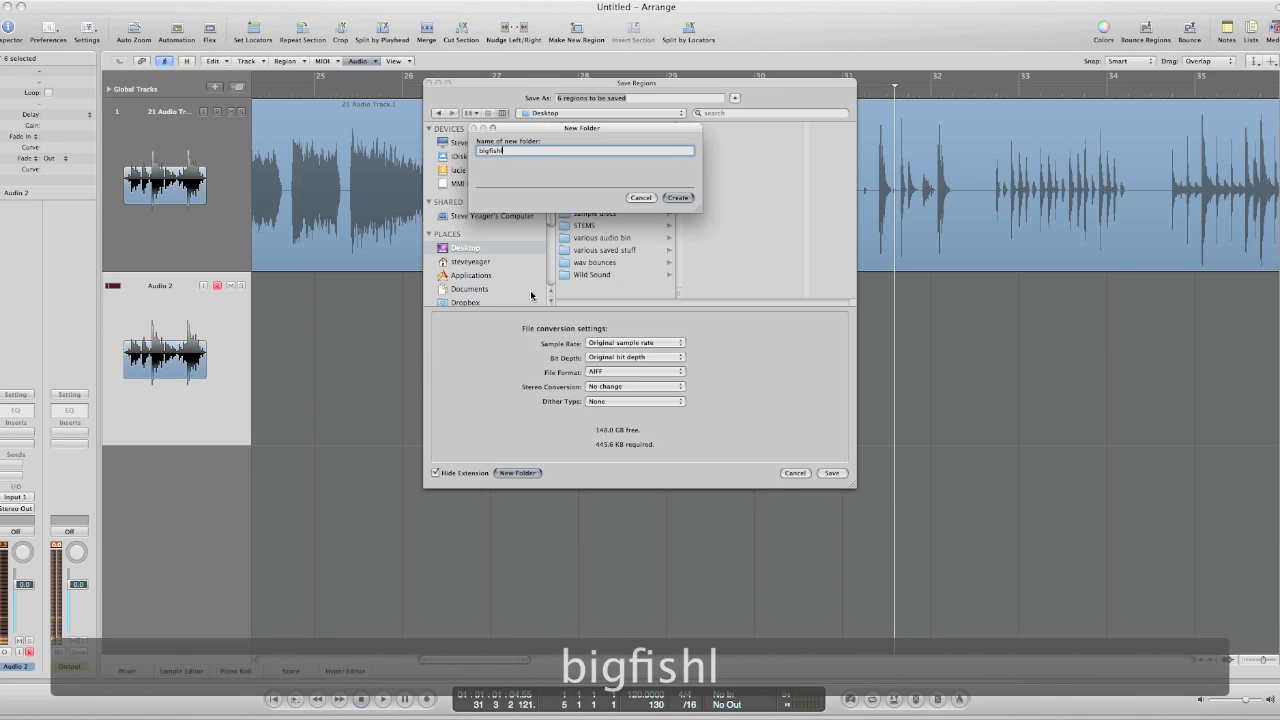
type("loops")
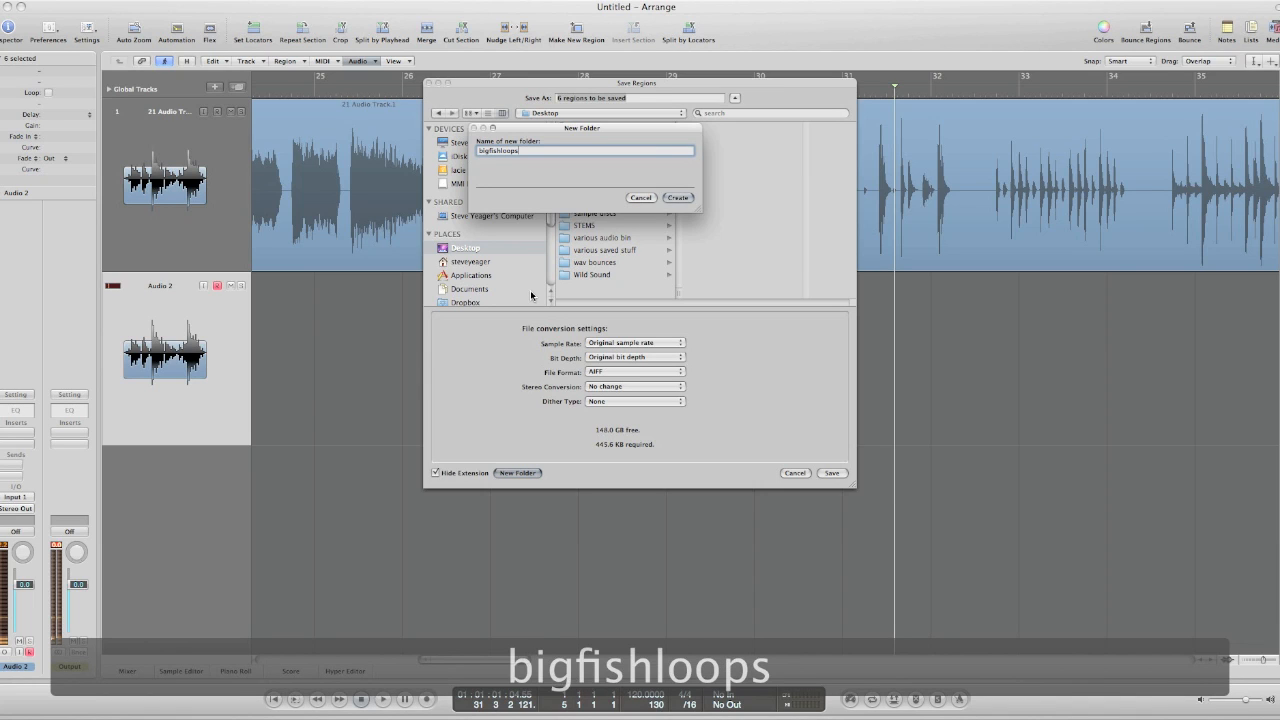
left_click(678, 198)
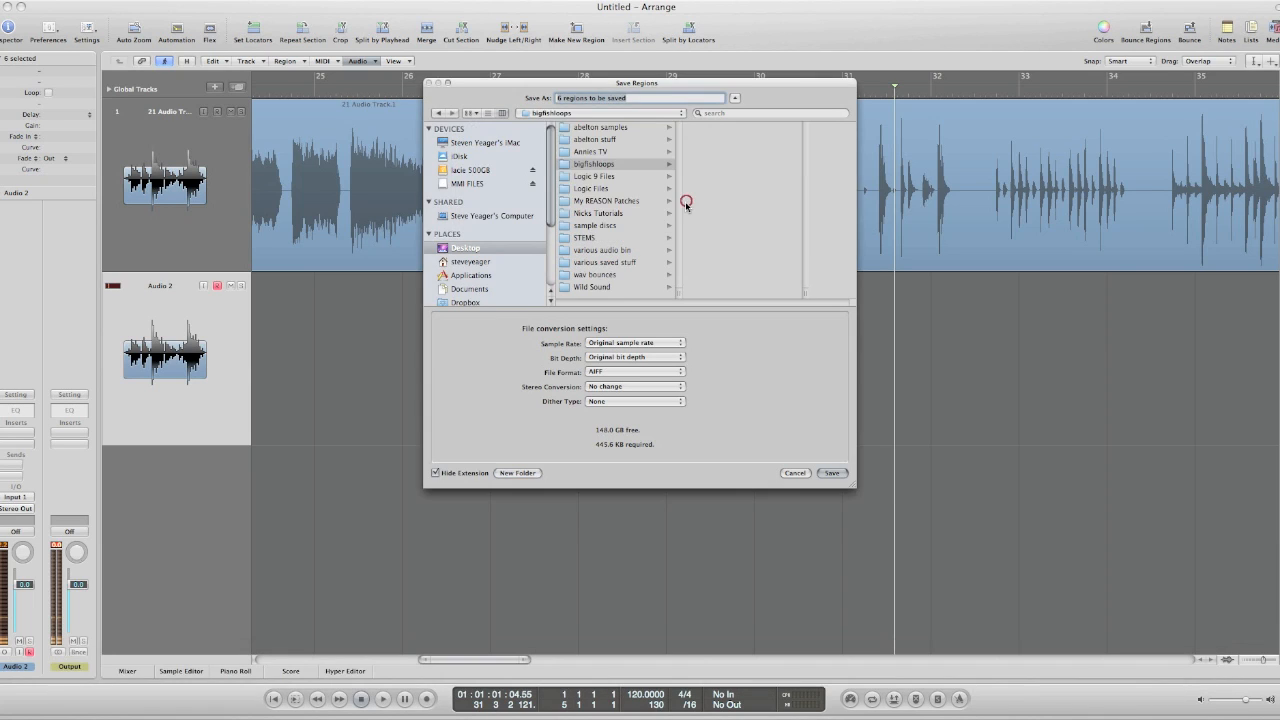
mouse_move(632, 352)
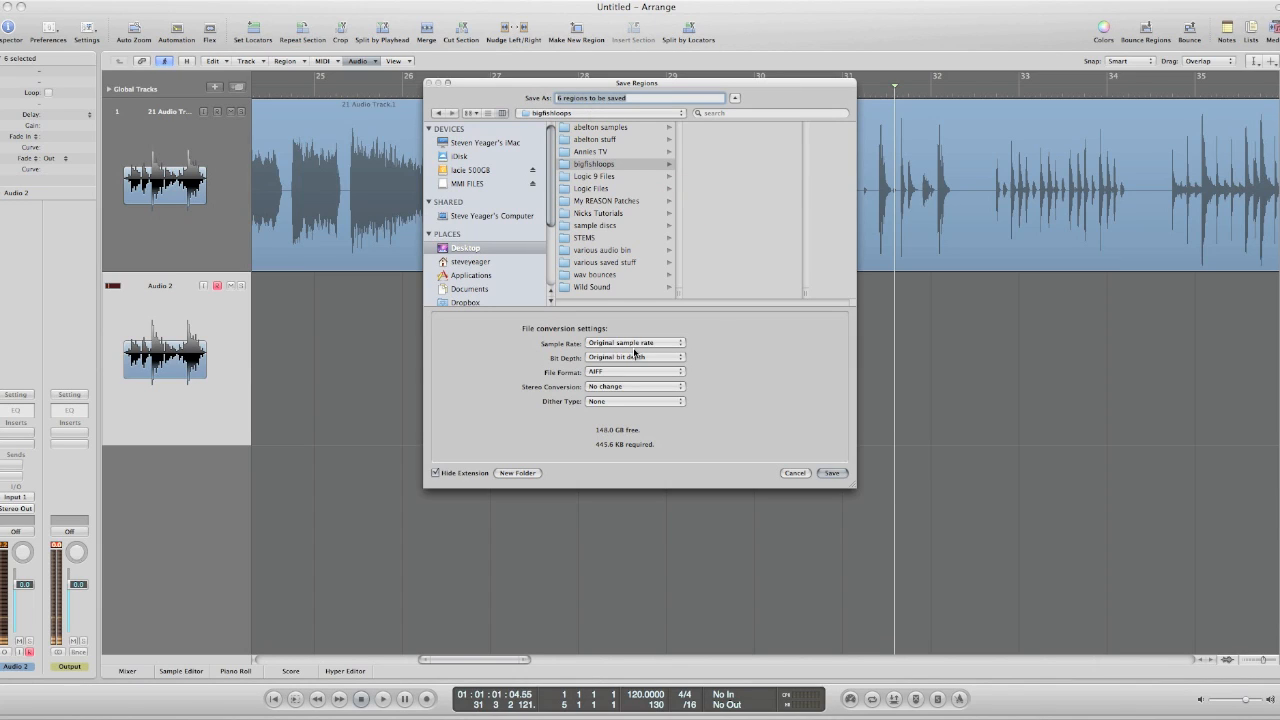
mouse_move(694, 364)
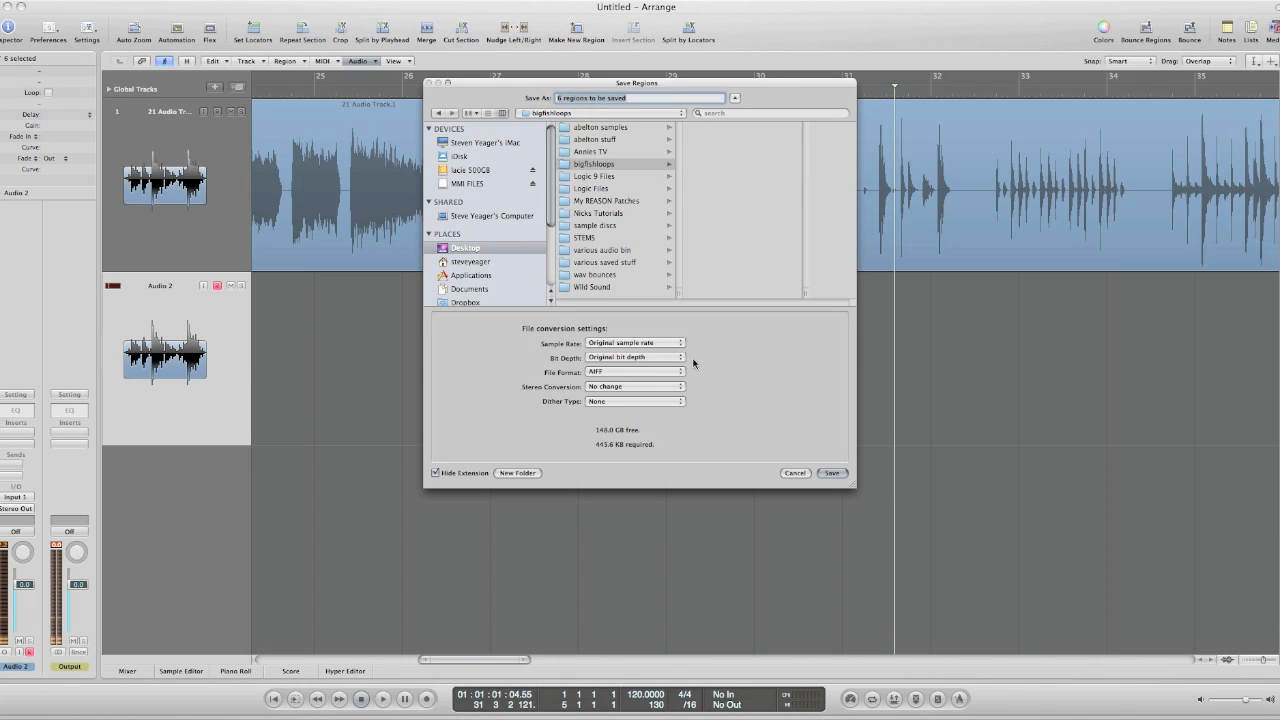
mouse_move(602, 378)
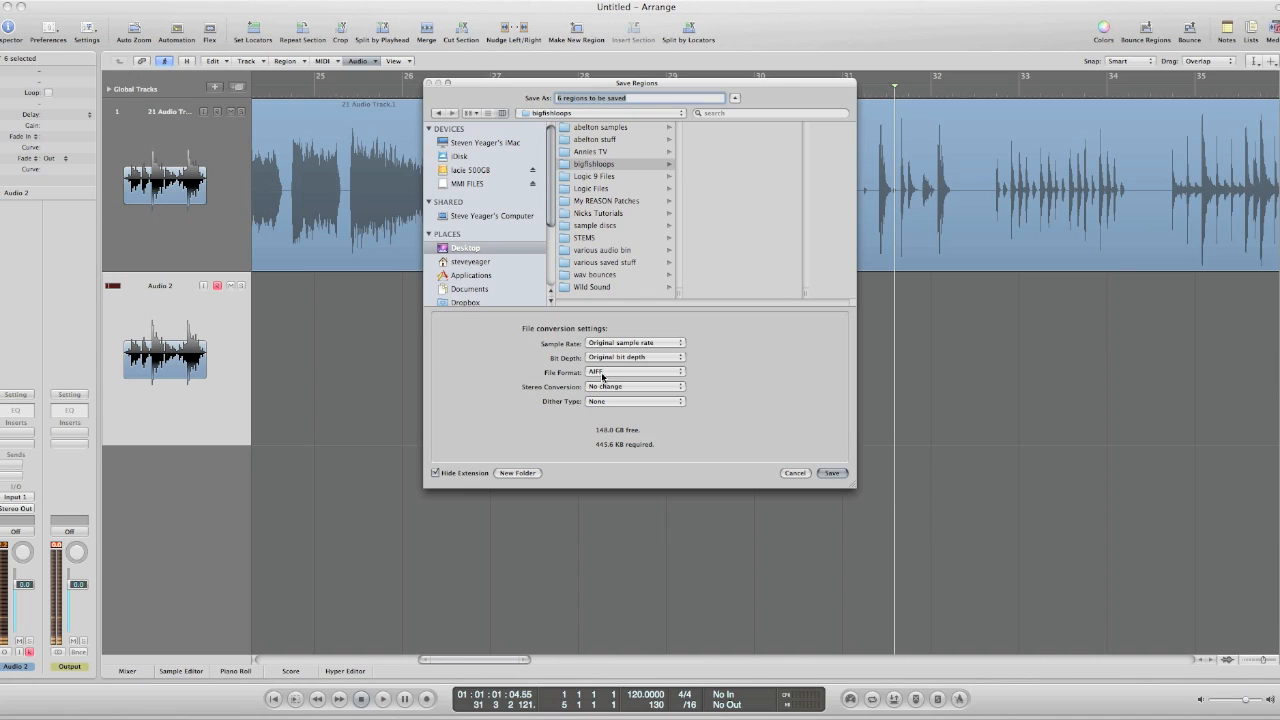
left_click(832, 472)
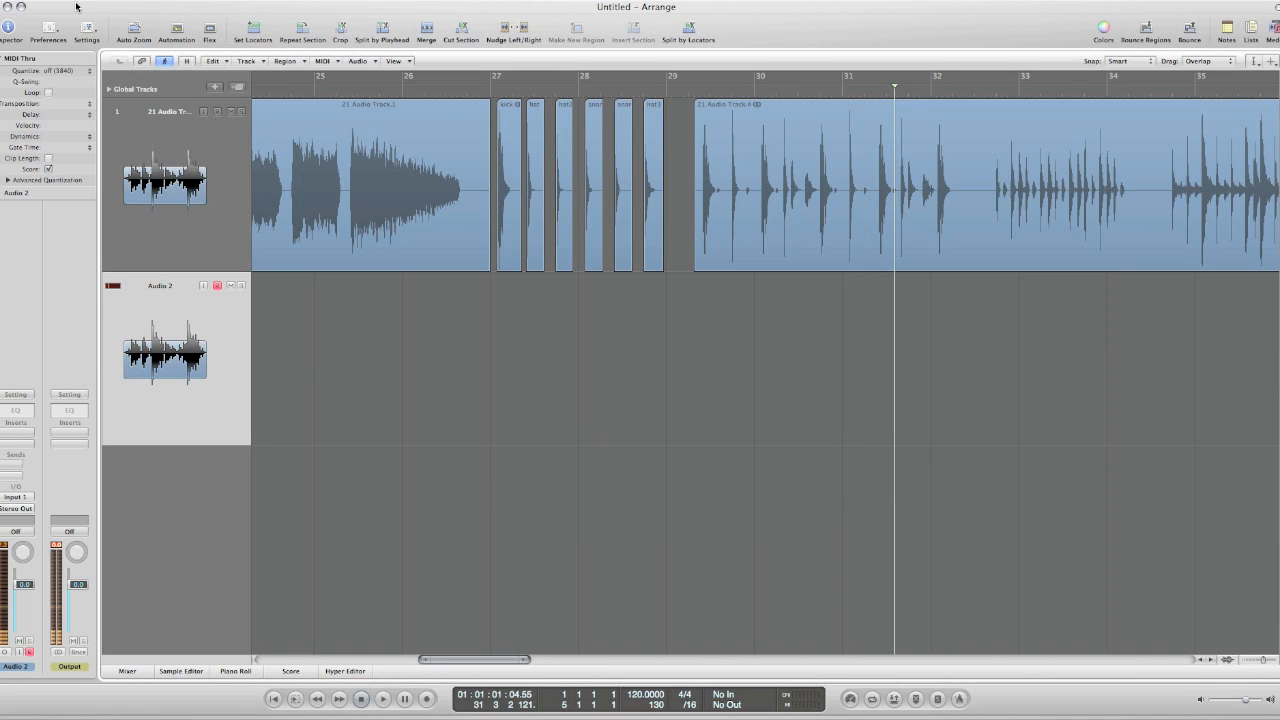
Save the project via Save As into a new 'big fish' Desktop folder with assets and Ultrabeat samples copied
left_click(80, 8)
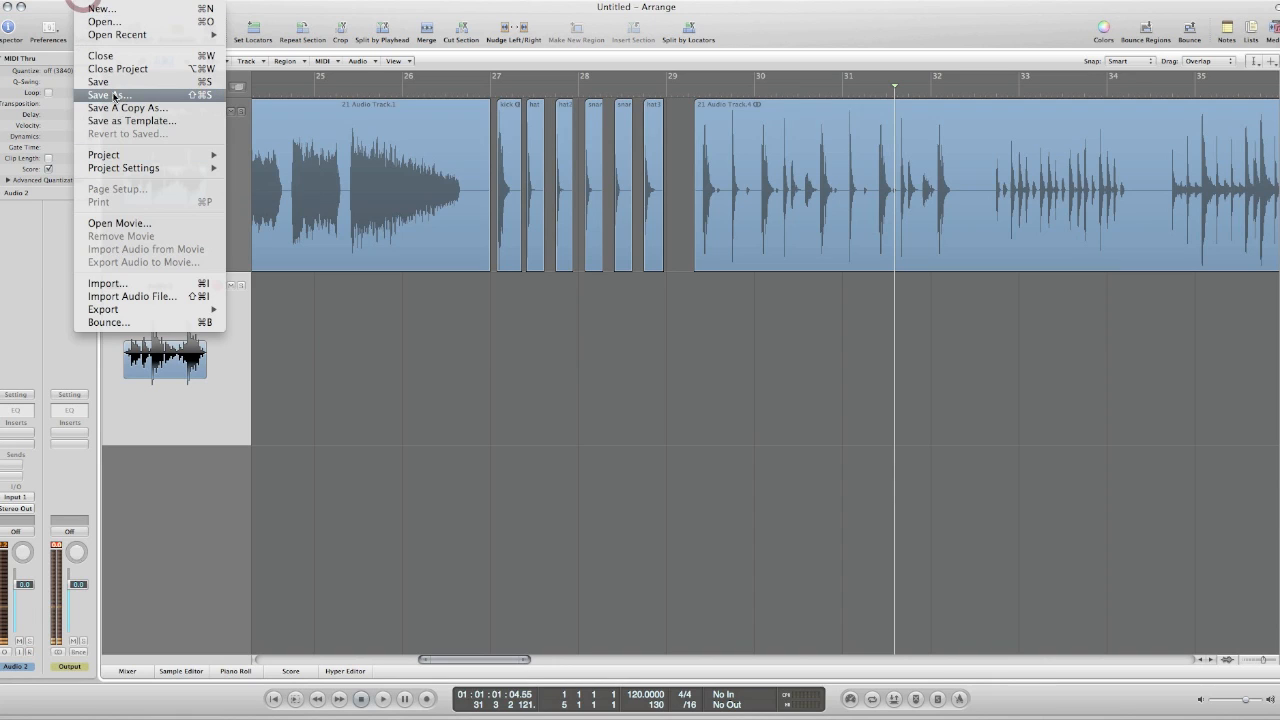
left_click(104, 96)
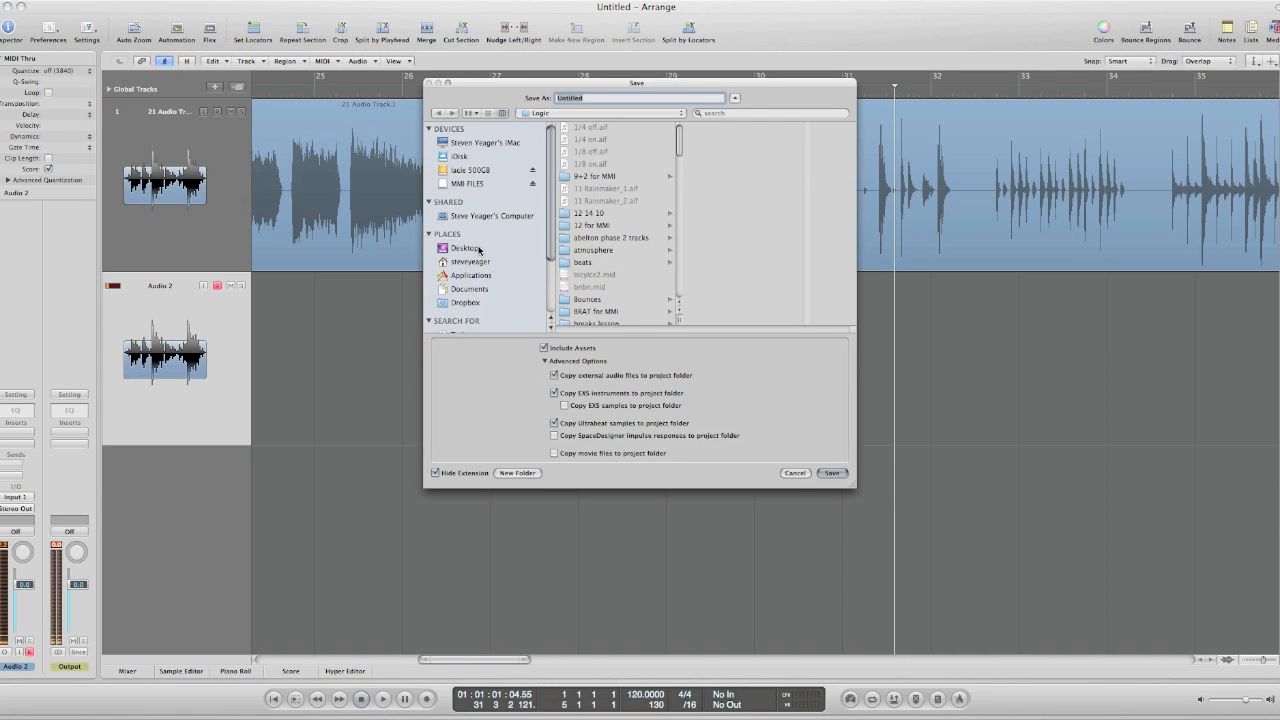
left_click(464, 248)
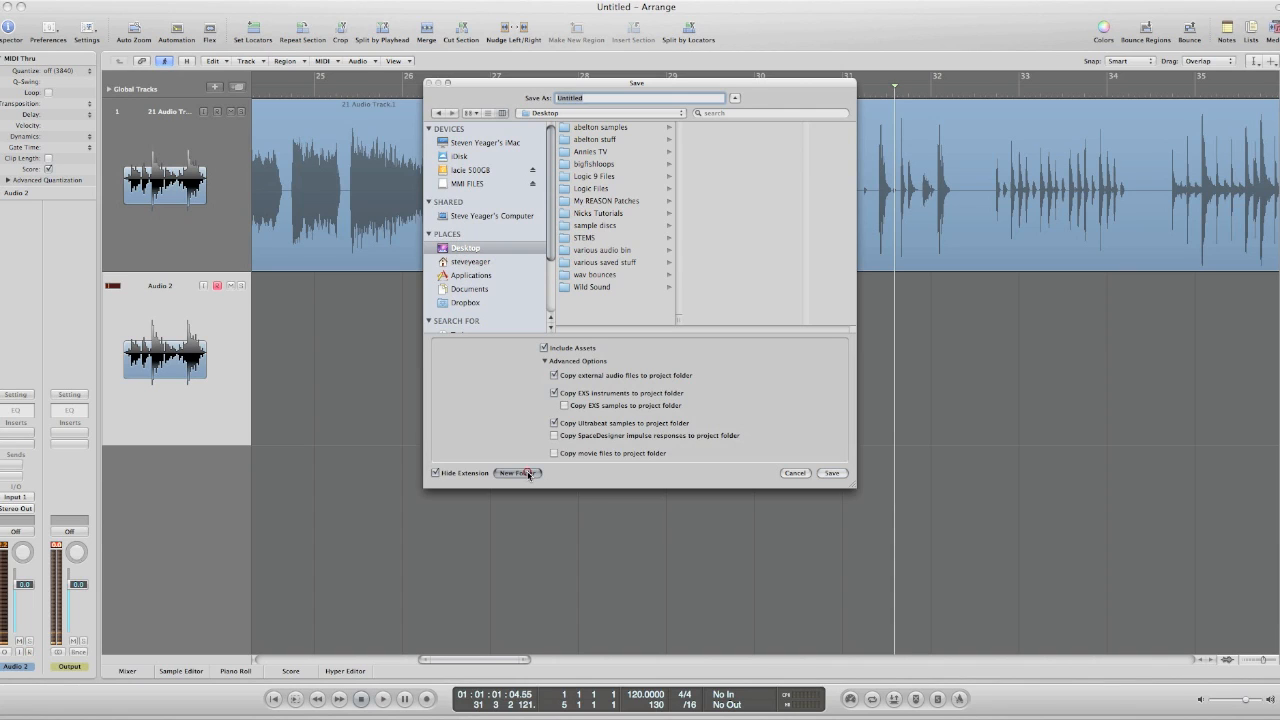
left_click(516, 472)
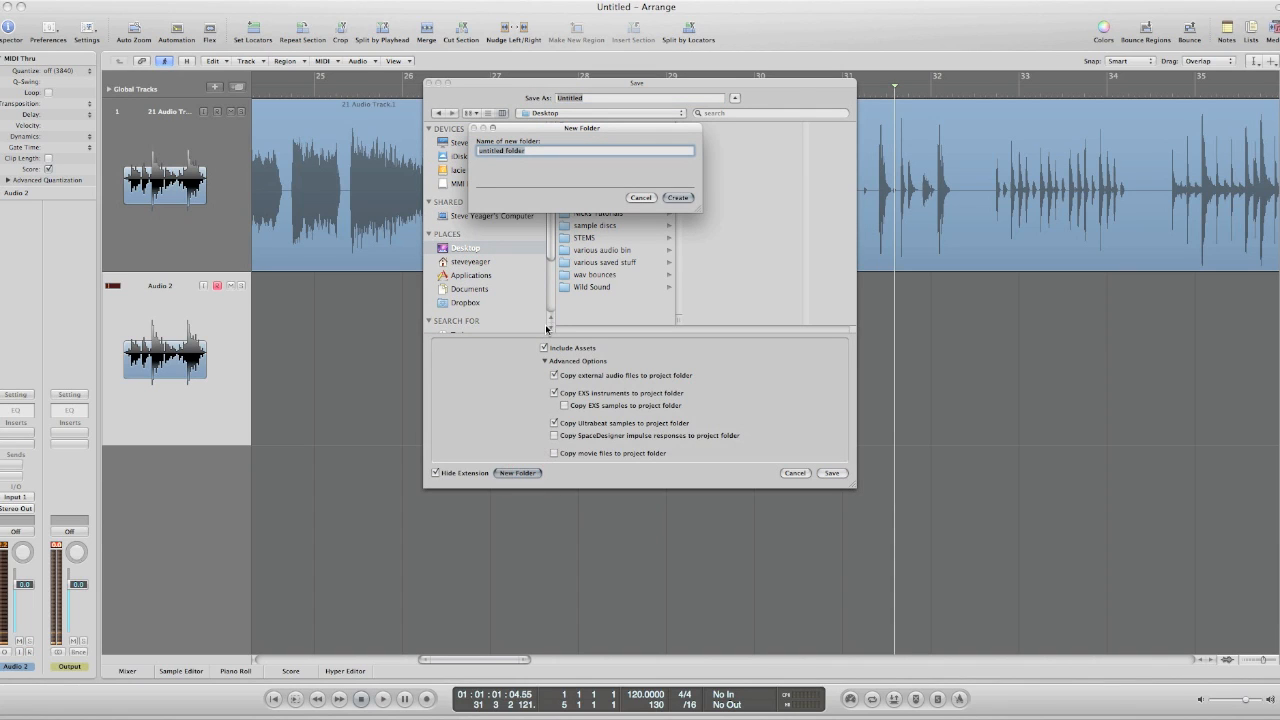
type("big f")
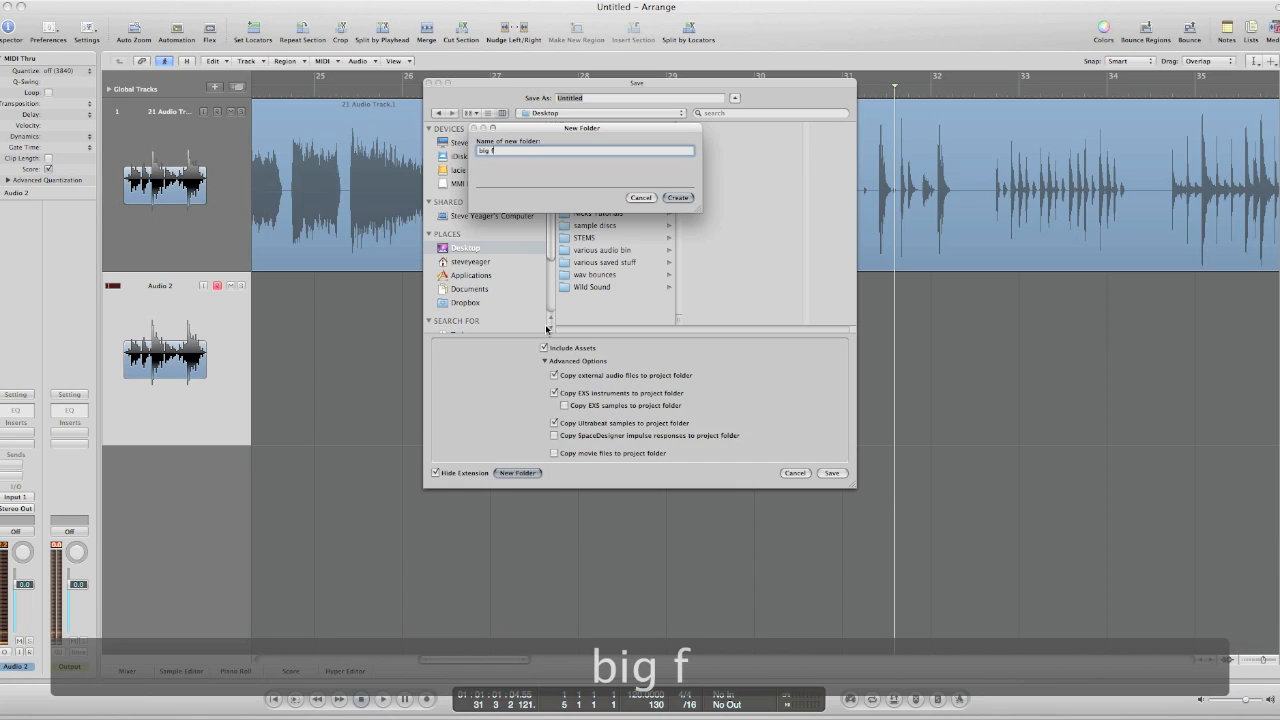
left_click(678, 198)
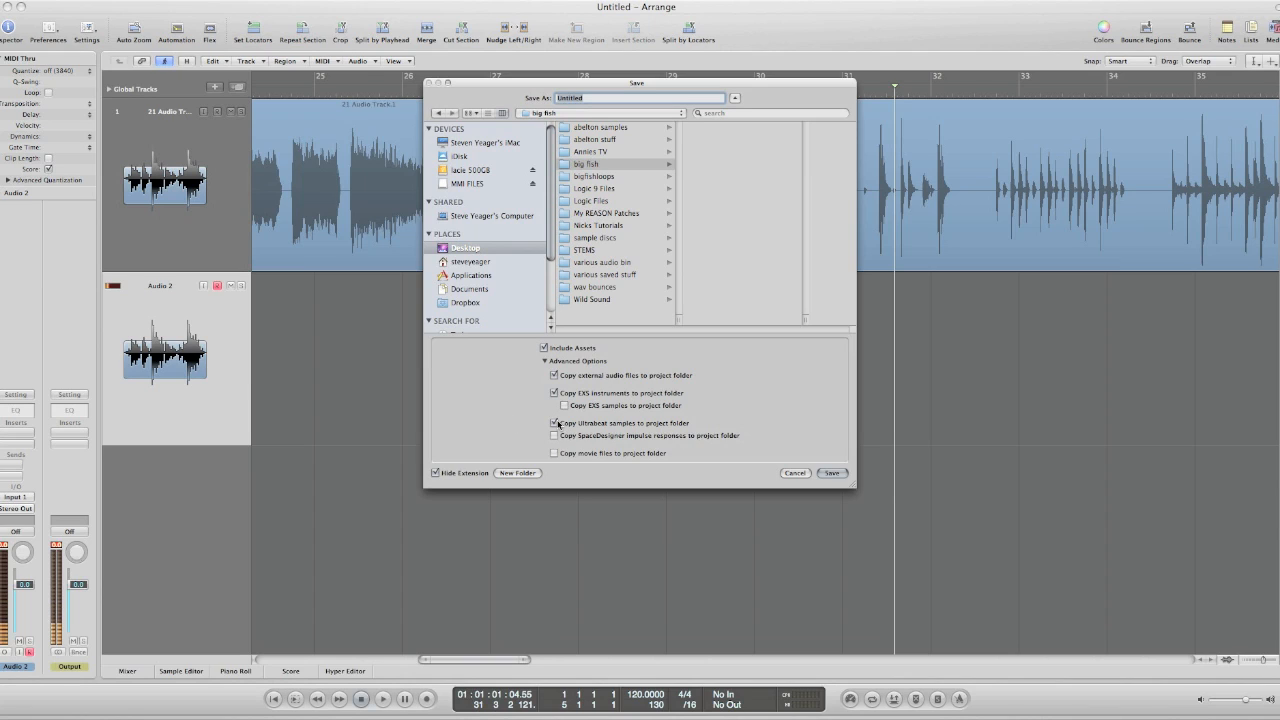
mouse_move(610, 430)
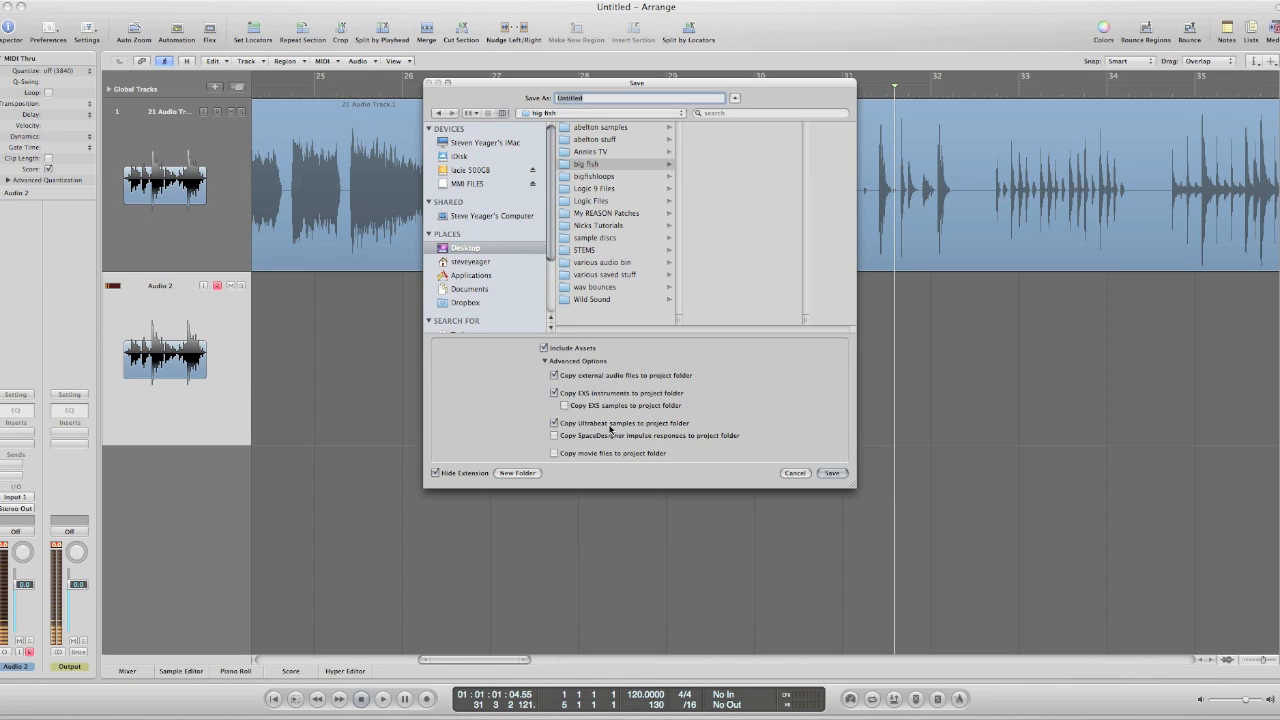
mouse_move(656, 434)
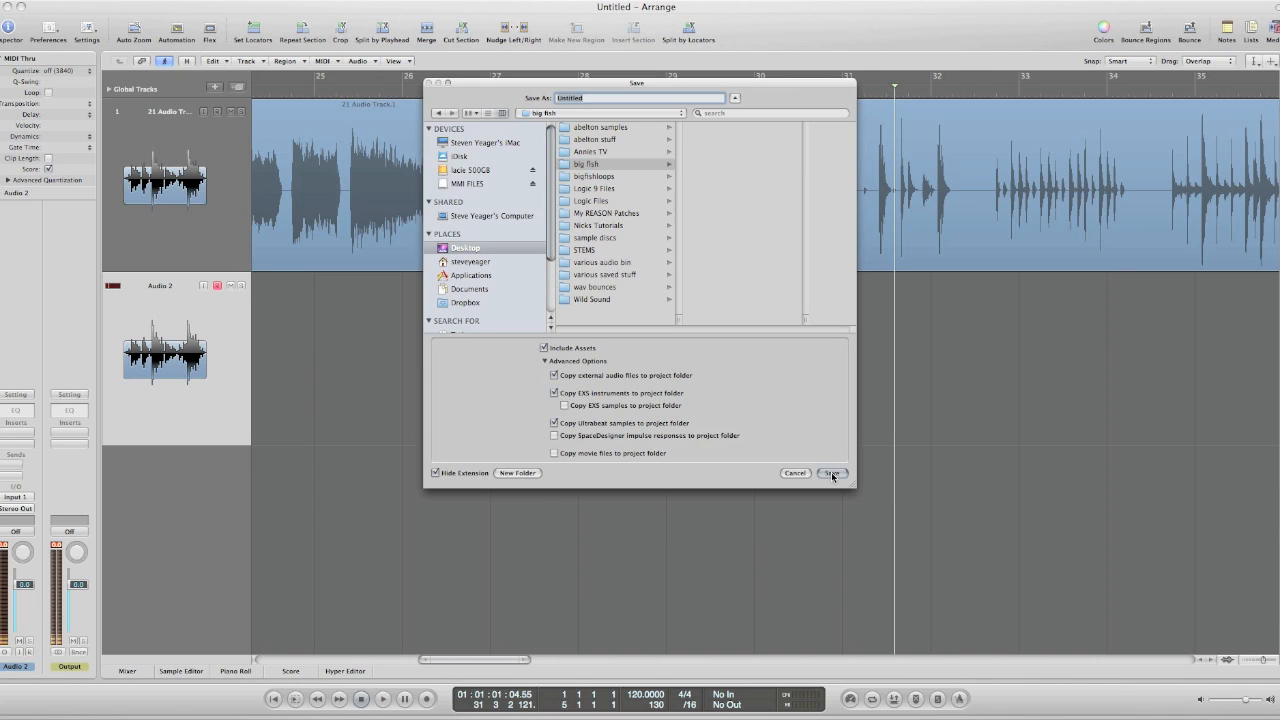
left_click(832, 472)
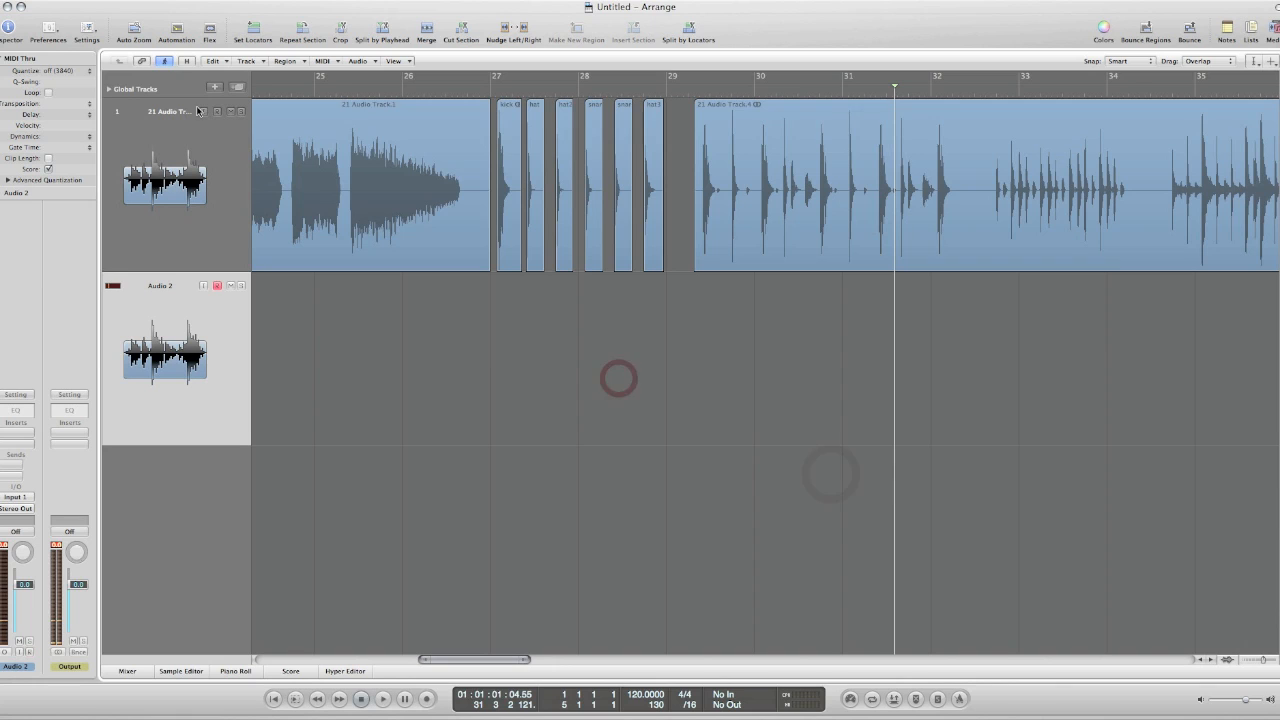
Create a Software Instrument track and load the Drag & Drop Samples Ultrabeat kit from the Library
left_click(214, 88)
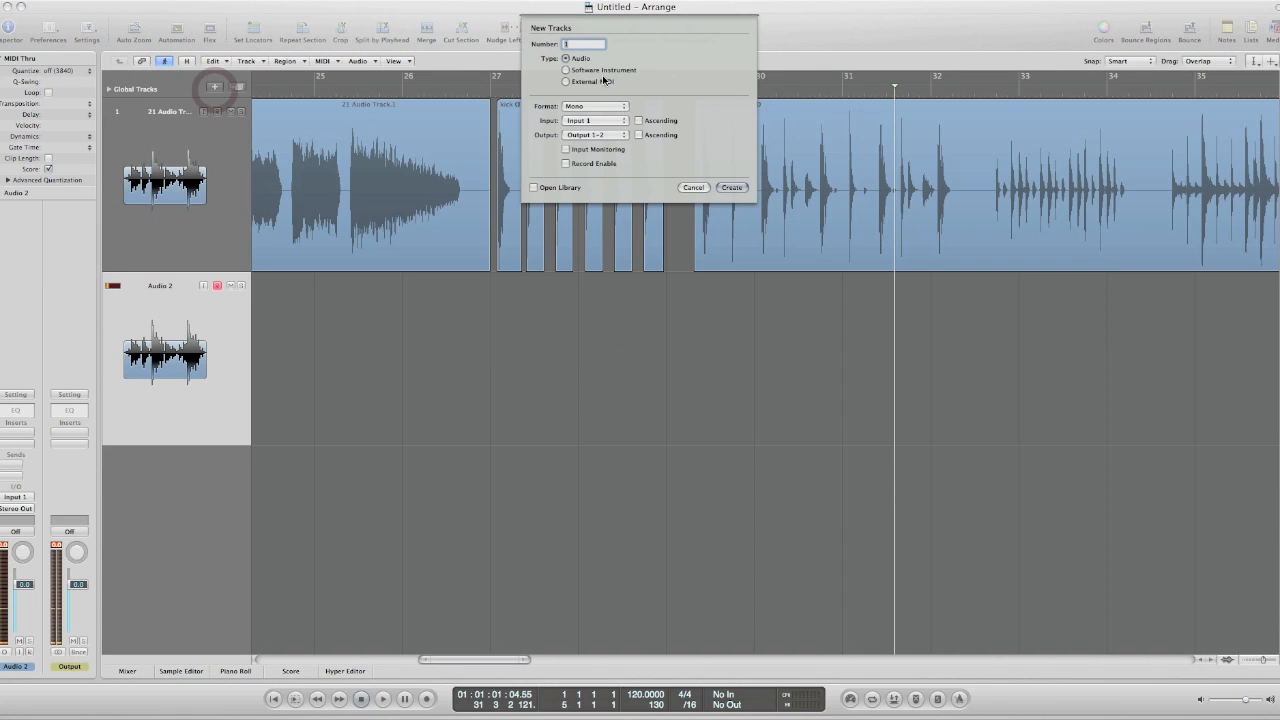
left_click(568, 70)
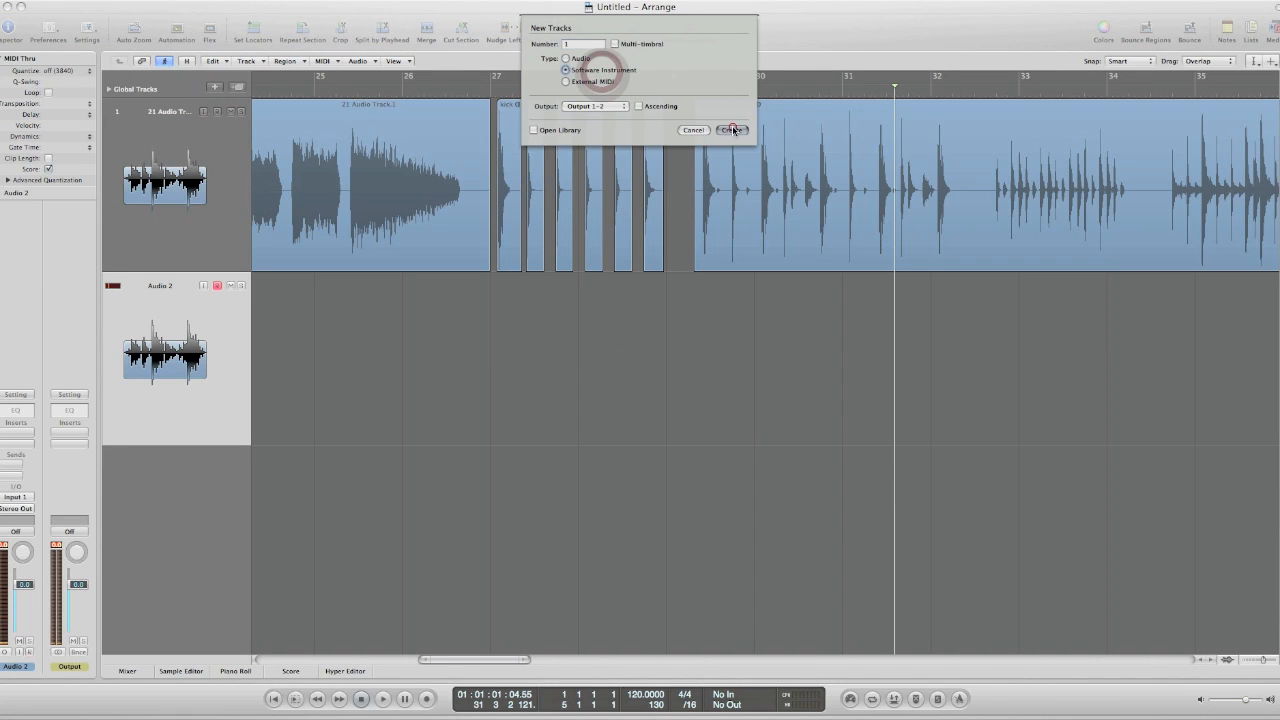
left_click(732, 130)
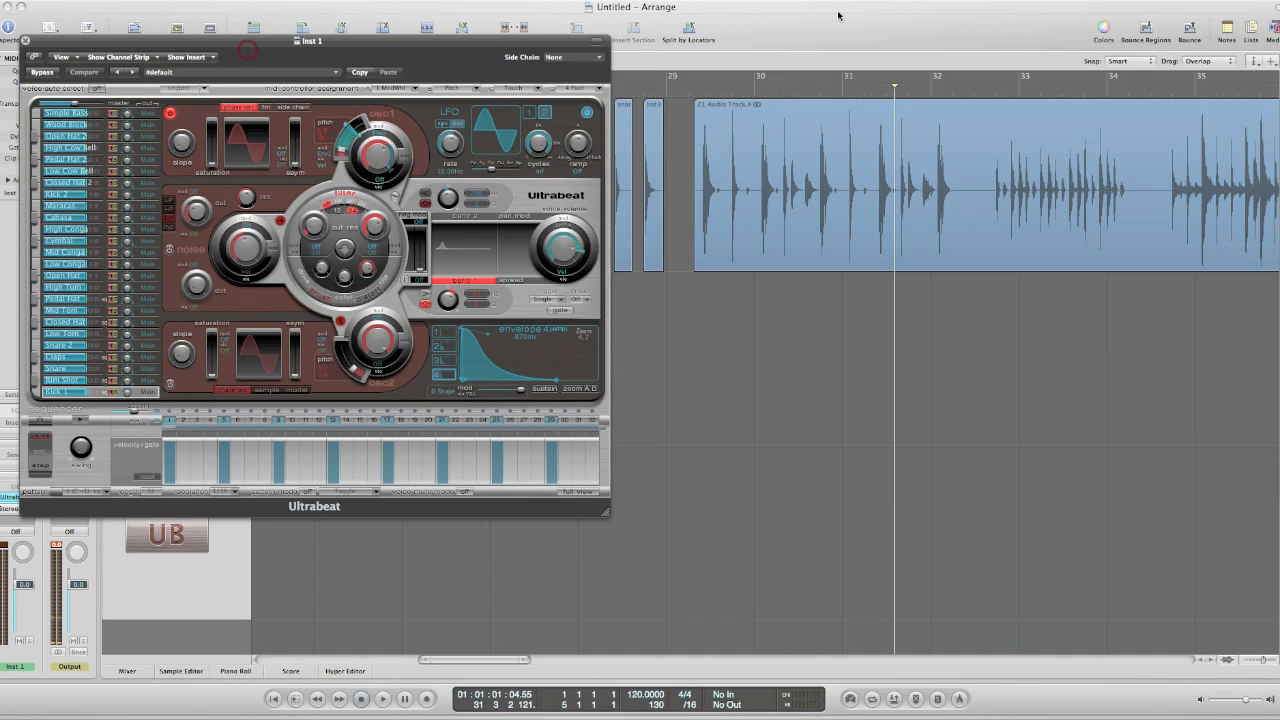
left_click(1196, 56)
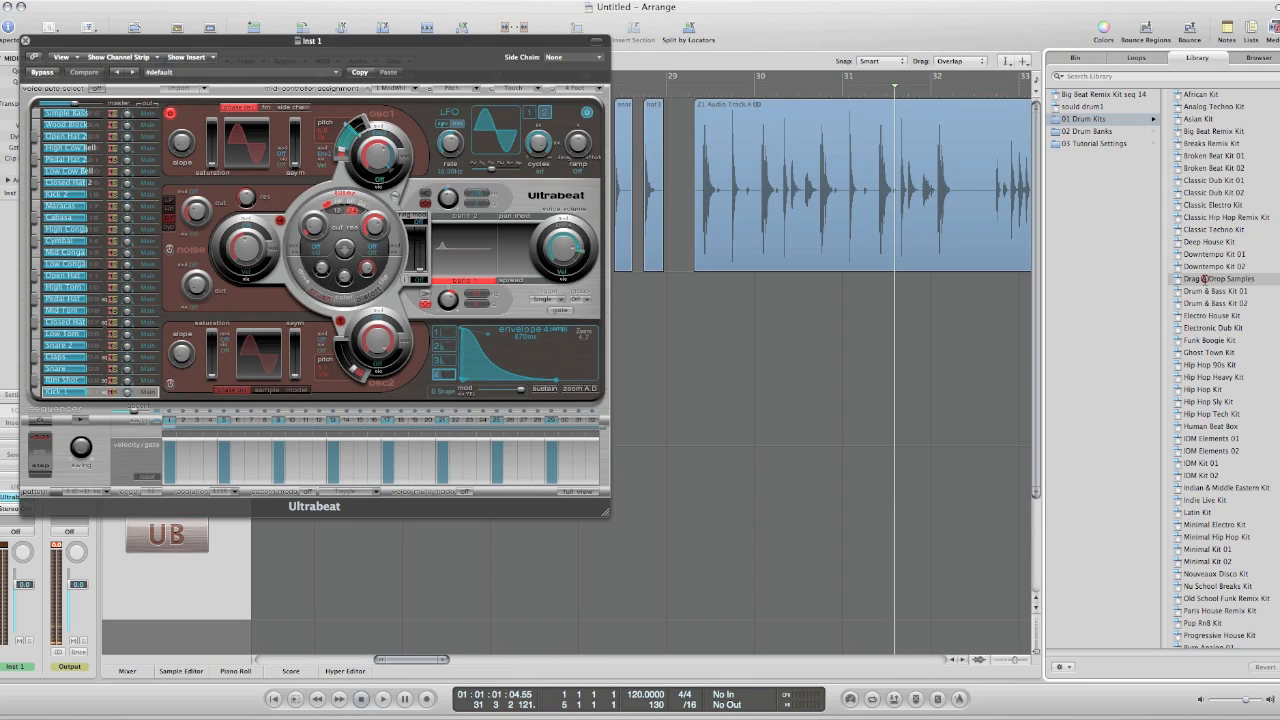
double_click(1216, 278)
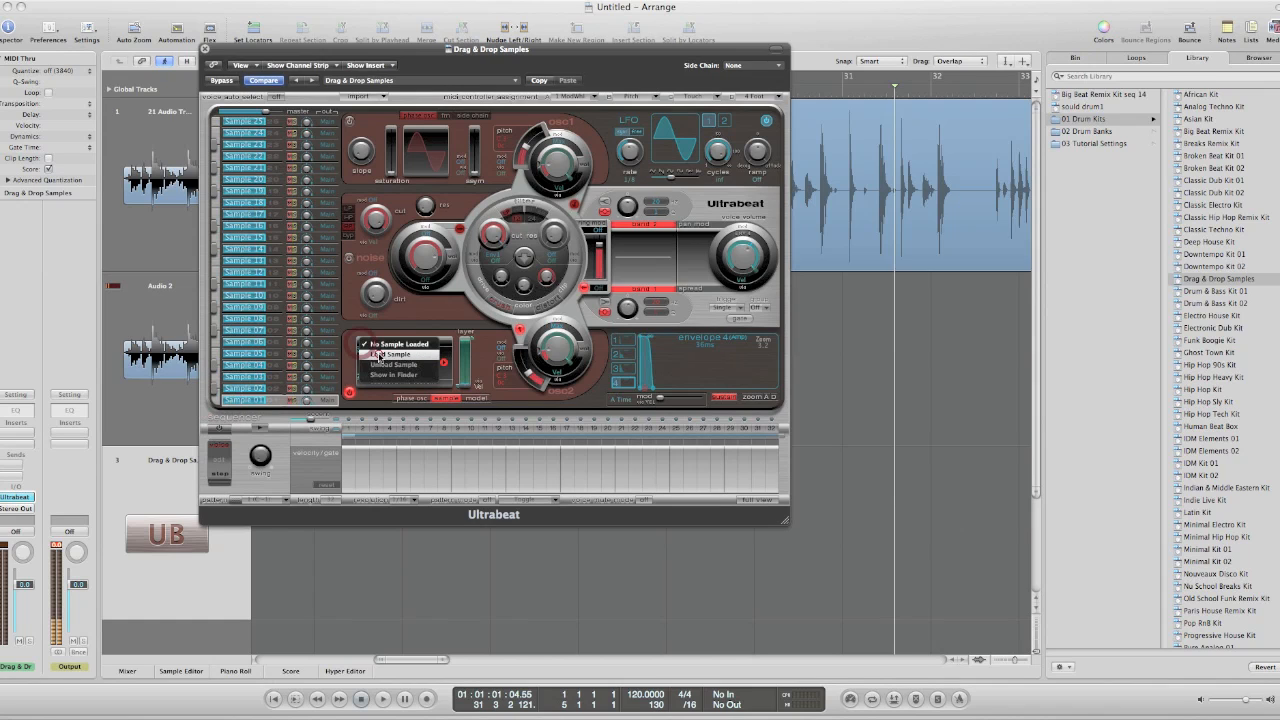
Load kick.aif from Desktop > bigfishloops into the Ultrabeat voice
left_click(392, 354)
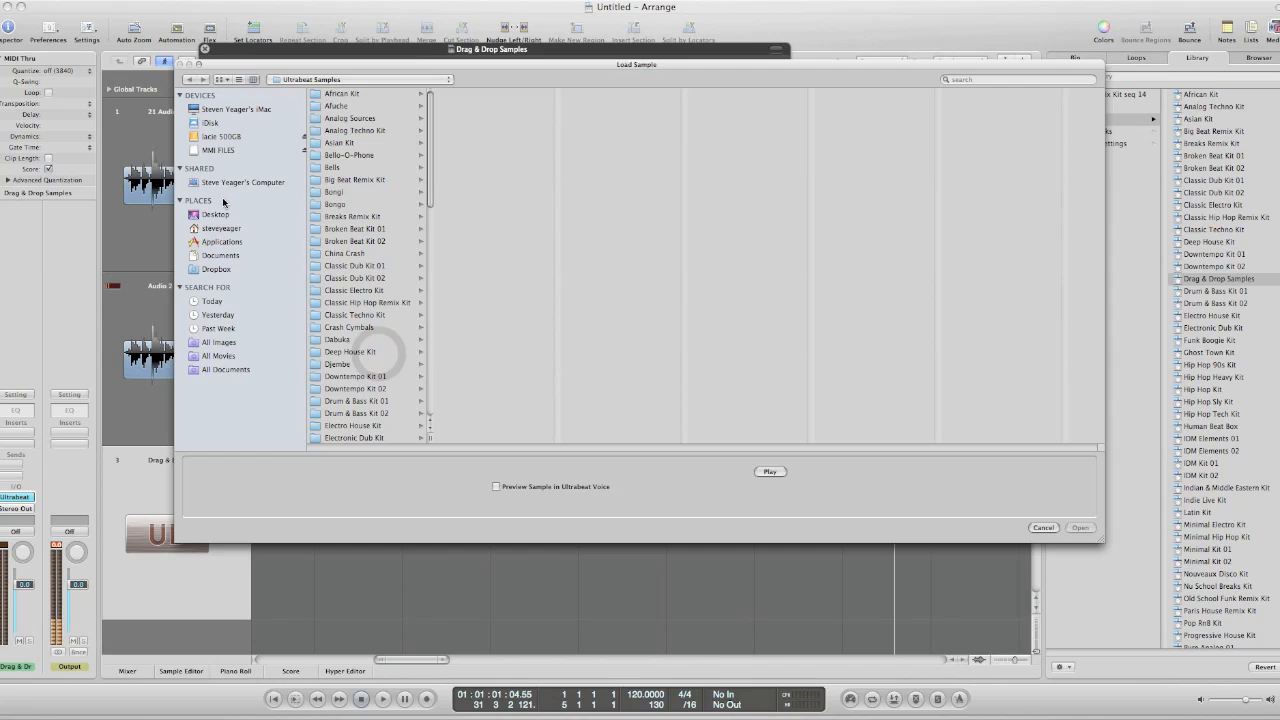
left_click(216, 214)
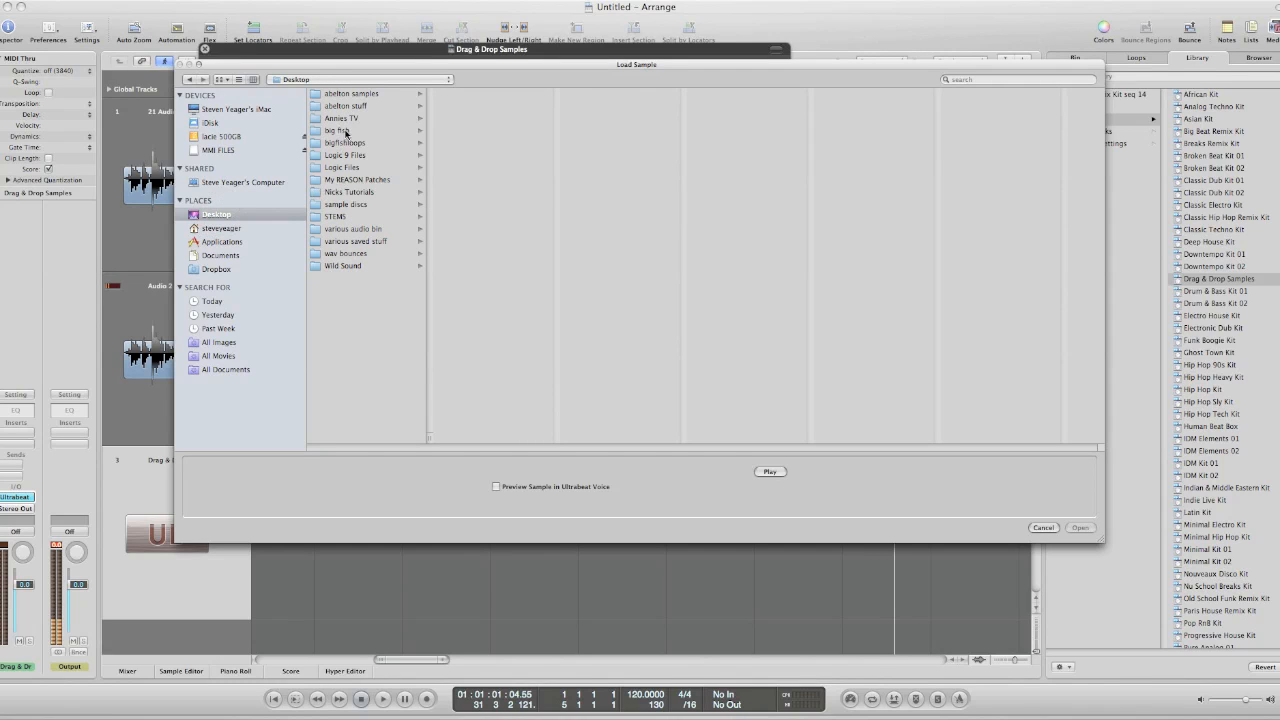
left_click(344, 142)
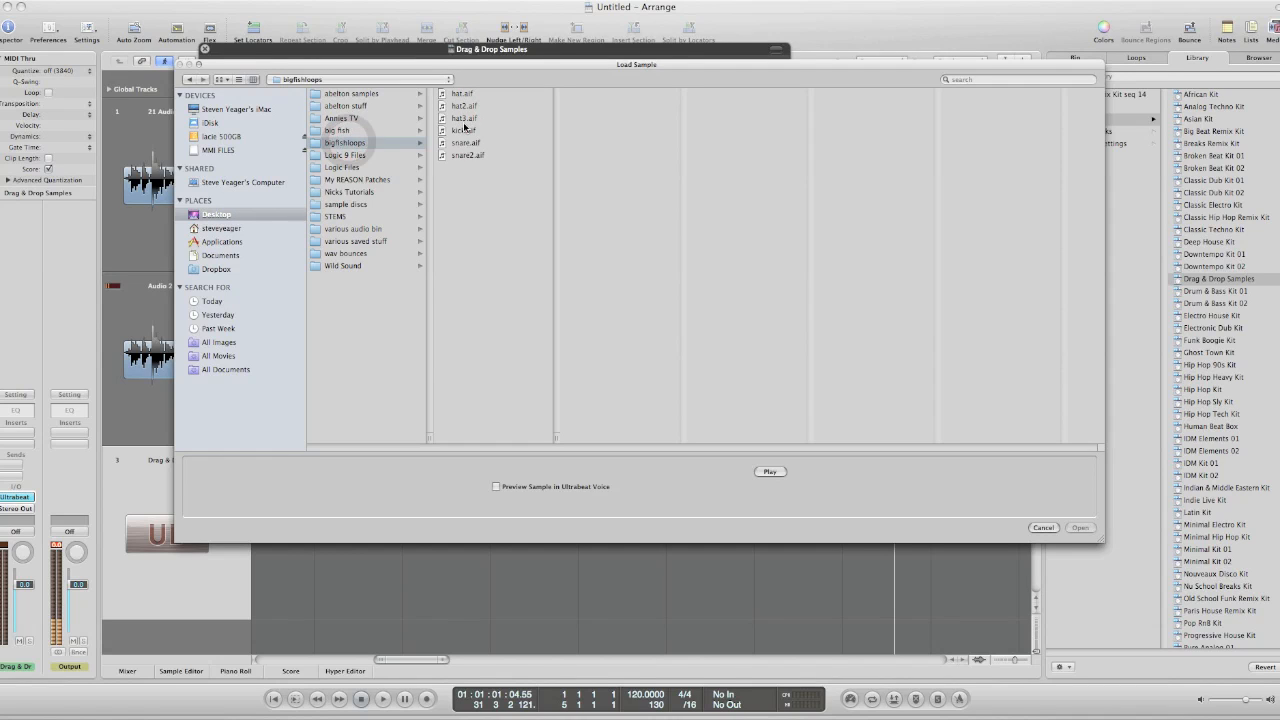
left_click(462, 130)
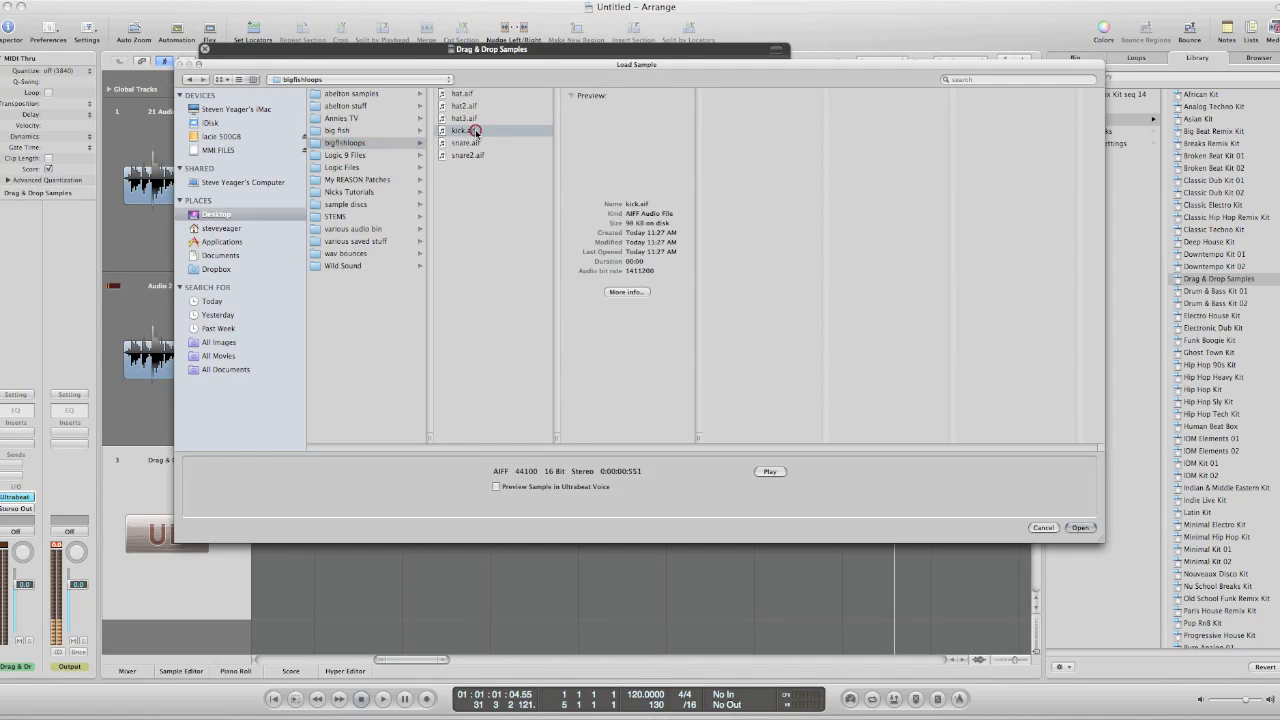
left_click(1080, 528)
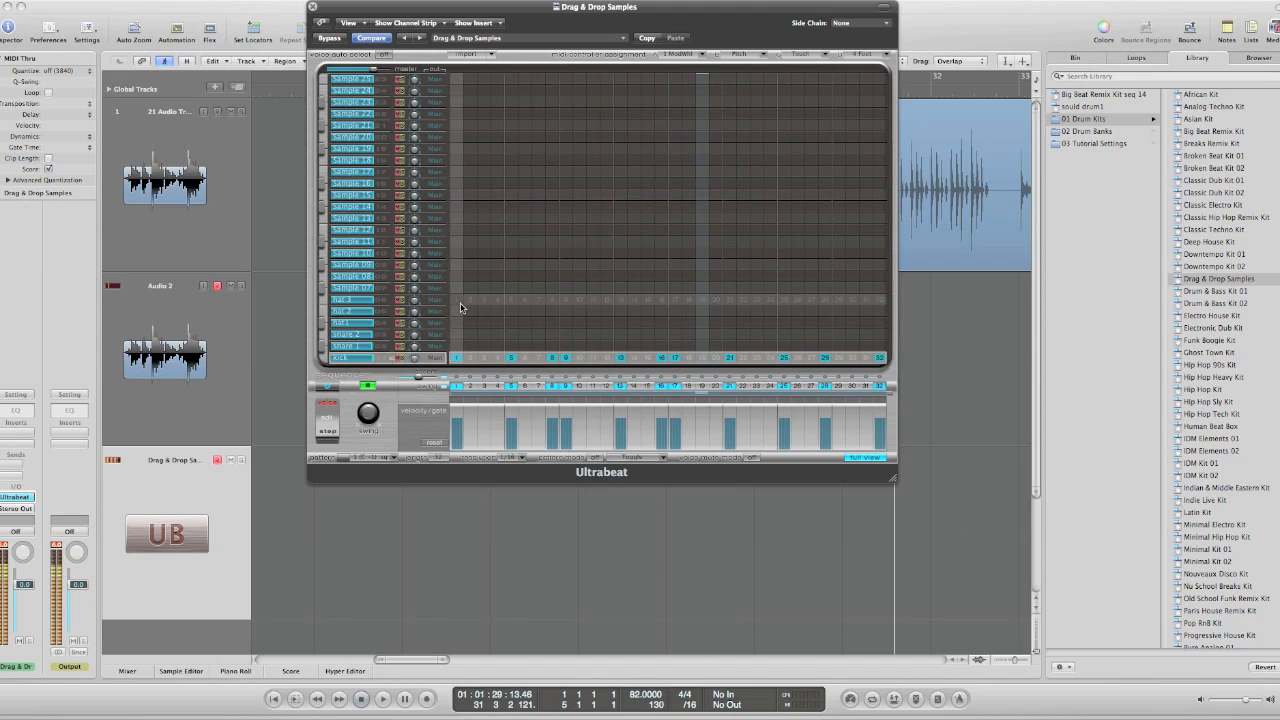
Add hits to the Ultrabeat step-sequencer pattern
left_click(458, 300)
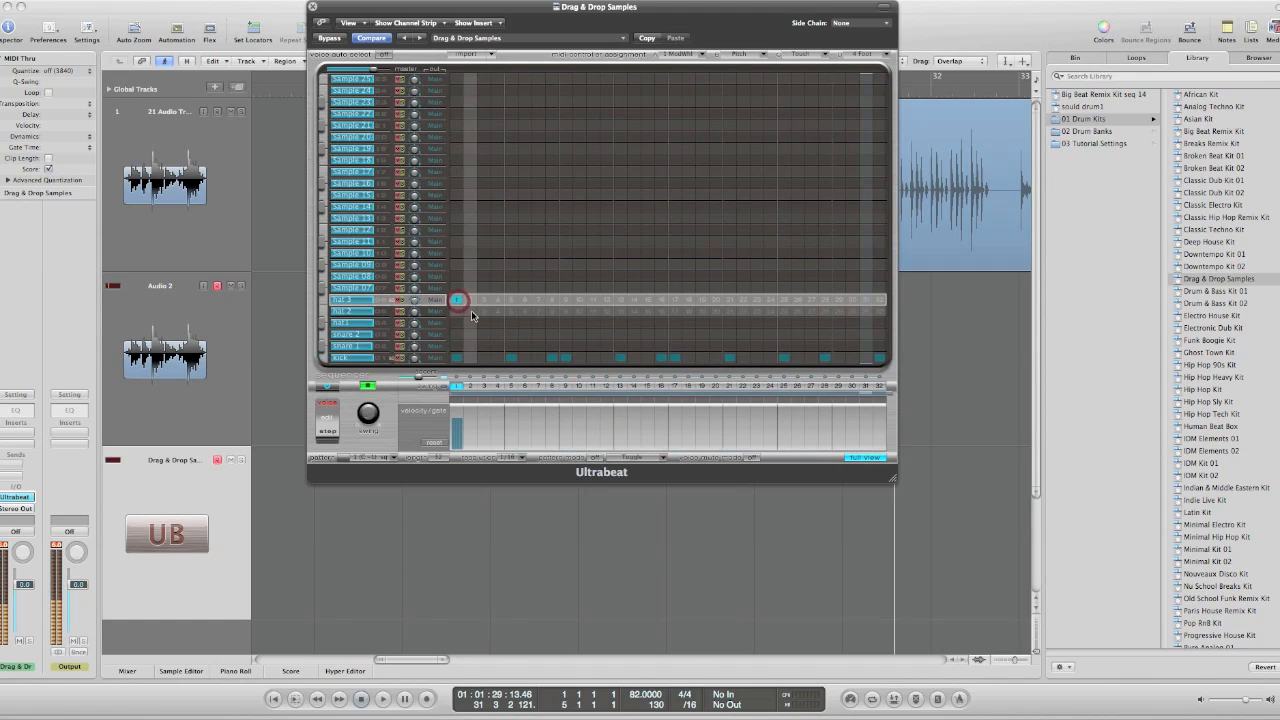
left_click(496, 310)
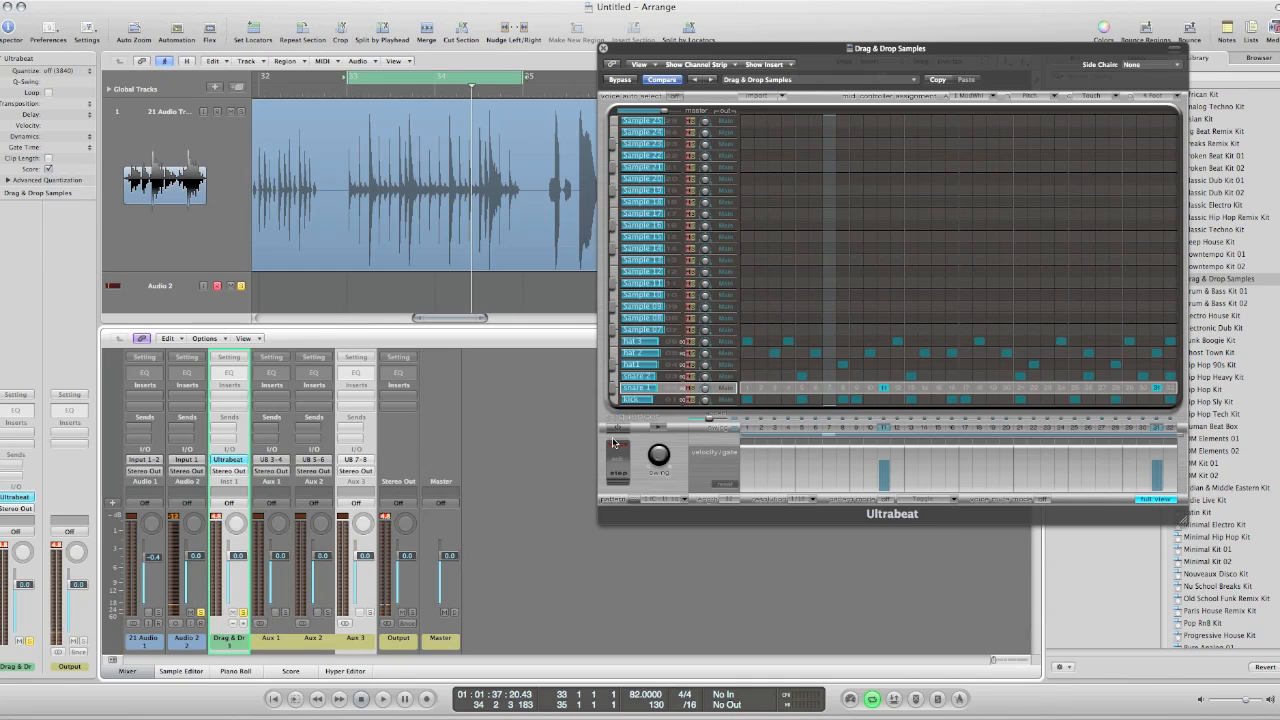
Route the drum channels' sends to Bus 1, creating an aux return in the mixer
left_click(726, 400)
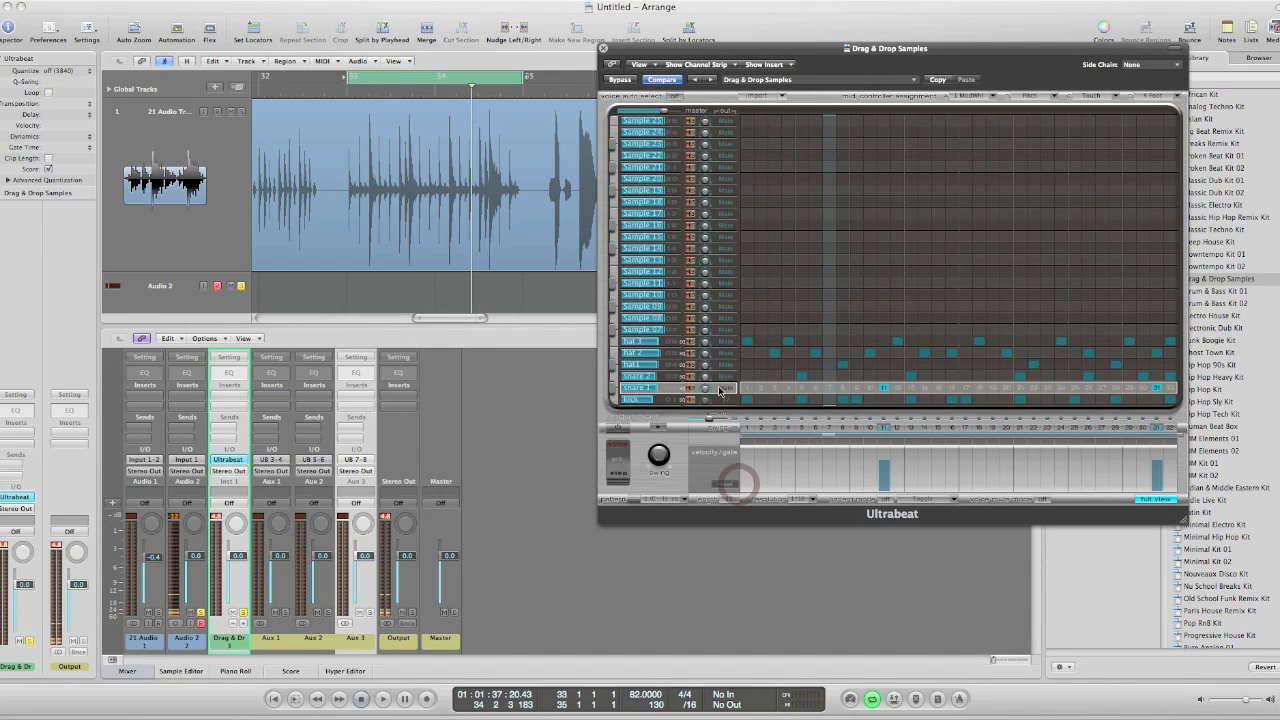
left_click(724, 388)
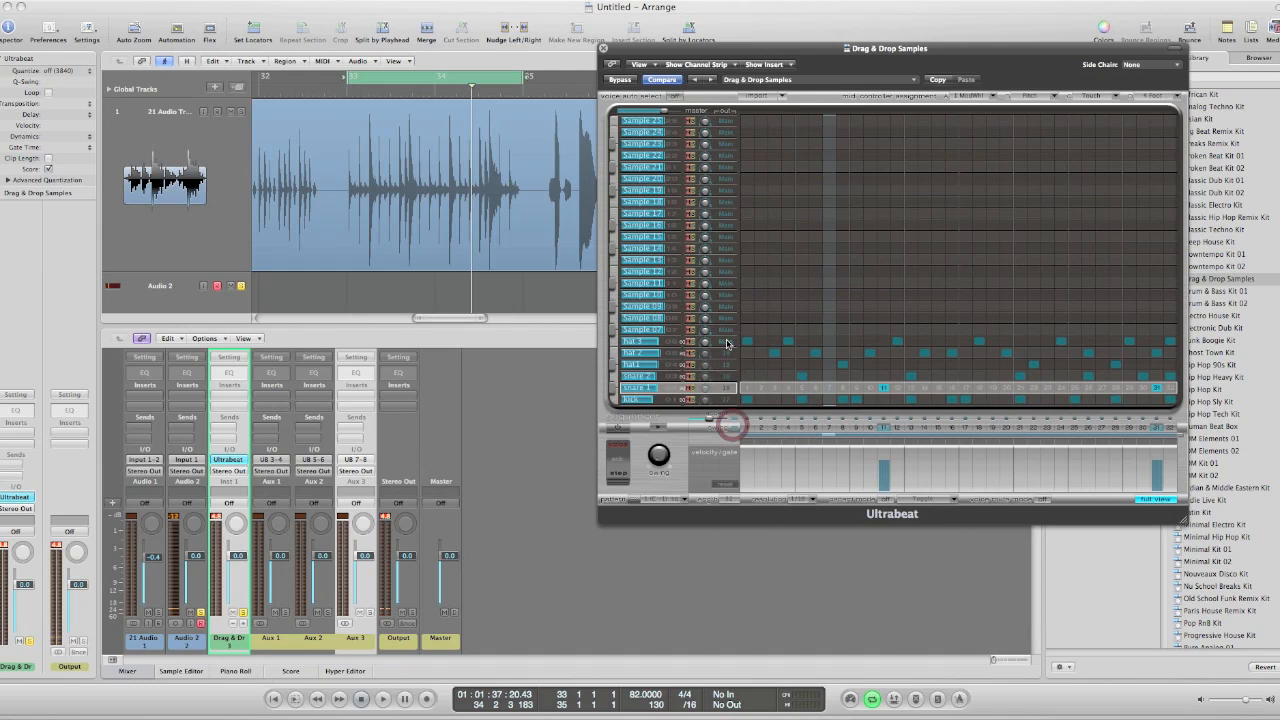
left_click(724, 340)
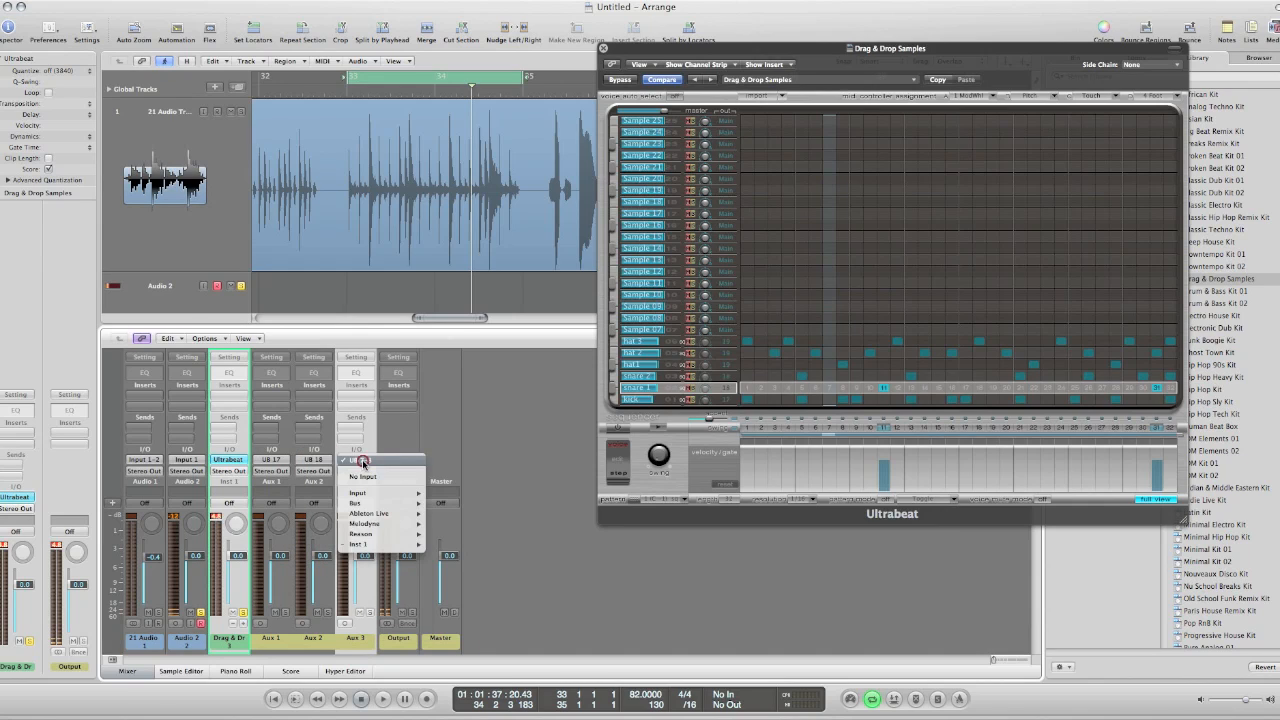
left_click(360, 544)
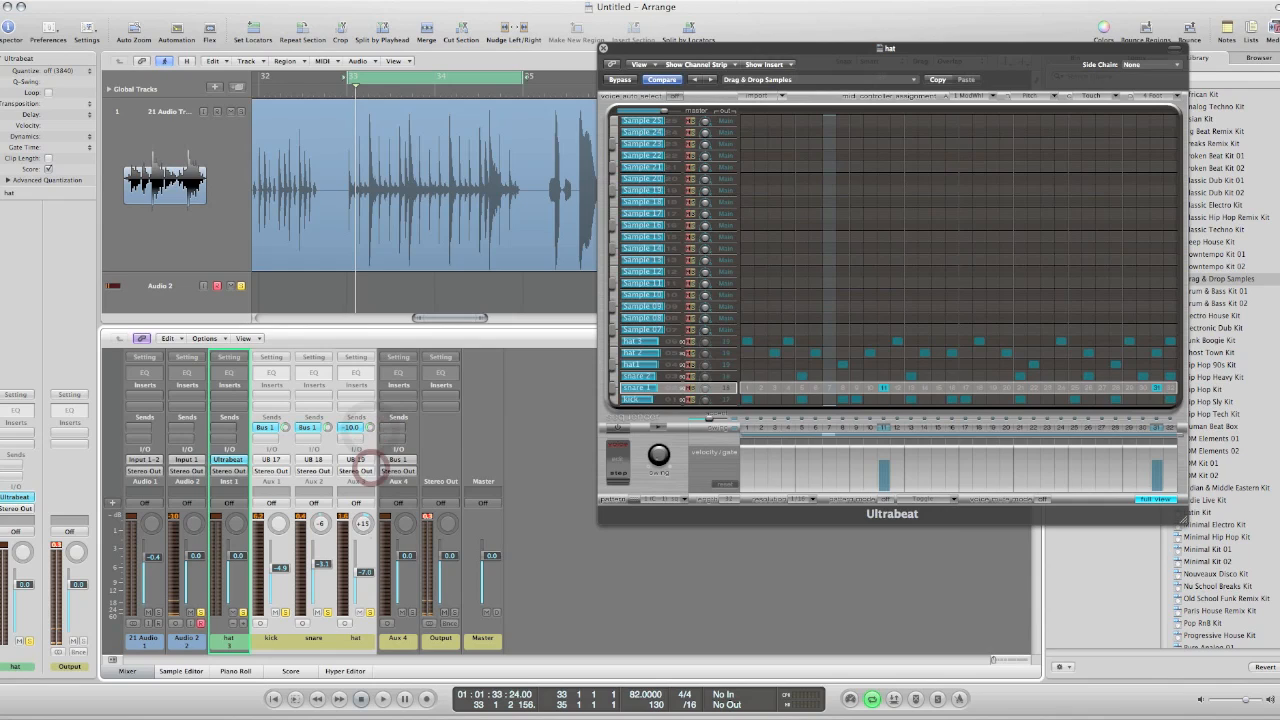
Insert Space Designer on the aux return's insert slot and load a drum reverb preset
left_click(398, 384)
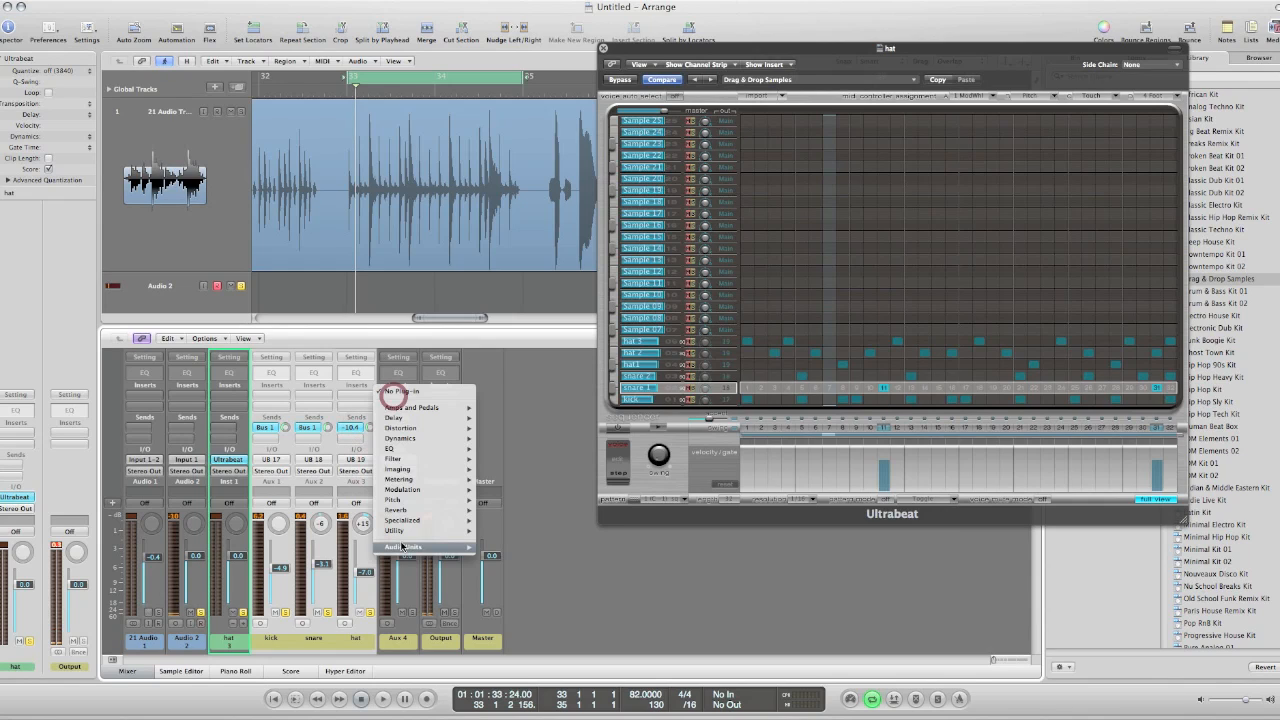
mouse_move(396, 510)
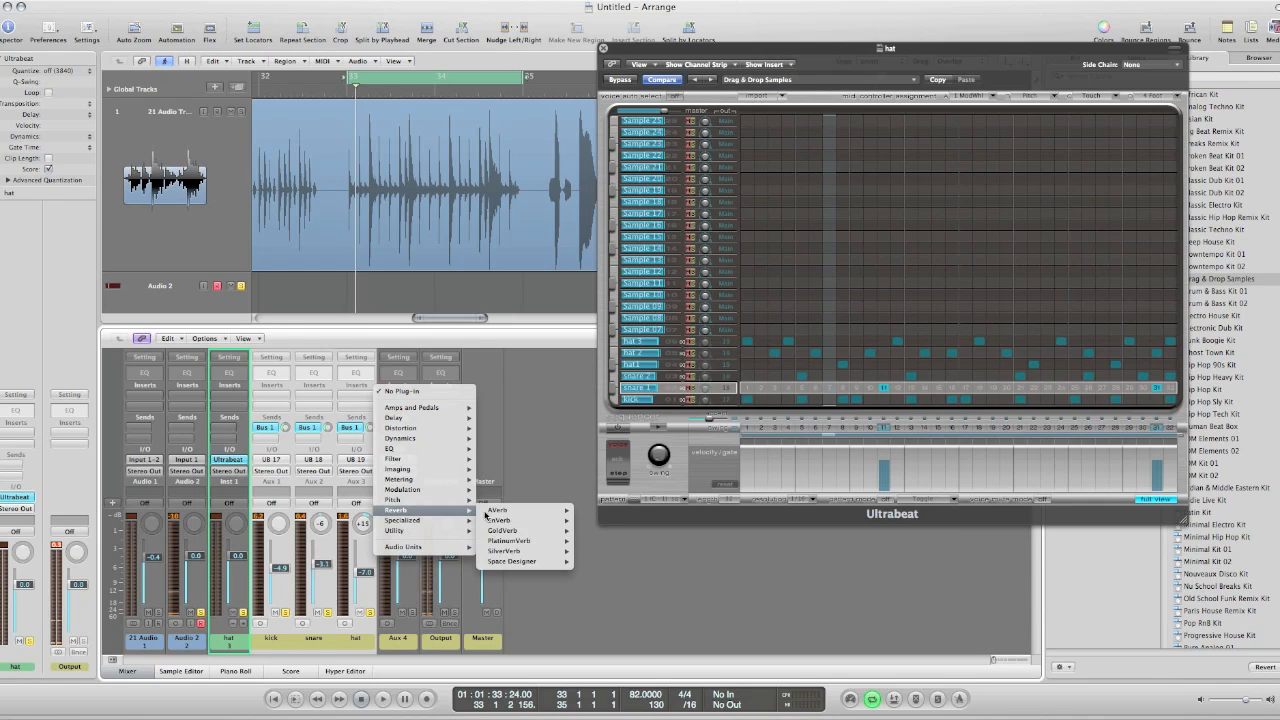
left_click(512, 560)
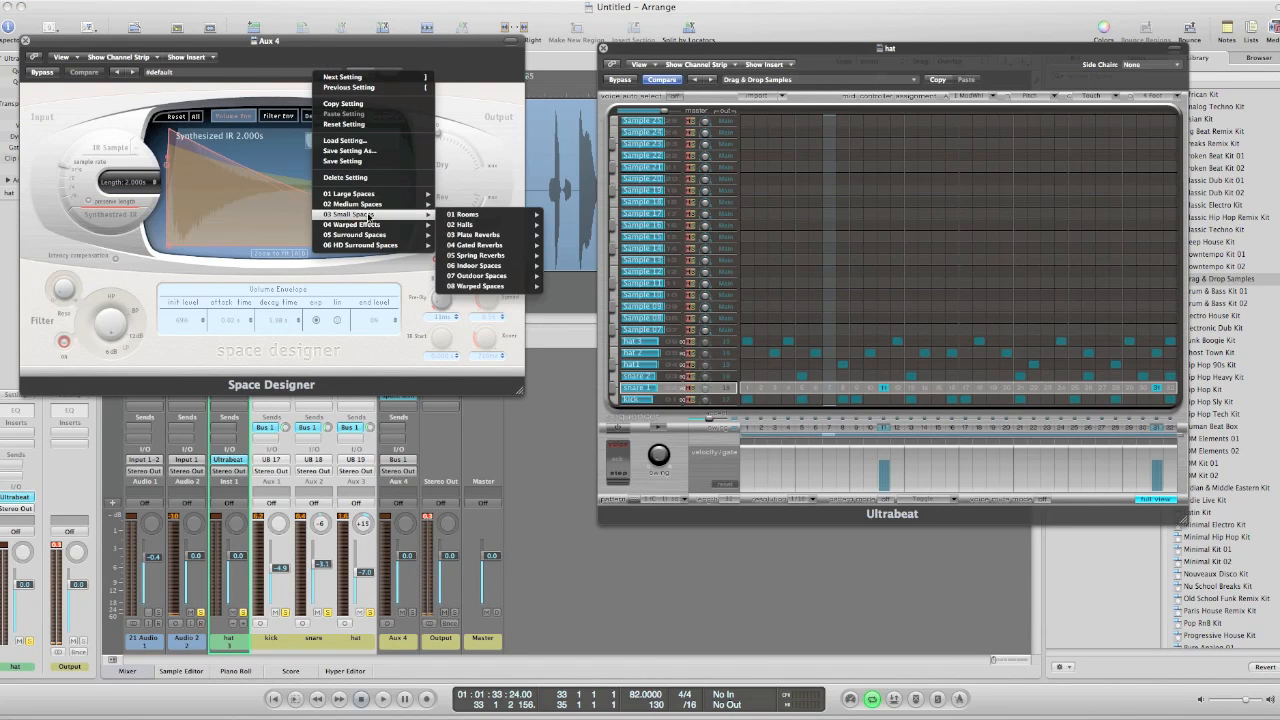
mouse_move(476, 244)
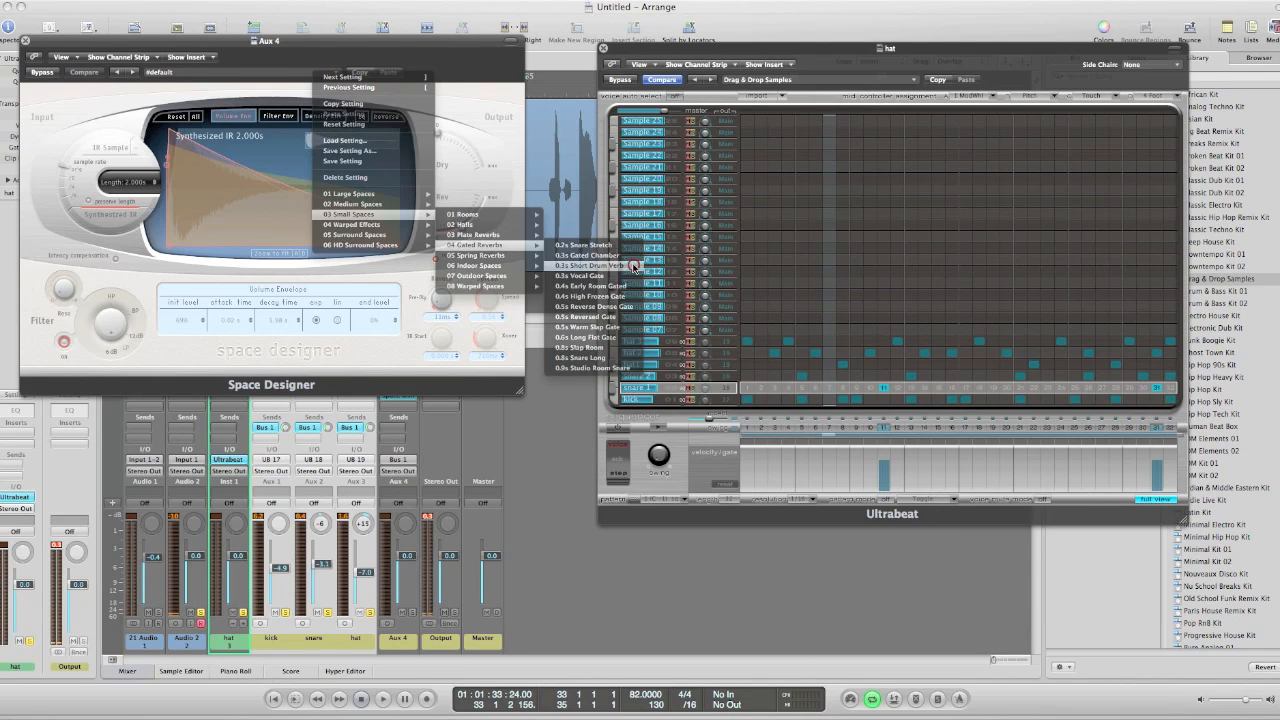
left_click(584, 264)
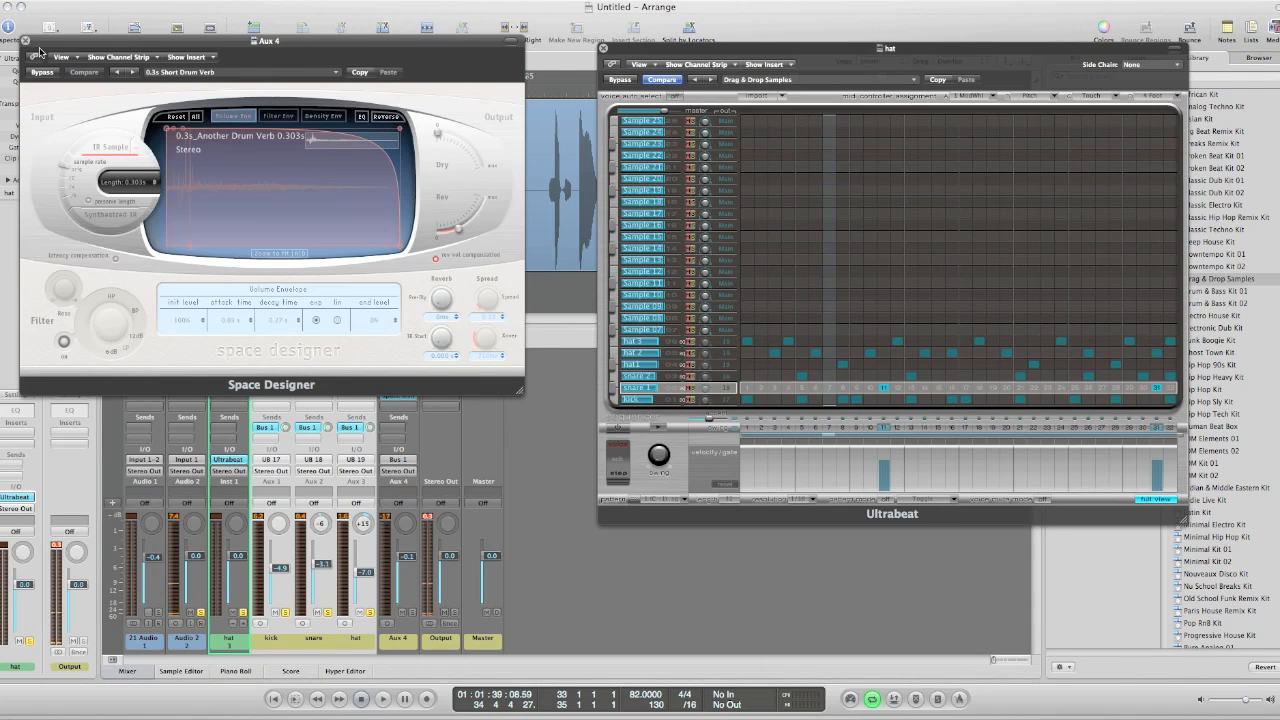
left_click(26, 40)
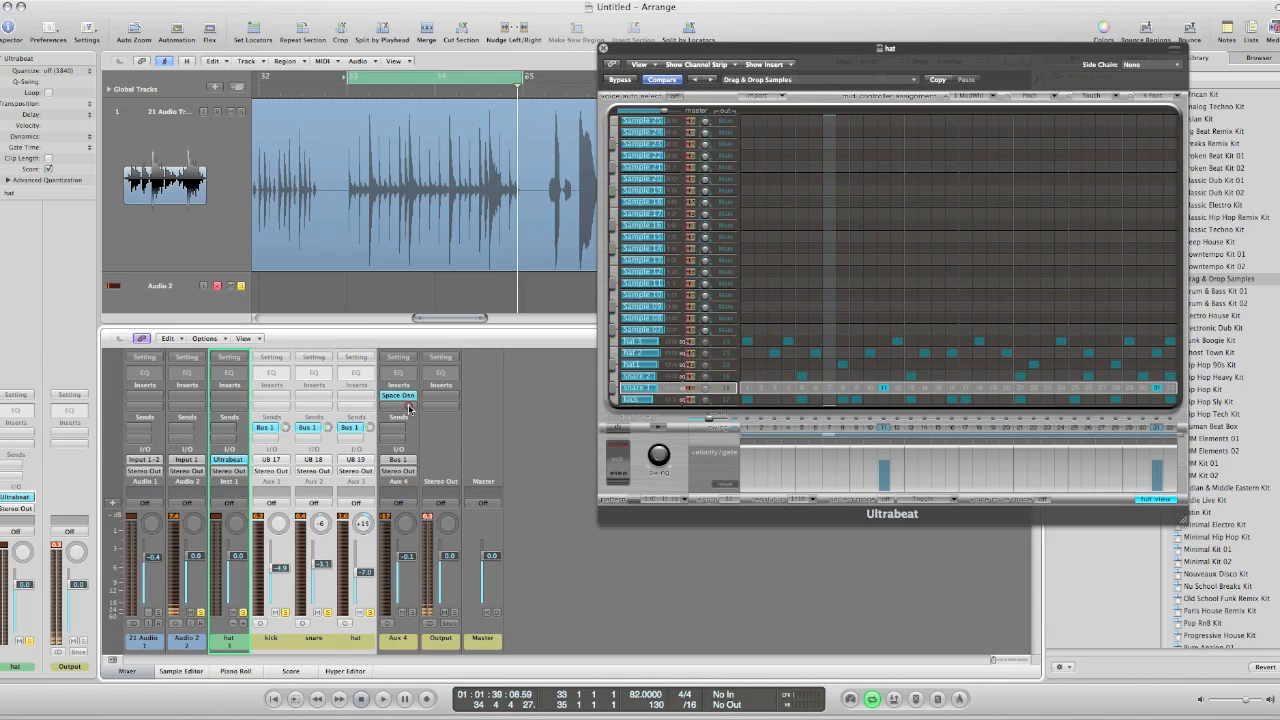
left_click(398, 384)
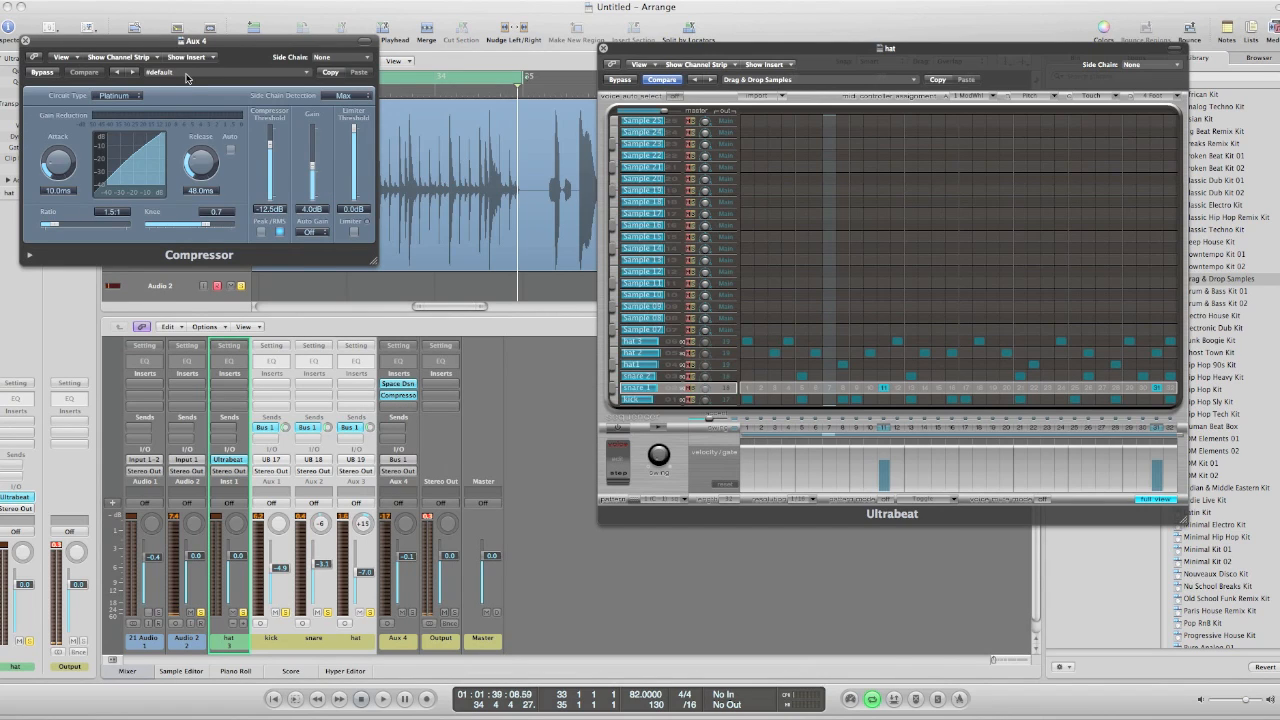
Load the Open Drum Kit preset into the aux Compressor and nudge one of its settings
left_click(160, 72)
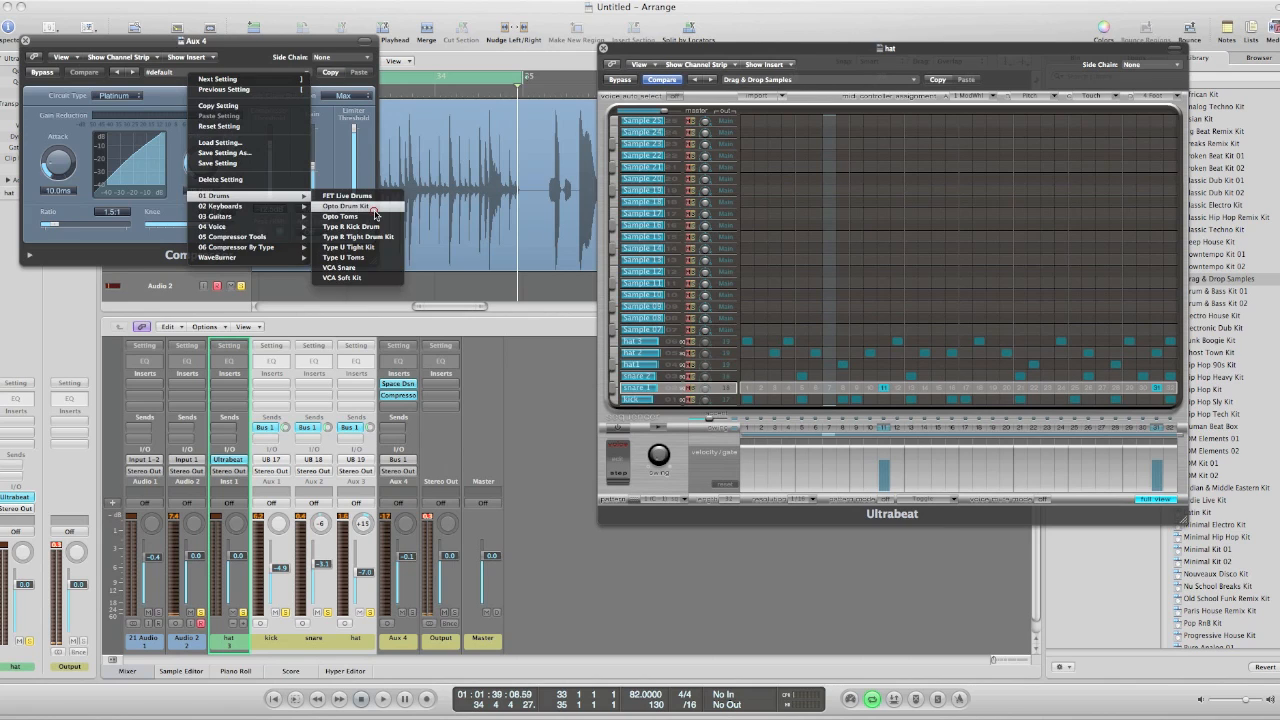
left_click(344, 206)
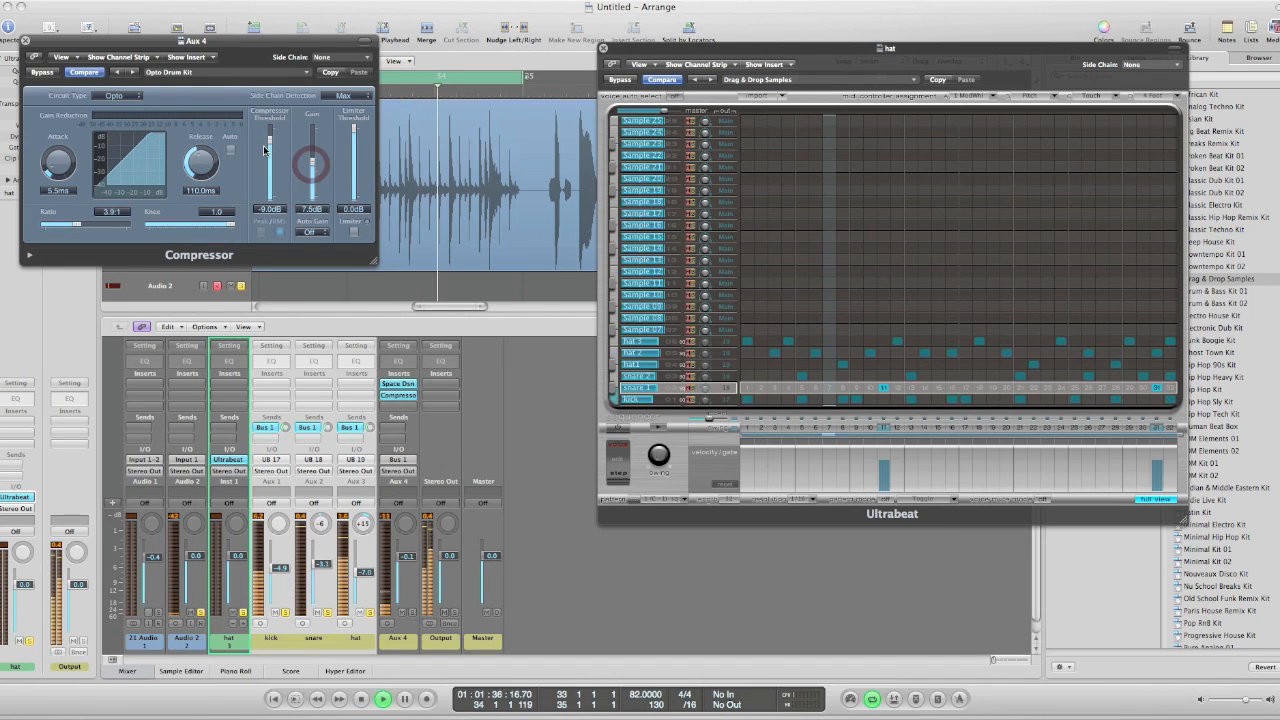
left_click_drag(84, 224, 76, 224)
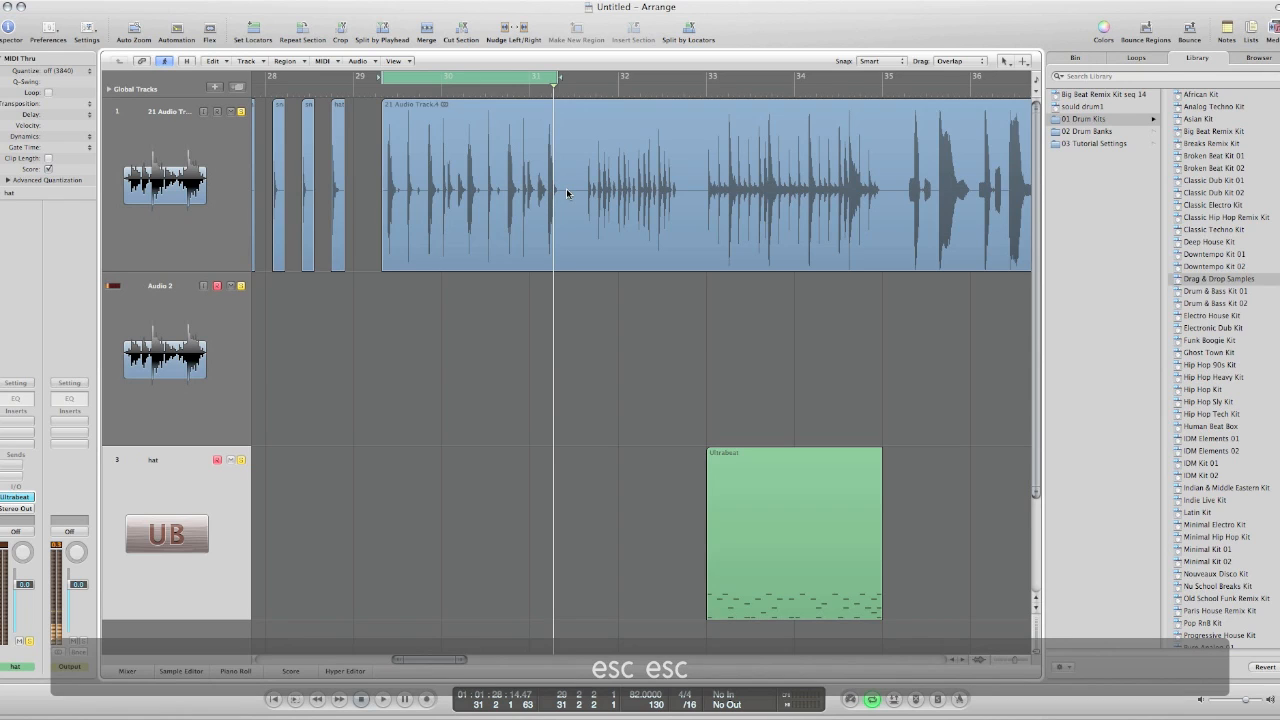
Split the long drum loop region at the playhead into two regions
left_click(564, 190)
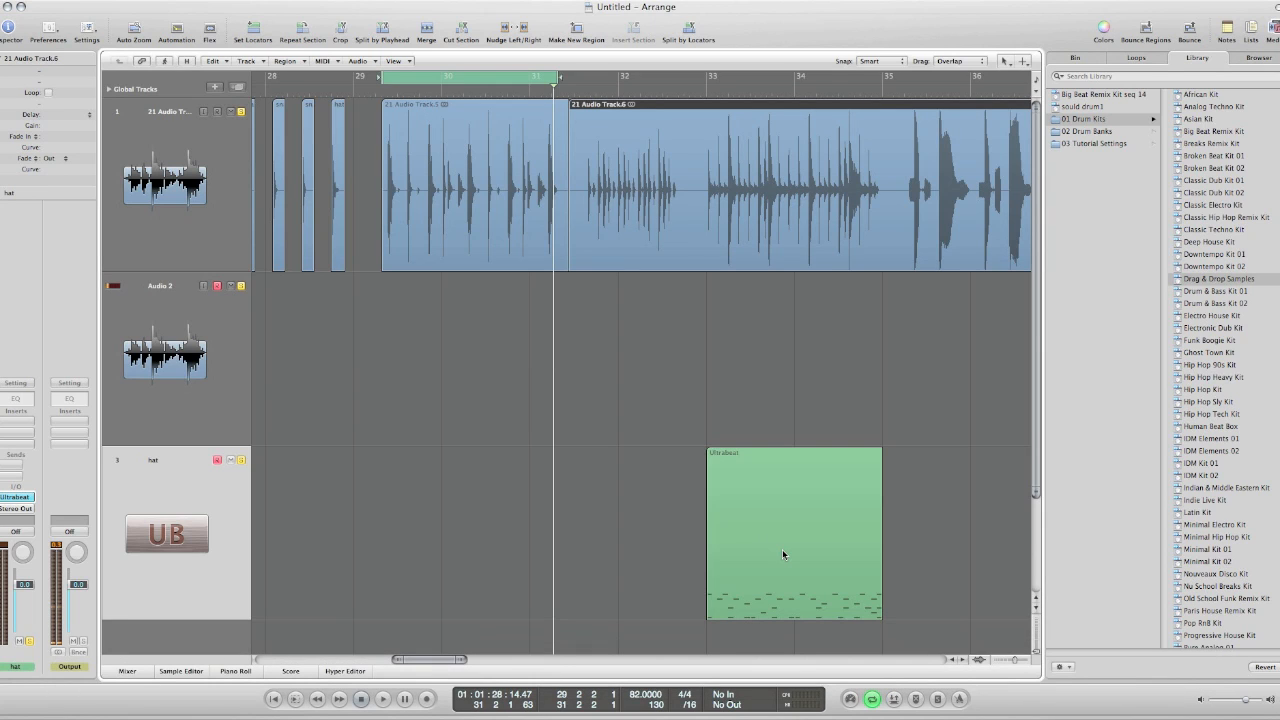
mouse_move(480, 184)
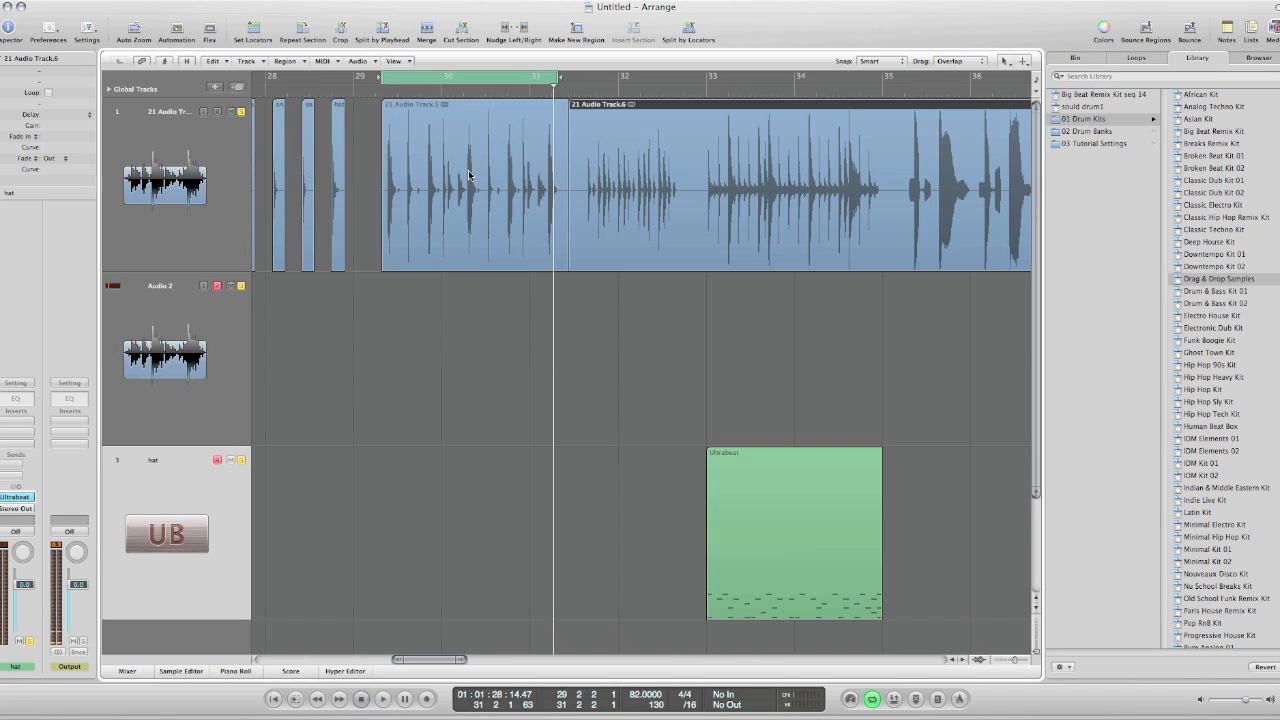
mouse_move(436, 136)
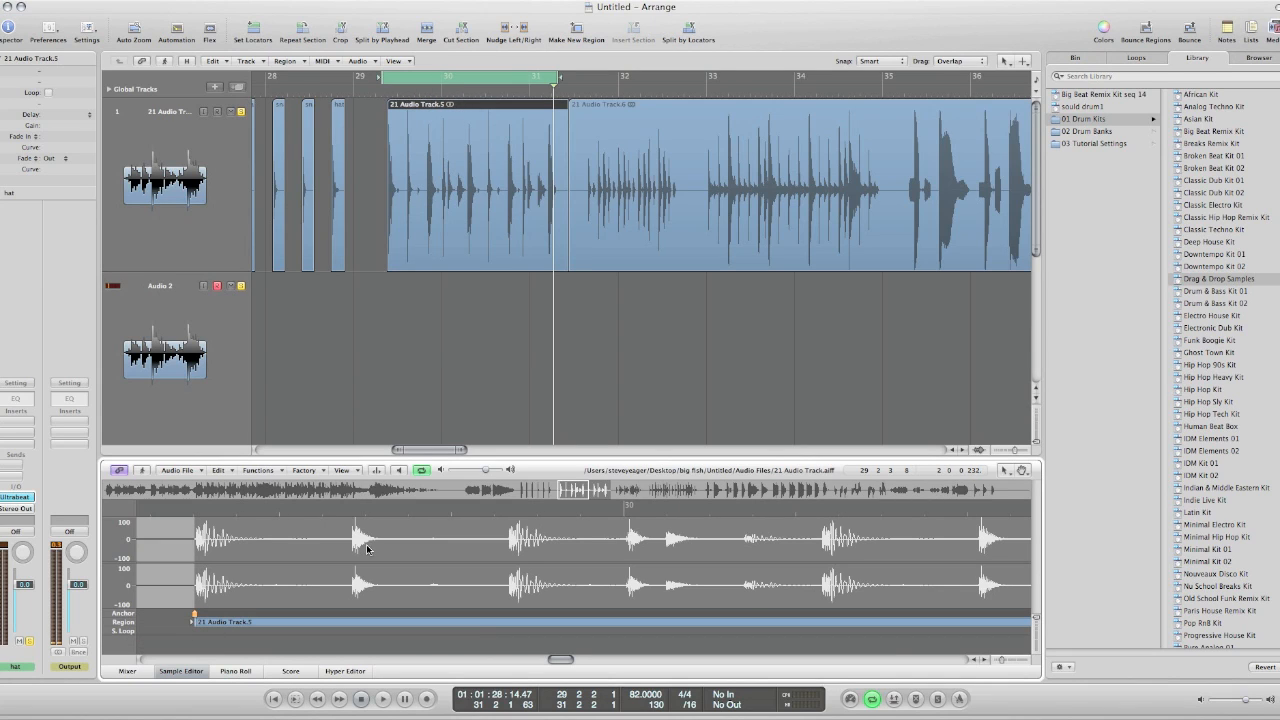
Open the first split drum region in the Sample Editor below the tracks
left_click(400, 470)
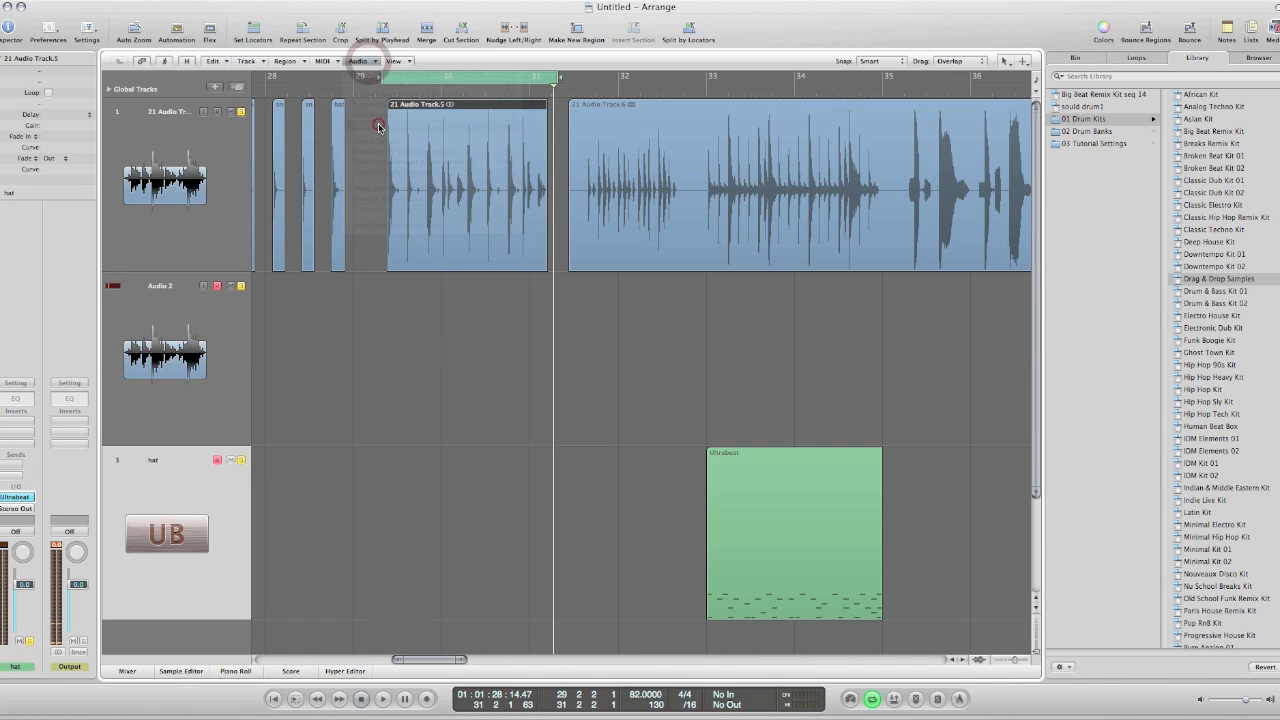
Show the project's audio files in the Media area's Bin beside the shortened loop
left_click(1076, 56)
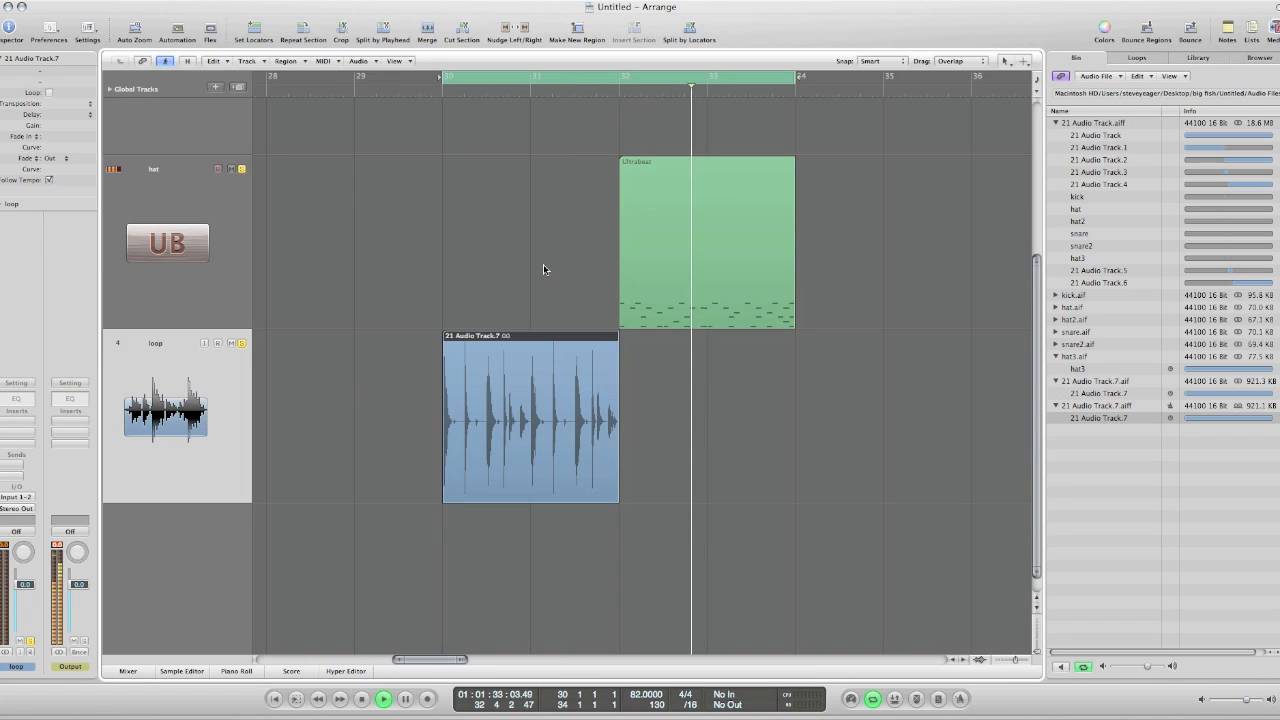
Select the Ultrabeat track, show the mixer and pick up the aux channel's effects
left_click(384, 700)
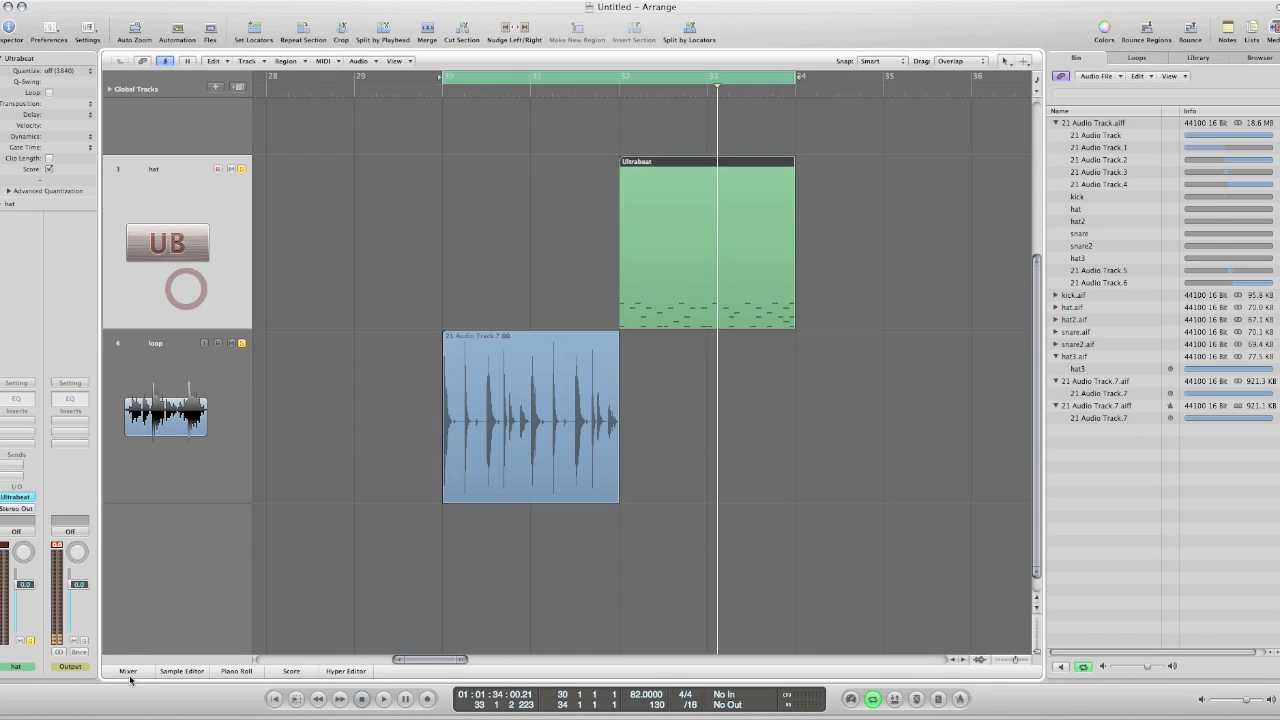
left_click(128, 672)
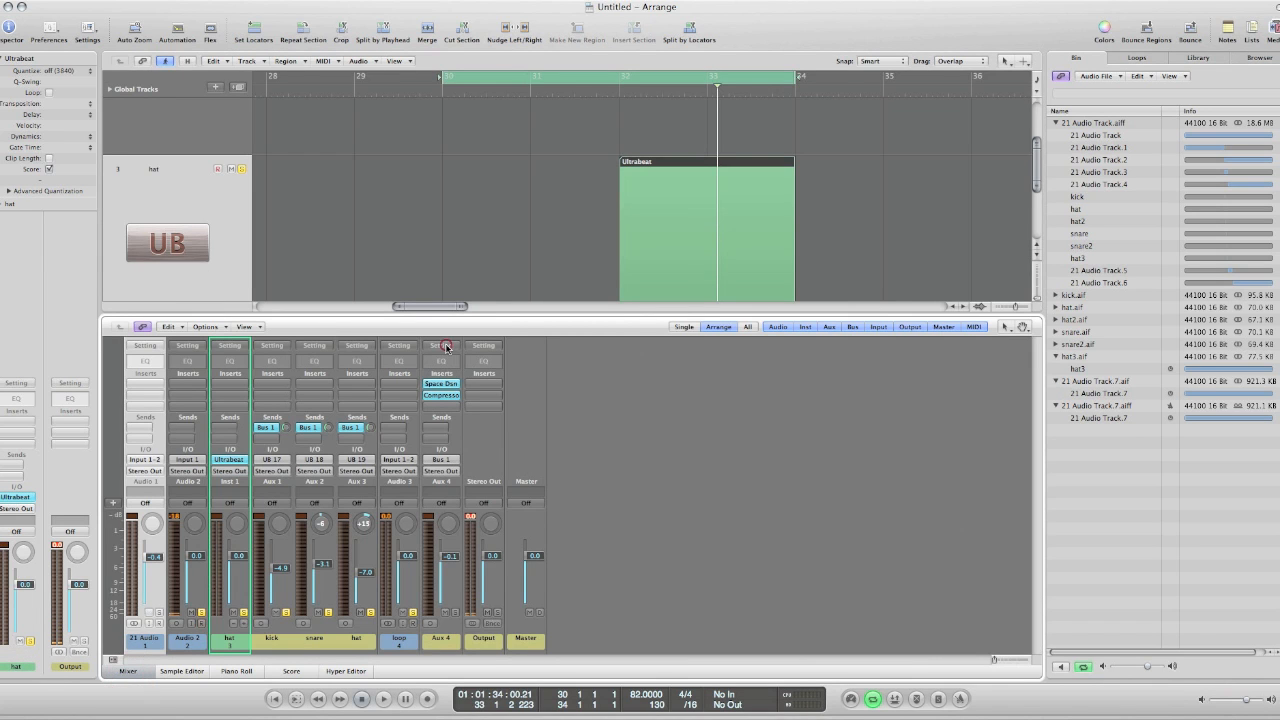
left_click(440, 344)
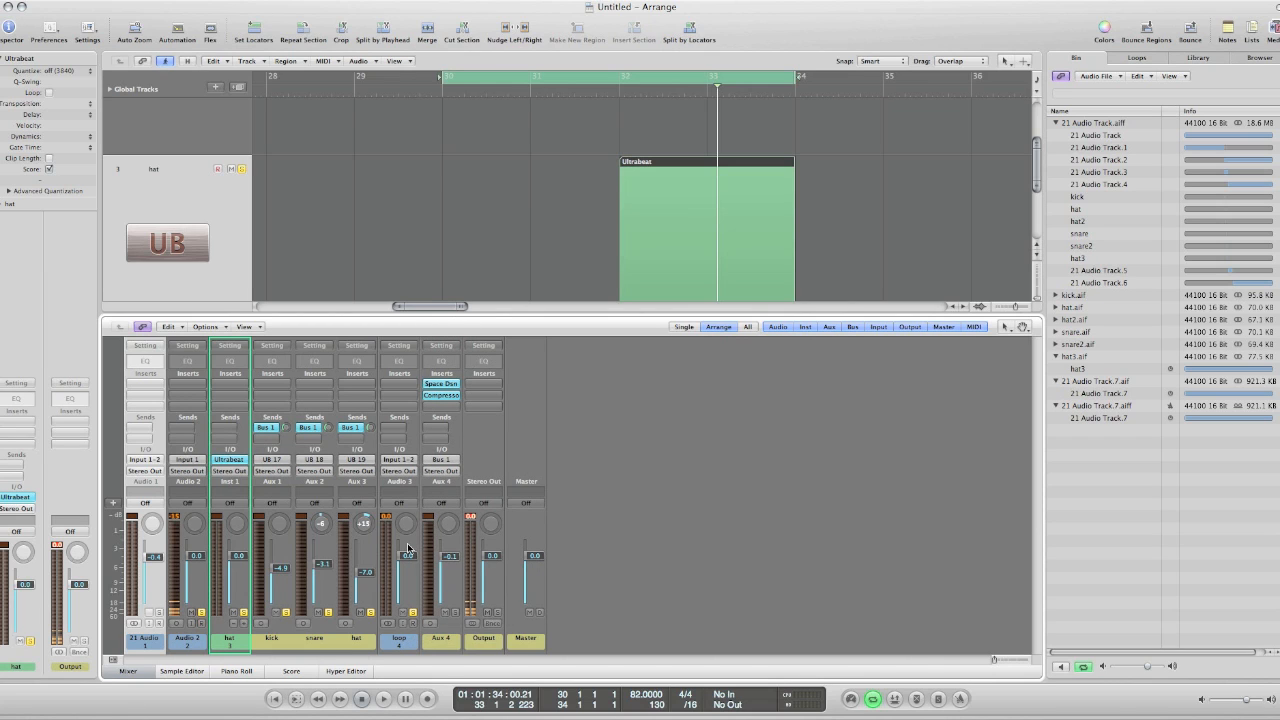
Put the aux's Space Designer and Compressor on the drum-loop channel, then hide the mixer
left_click(398, 344)
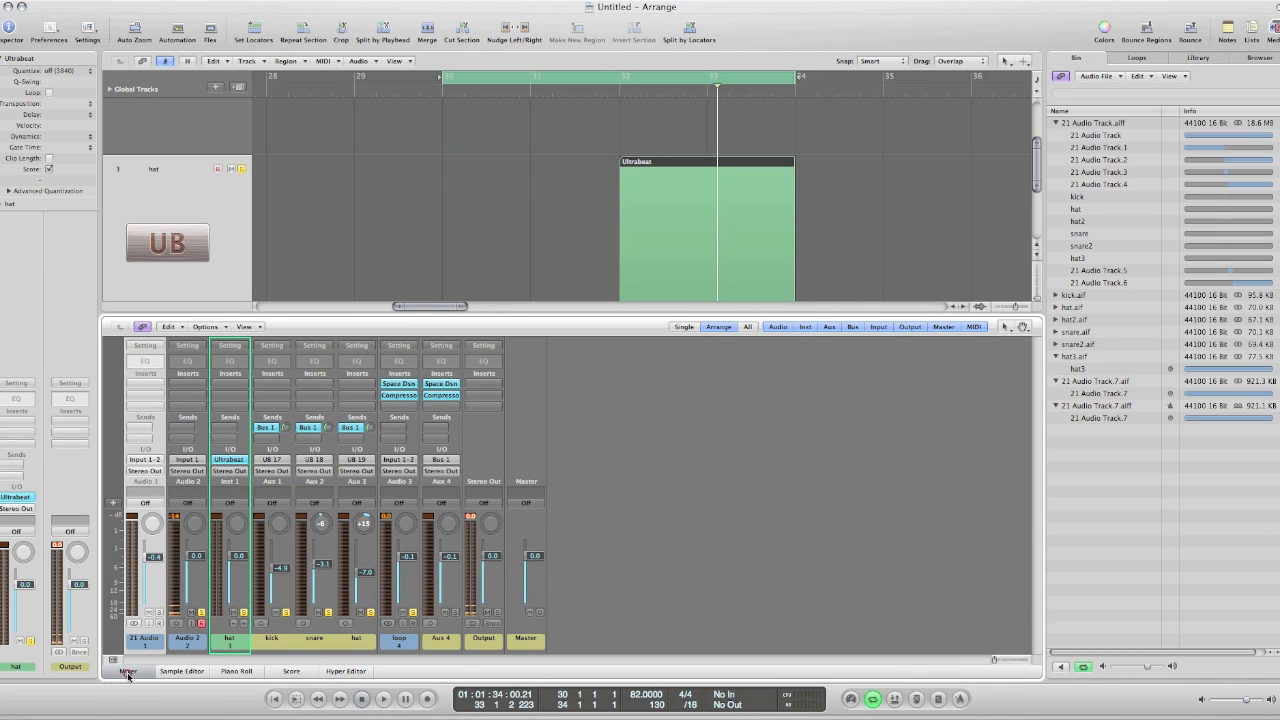
left_click(128, 672)
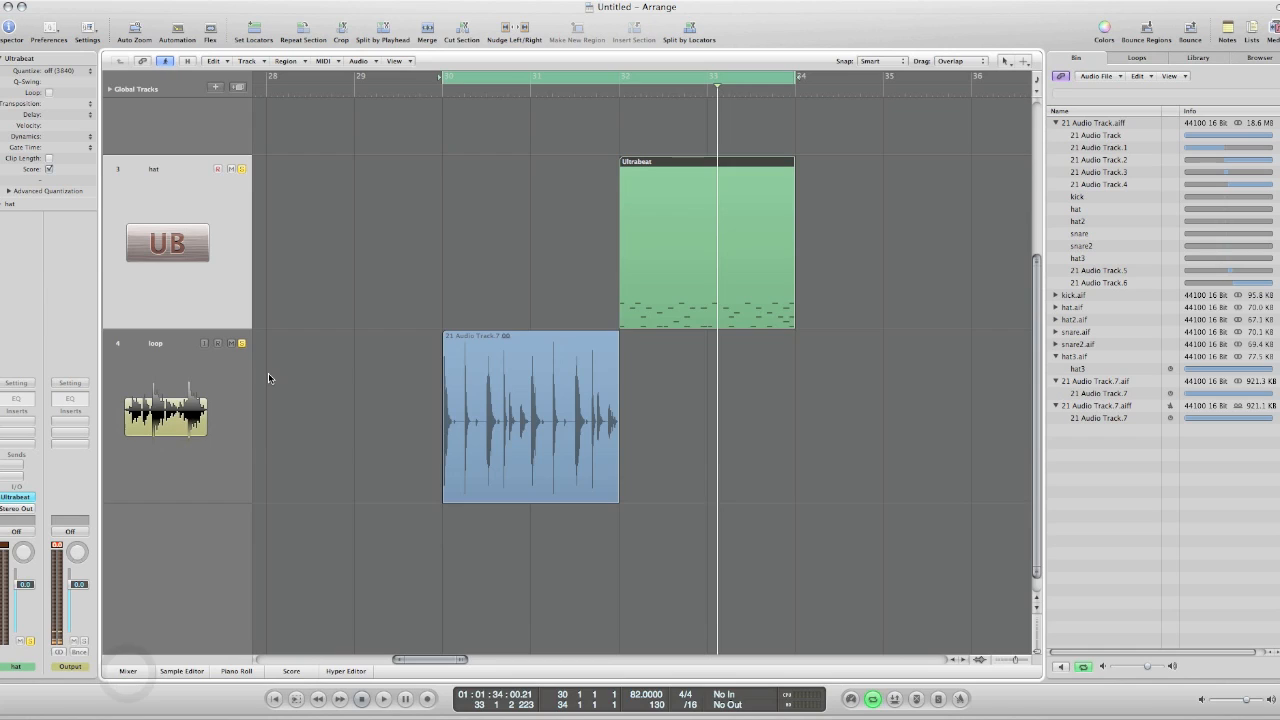